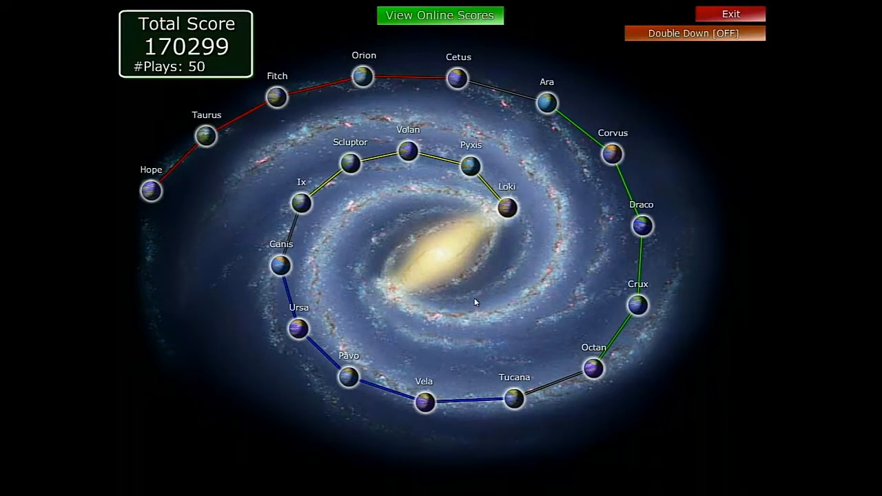
{"action": "mouse_move", "coordinate": [499, 335]}
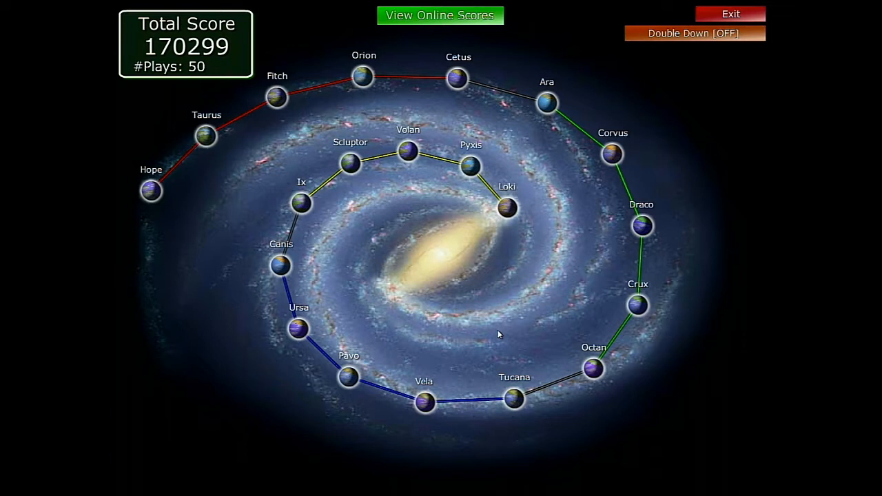
{"action": "mouse_move", "coordinate": [564, 333]}
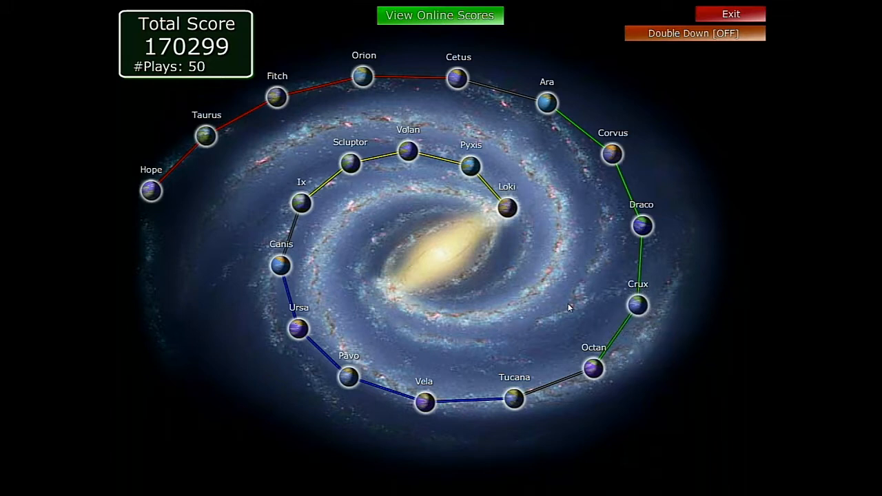
{"action": "mouse_move", "coordinate": [579, 334]}
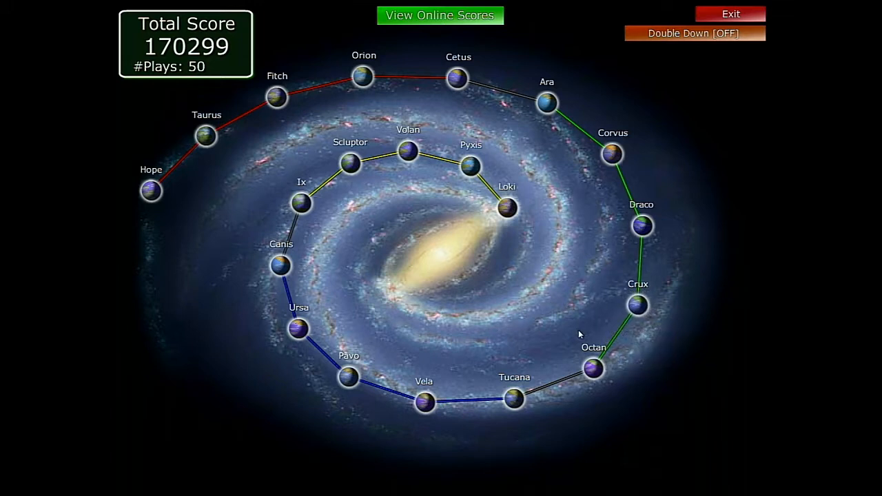
{"action": "mouse_move", "coordinate": [593, 369]}
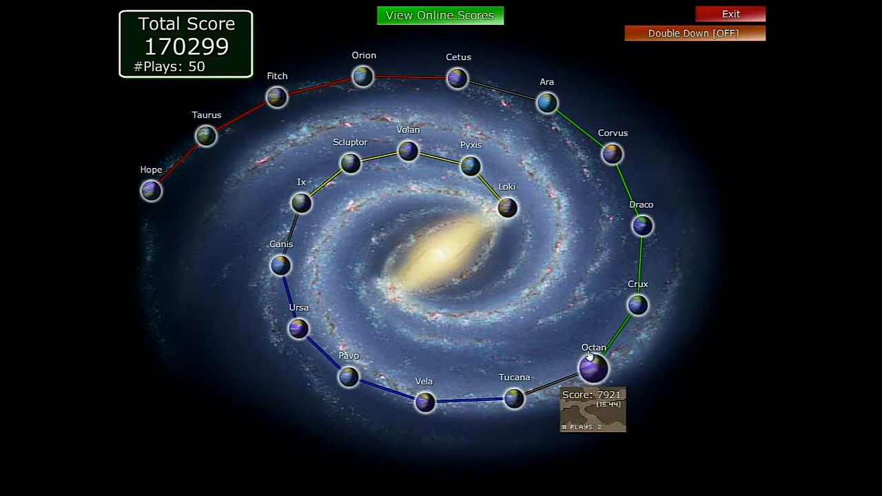
{"action": "mouse_move", "coordinate": [458, 77]}
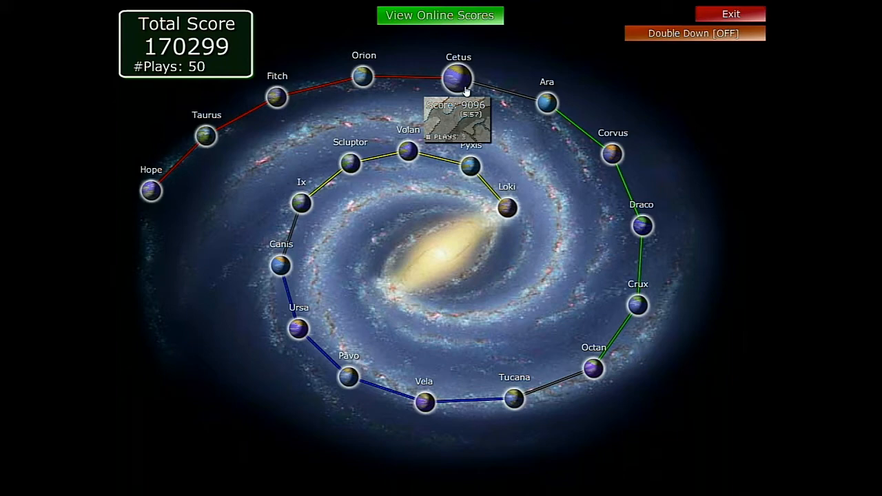
{"action": "mouse_move", "coordinate": [546, 104]}
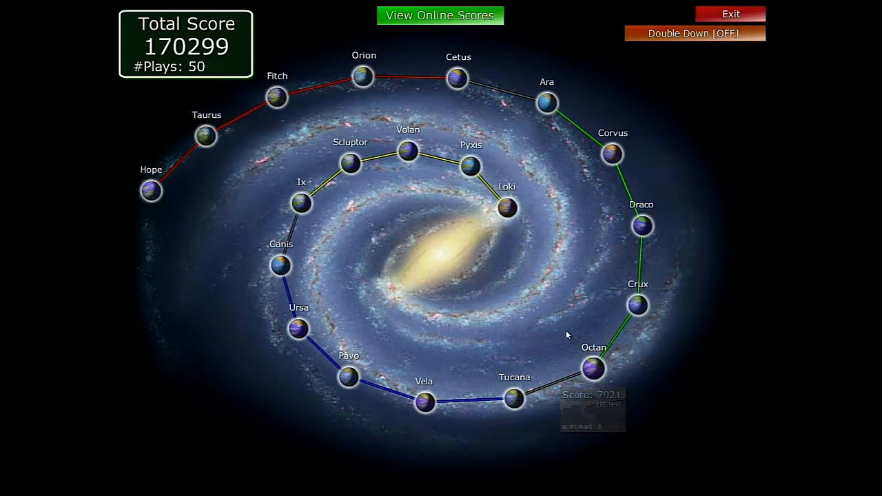
{"action": "mouse_move", "coordinate": [593, 368]}
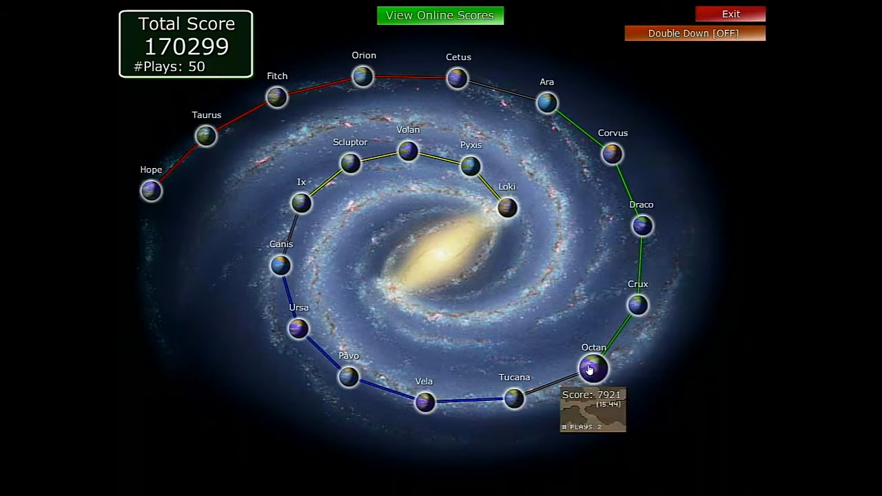
{"action": "mouse_move", "coordinate": [563, 303]}
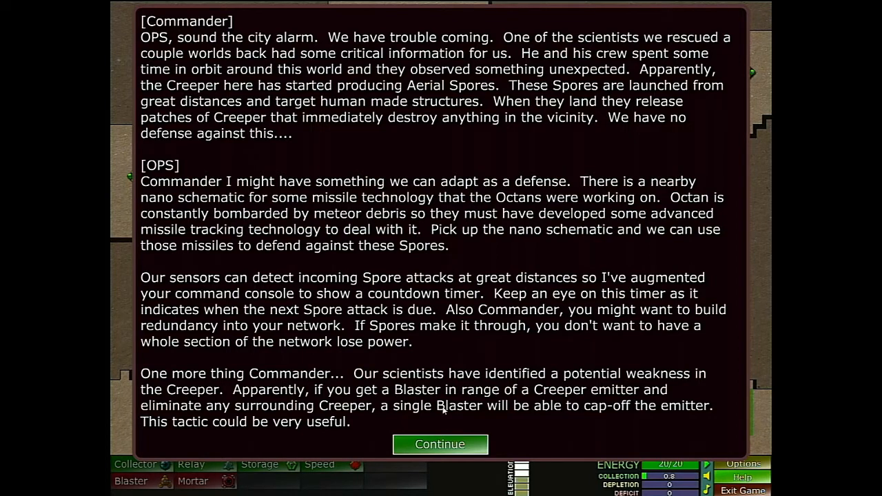
Dismiss the Octan mission briefing to reveal the map
{"action": "left_click", "coordinate": [440, 444]}
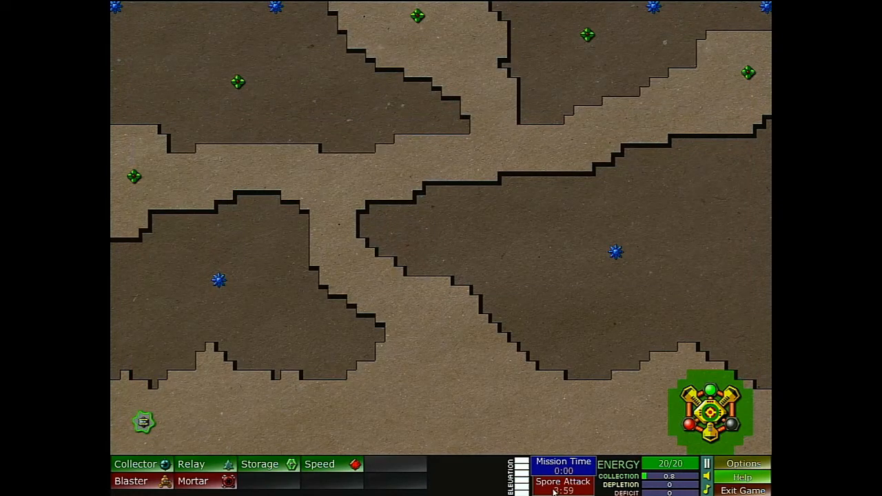
Select Collector and place a collector west of the command center along the bottom corridor
{"action": "left_click", "coordinate": [136, 464]}
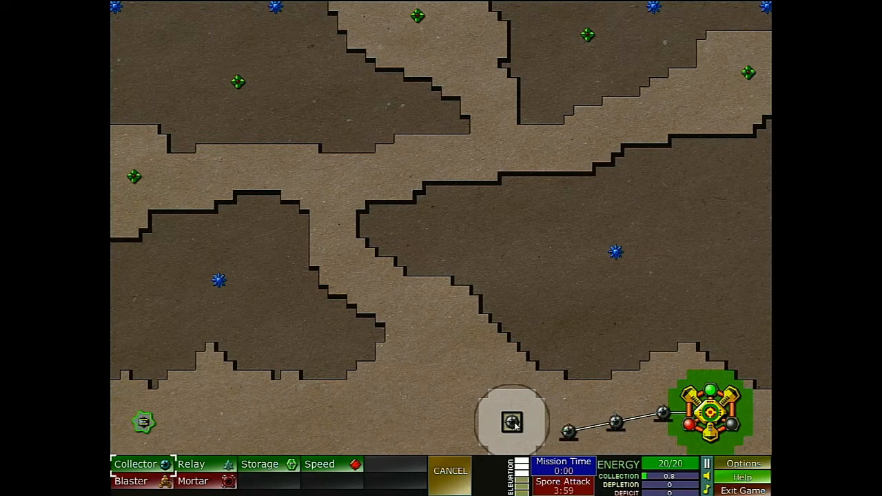
{"action": "left_click", "coordinate": [449, 470]}
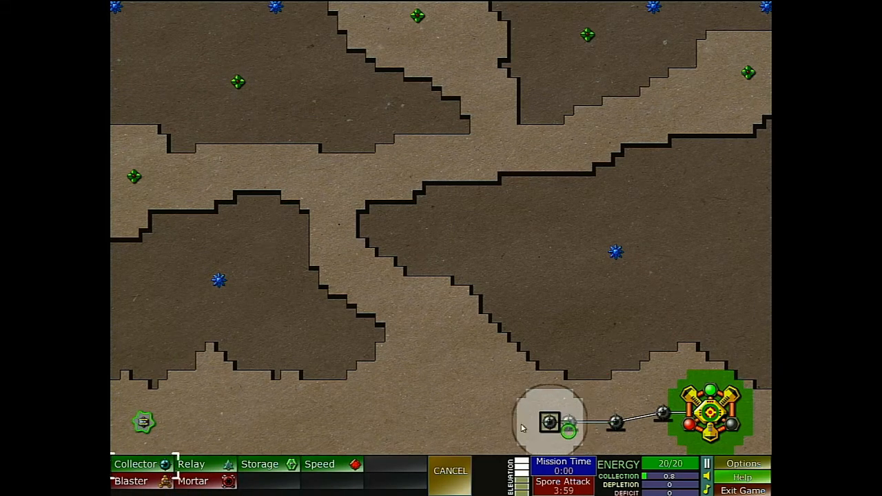
{"action": "mouse_move", "coordinate": [465, 422]}
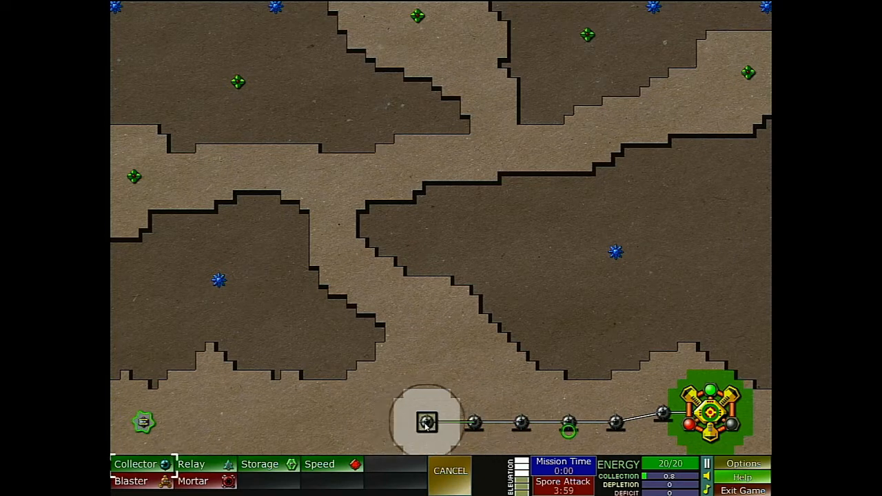
{"action": "mouse_move", "coordinate": [379, 423]}
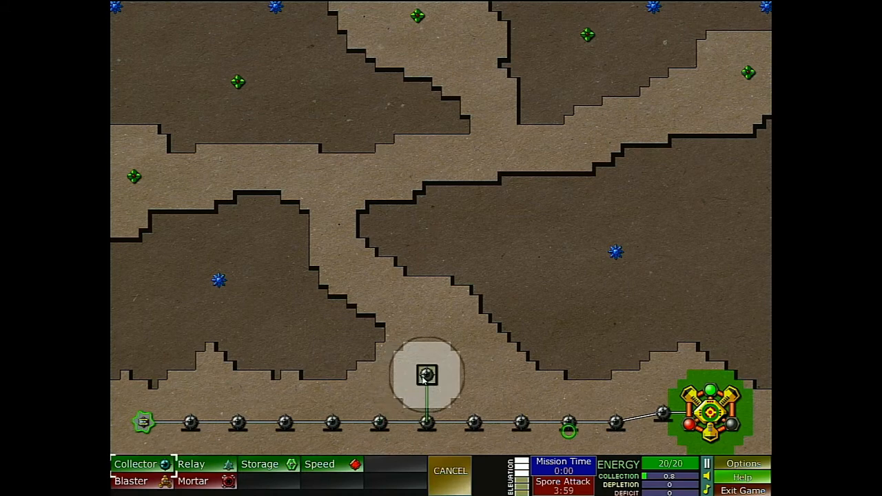
Place collectors up the central passage and at the upper corridor's east end, then unpause
{"action": "left_click", "coordinate": [427, 376]}
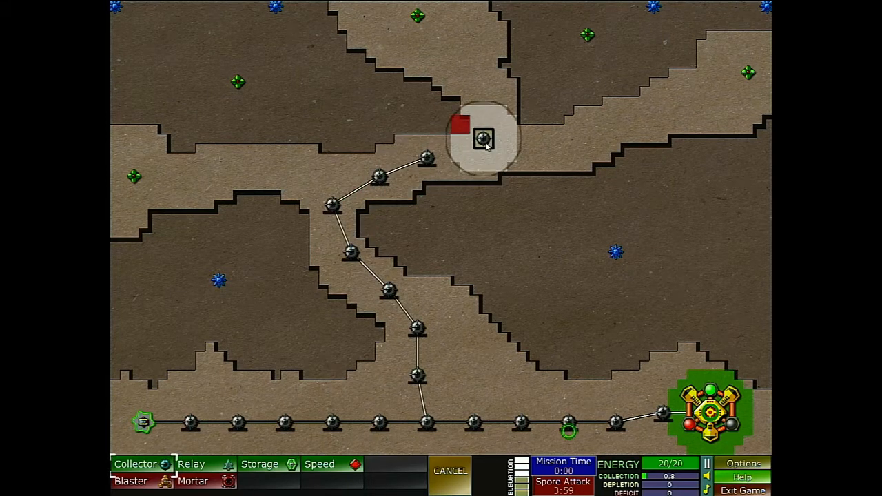
{"action": "mouse_move", "coordinate": [531, 148]}
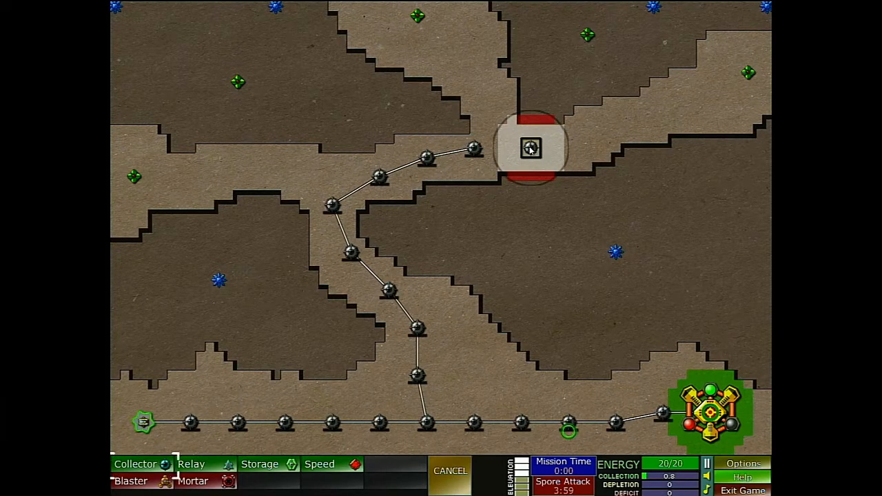
{"action": "left_click", "coordinate": [406, 186]}
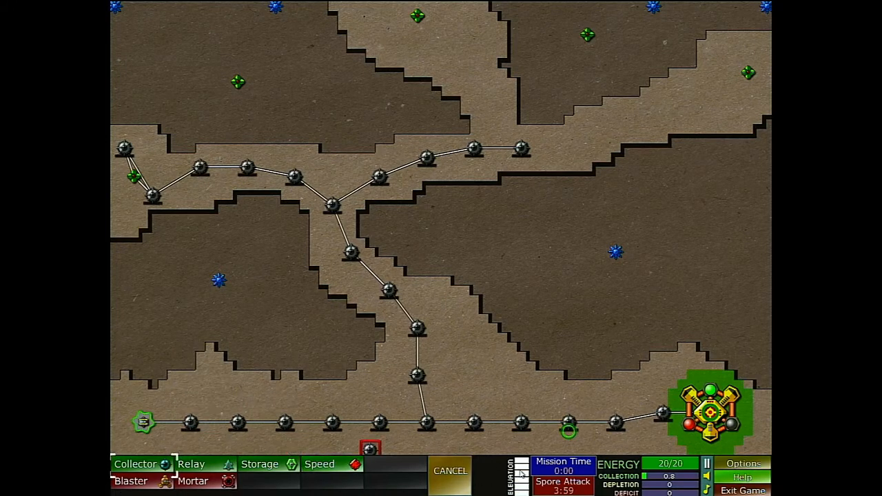
{"action": "left_click", "coordinate": [558, 365]}
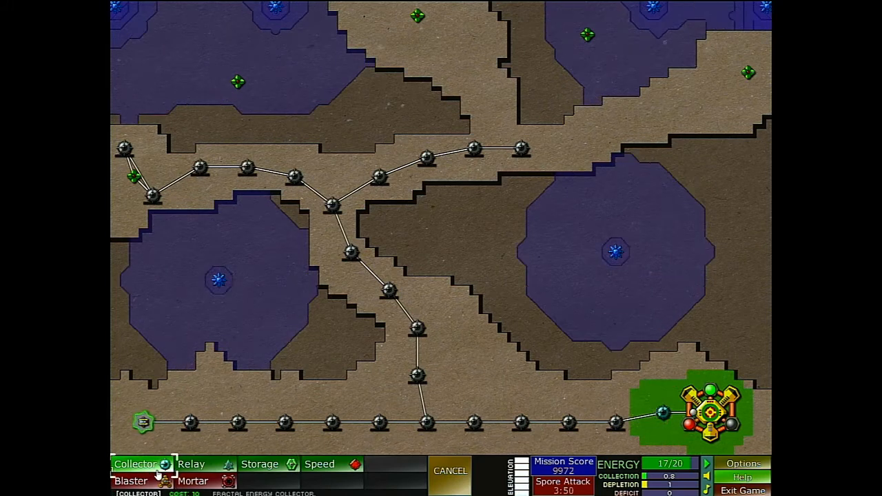
Place a collector, then a speed upgrade beside the command center
{"action": "left_click", "coordinate": [590, 393]}
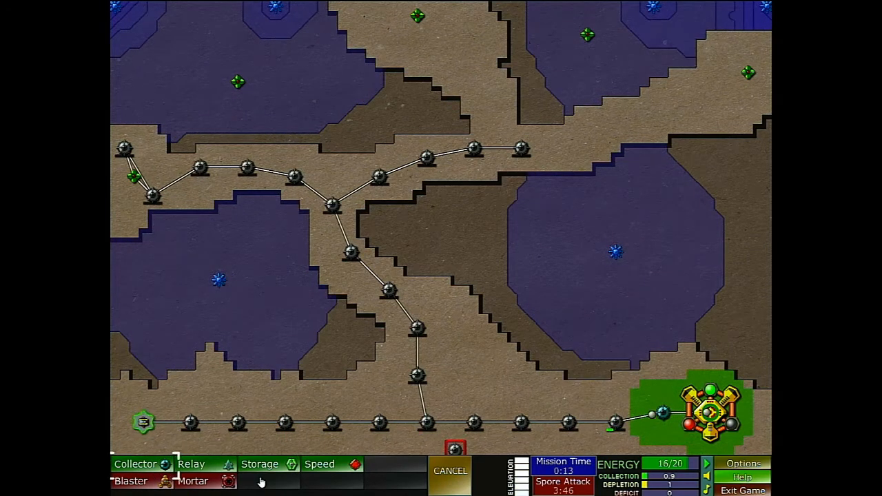
{"action": "left_click", "coordinate": [320, 464]}
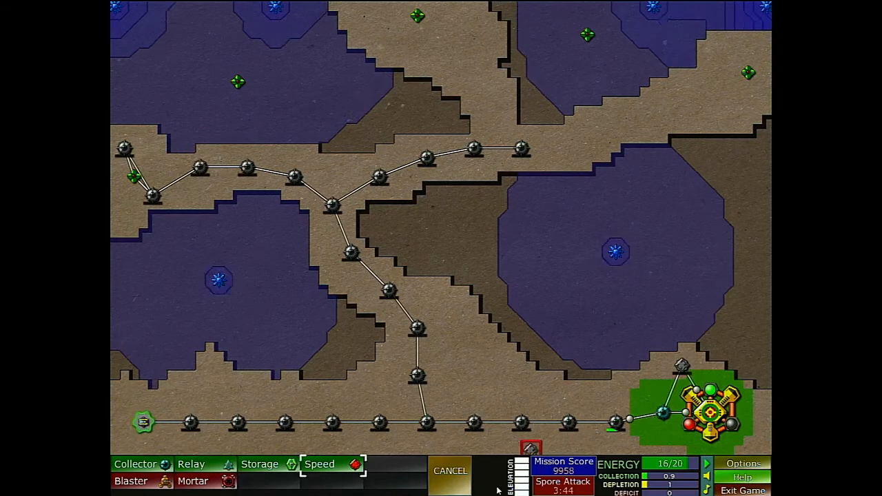
{"action": "left_click", "coordinate": [450, 471]}
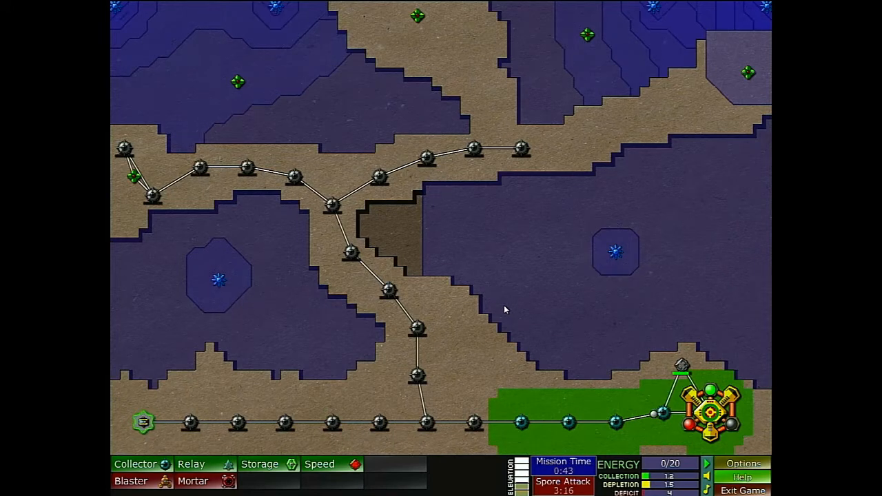
{"action": "mouse_move", "coordinate": [486, 319]}
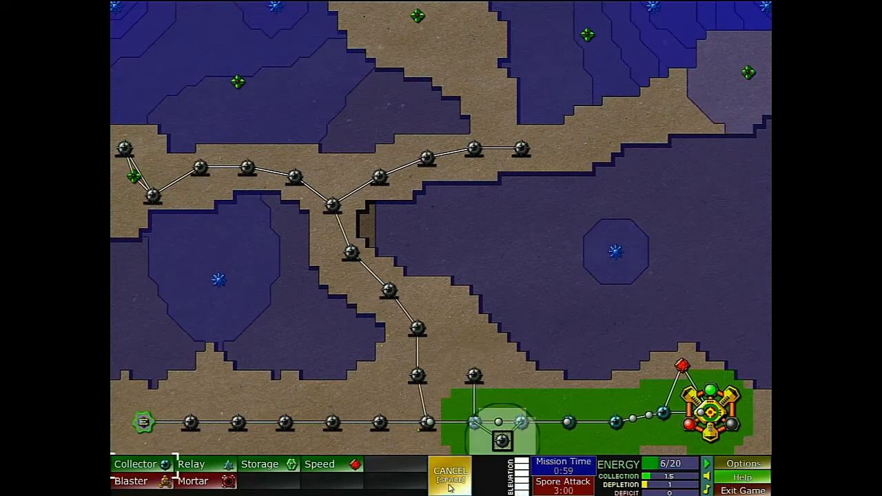
Place a collector at the energy field's northern edge
{"action": "left_click", "coordinate": [449, 474]}
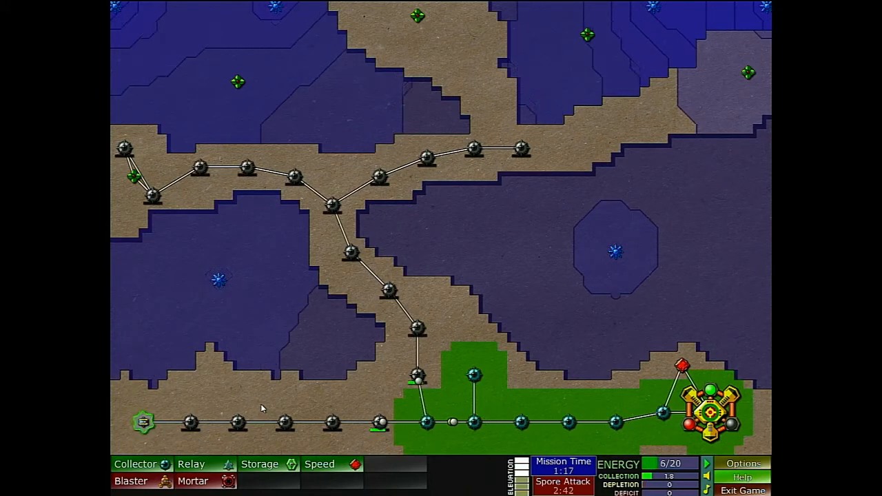
{"action": "left_click", "coordinate": [138, 464]}
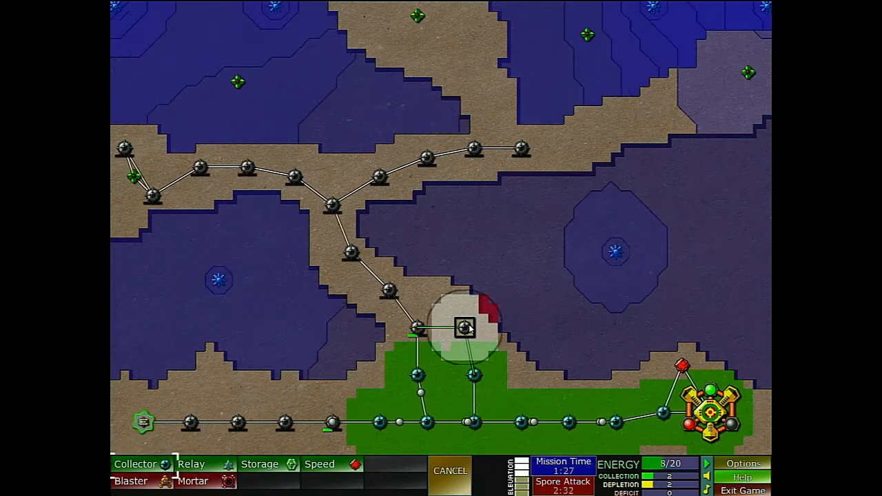
{"action": "left_click", "coordinate": [466, 329]}
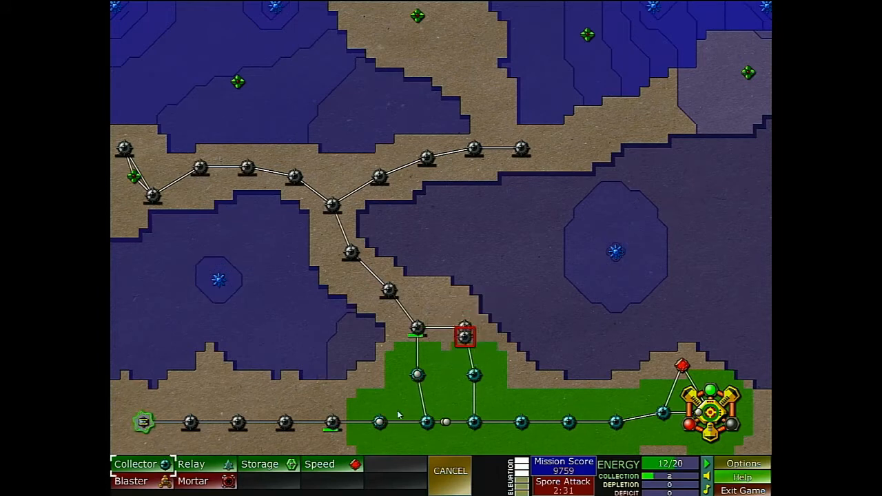
{"action": "left_click", "coordinate": [398, 423]}
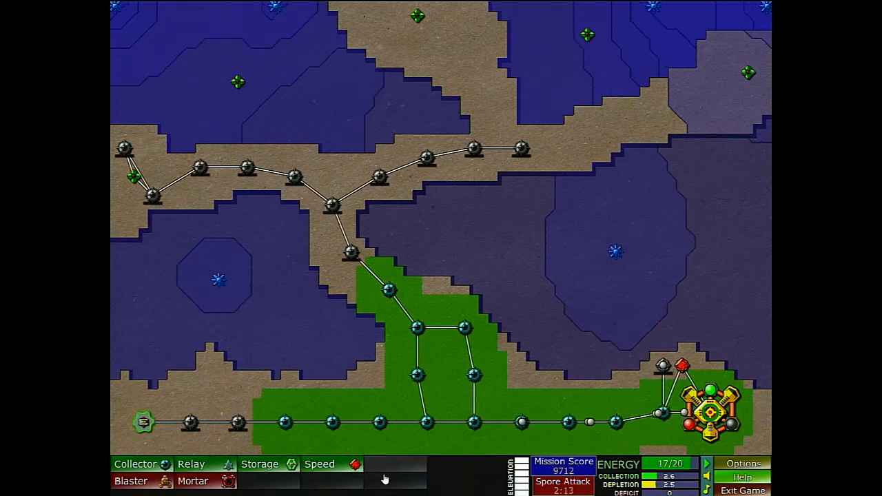
Place mortars near the western emitter and at the northern ridge junction, then select Blaster
{"action": "left_click", "coordinate": [193, 480]}
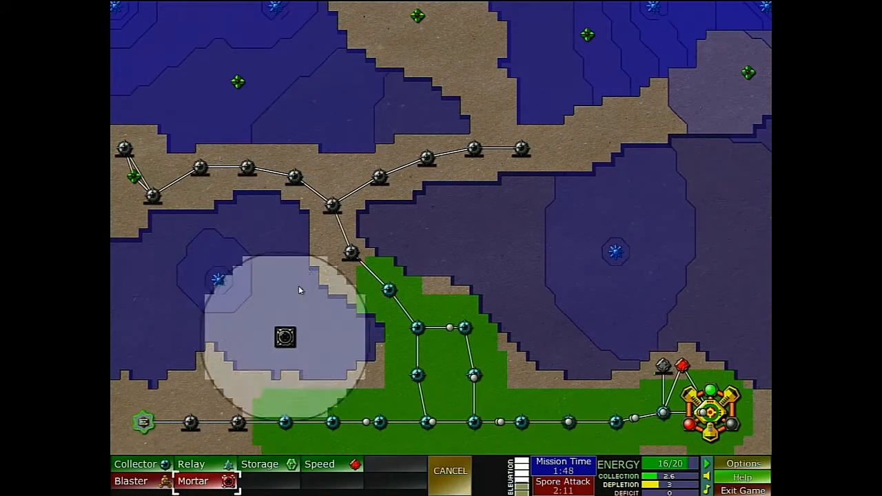
{"action": "left_click", "coordinate": [341, 176]}
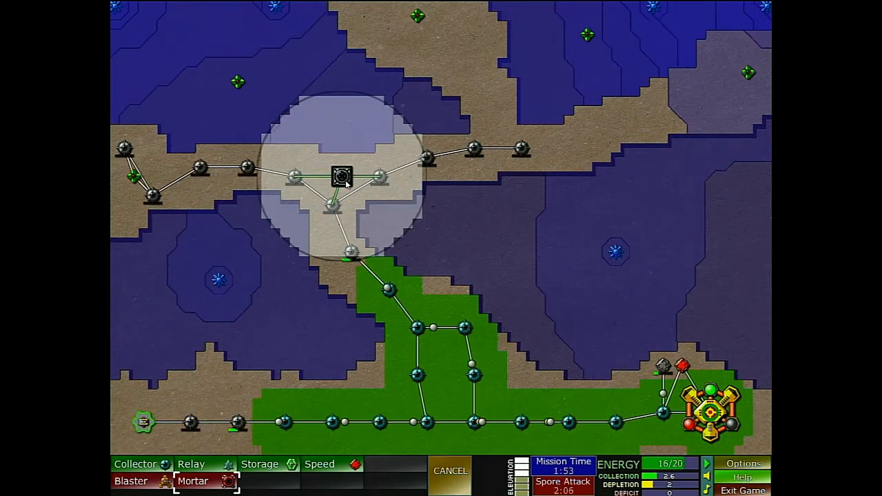
{"action": "left_click", "coordinate": [450, 471]}
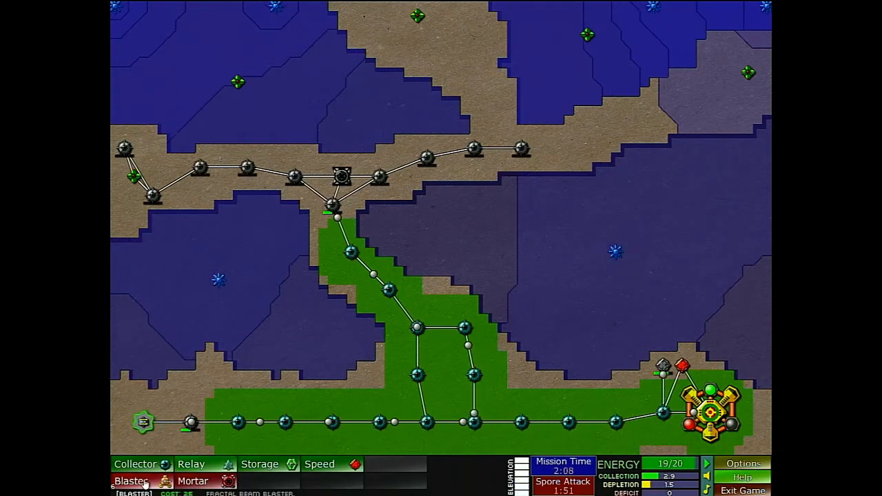
{"action": "left_click", "coordinate": [260, 464]}
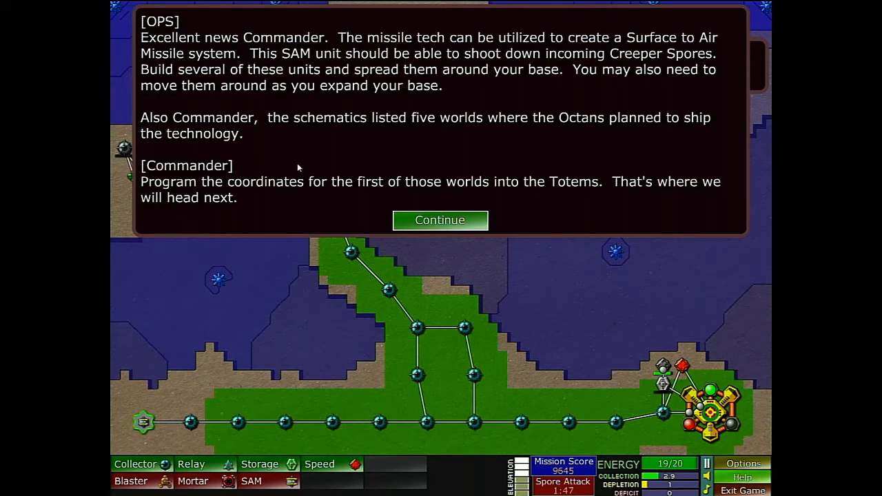
{"action": "mouse_move", "coordinate": [440, 221]}
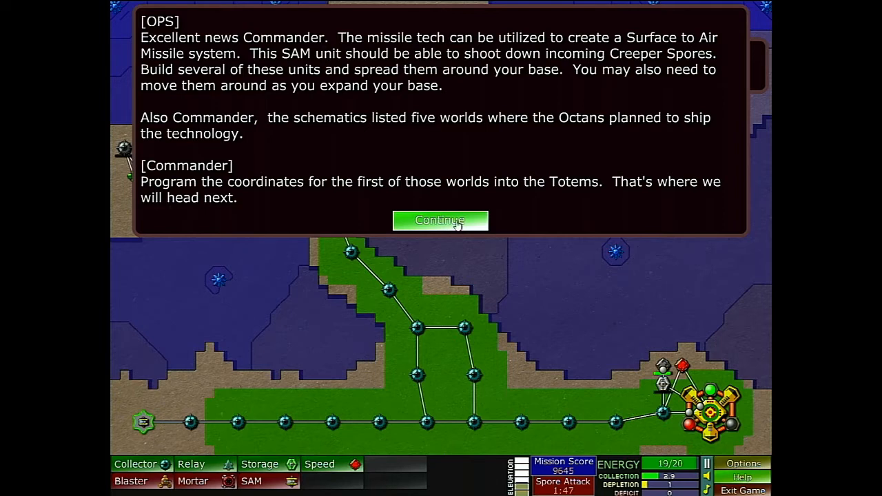
Dismiss the Surface to Air Missile briefing
{"action": "left_click", "coordinate": [440, 220]}
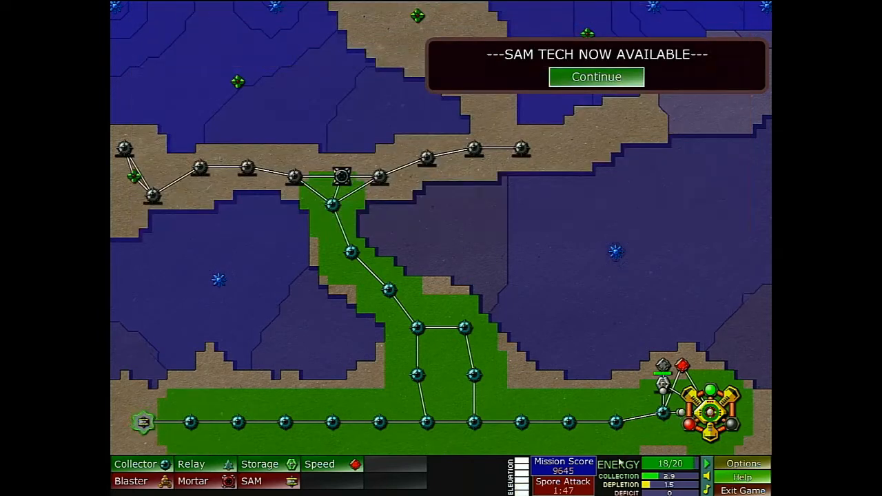
Place a collector at the western end and a SAM launcher near it
{"action": "left_click", "coordinate": [253, 481]}
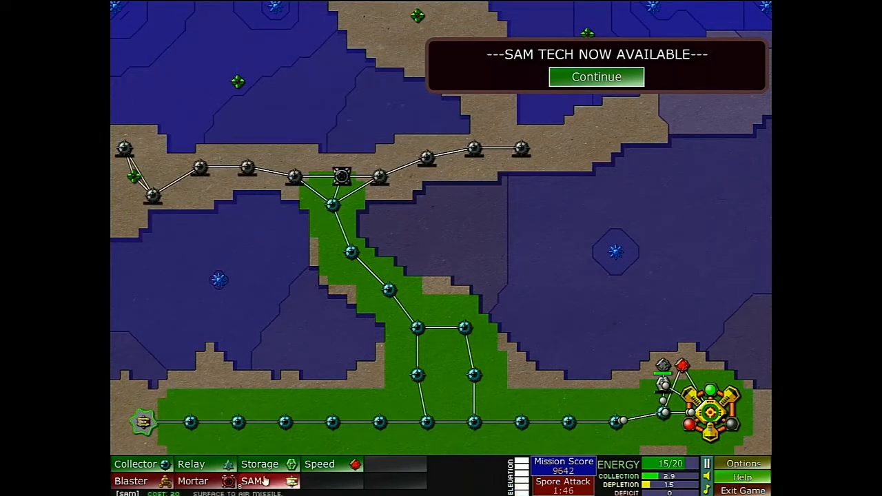
{"action": "left_click", "coordinate": [252, 480]}
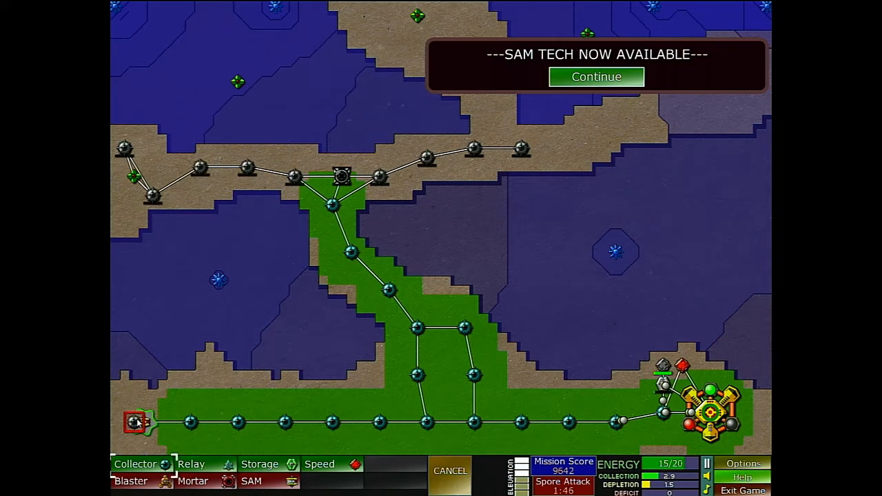
{"action": "left_click", "coordinate": [450, 470]}
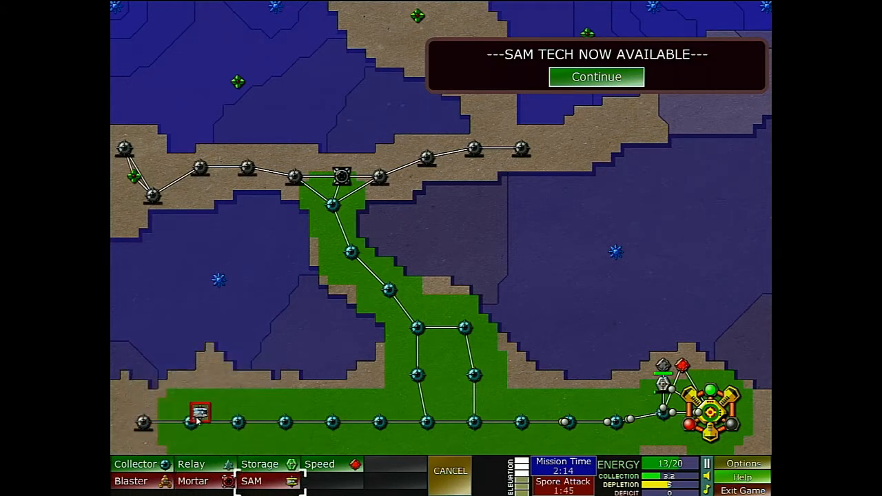
{"action": "left_click", "coordinate": [192, 405]}
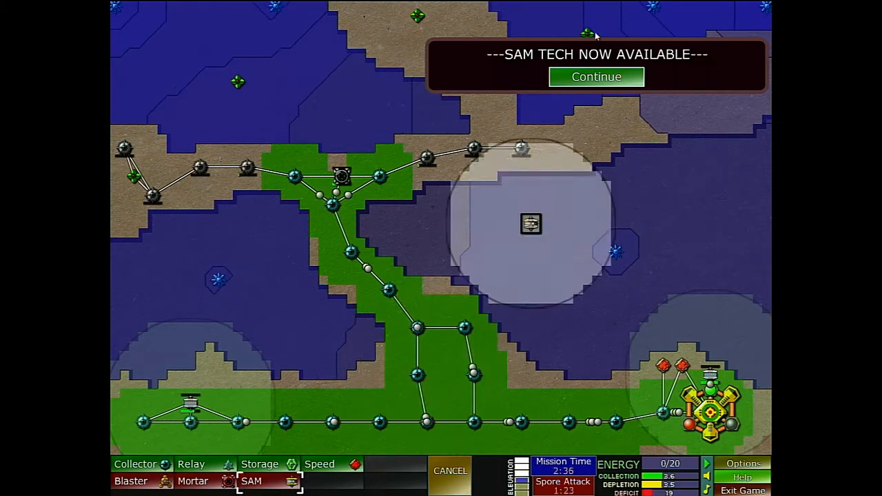
Place SAM launchers on the lower network near the base and in the central corridor
{"action": "left_click", "coordinate": [596, 77]}
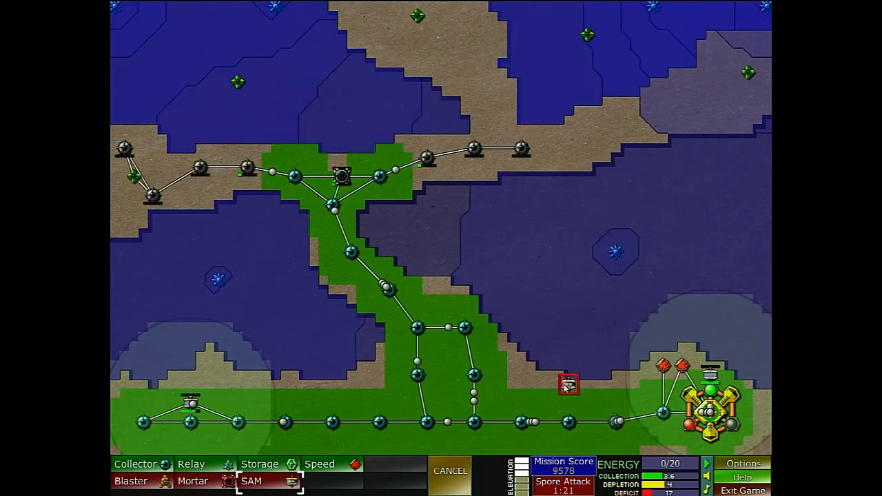
{"action": "left_click", "coordinate": [549, 393]}
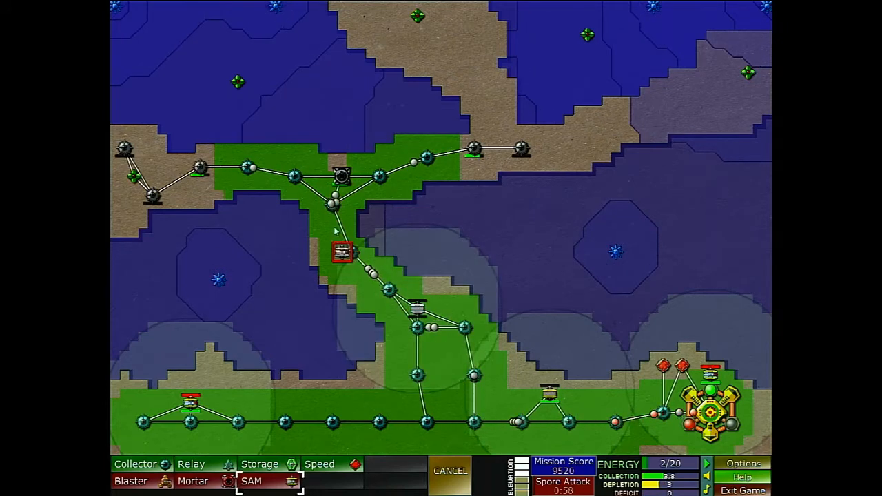
{"action": "left_click", "coordinate": [338, 174]}
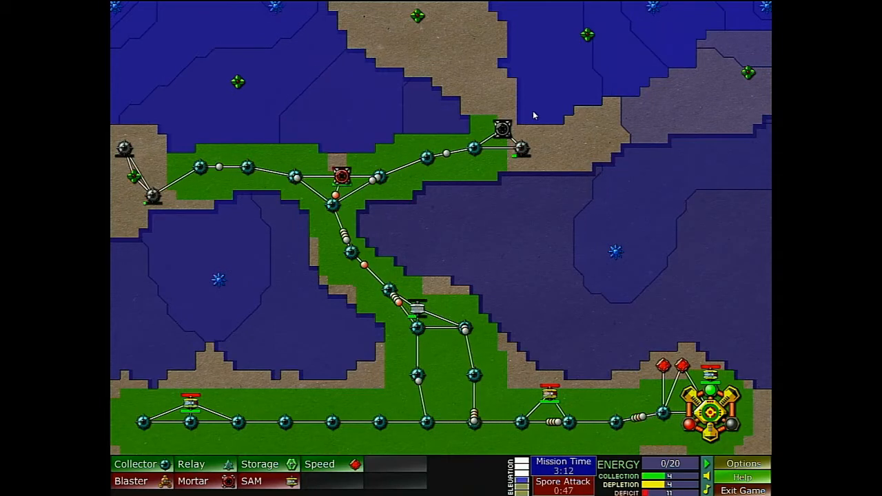
{"action": "left_click", "coordinate": [136, 464]}
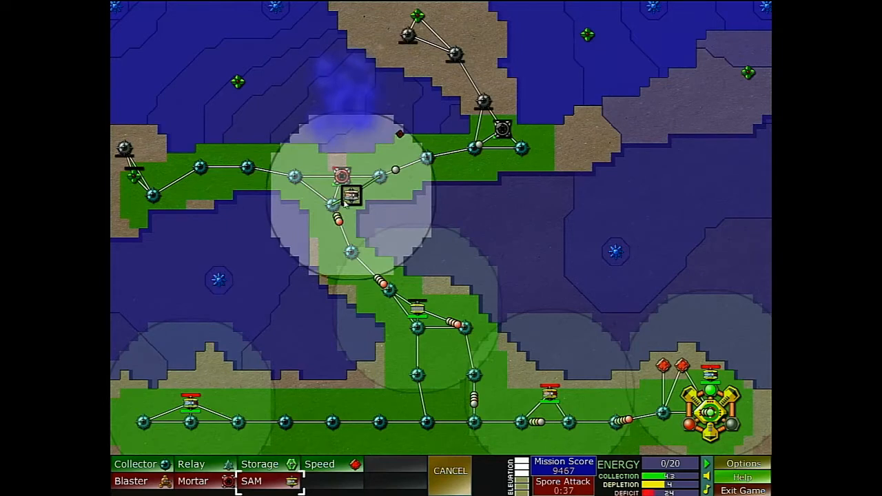
Place SAM launchers beside the northern mortar and up the northern branch
{"action": "left_click", "coordinate": [450, 471]}
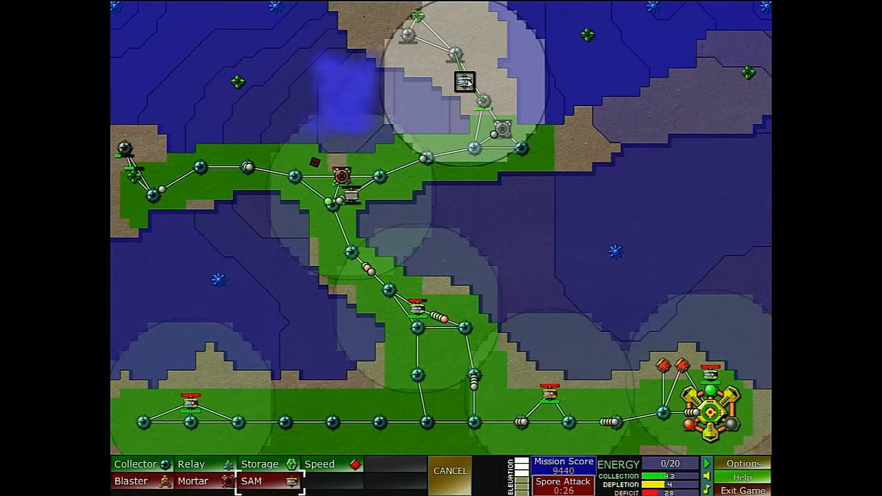
{"action": "left_click", "coordinate": [266, 138]}
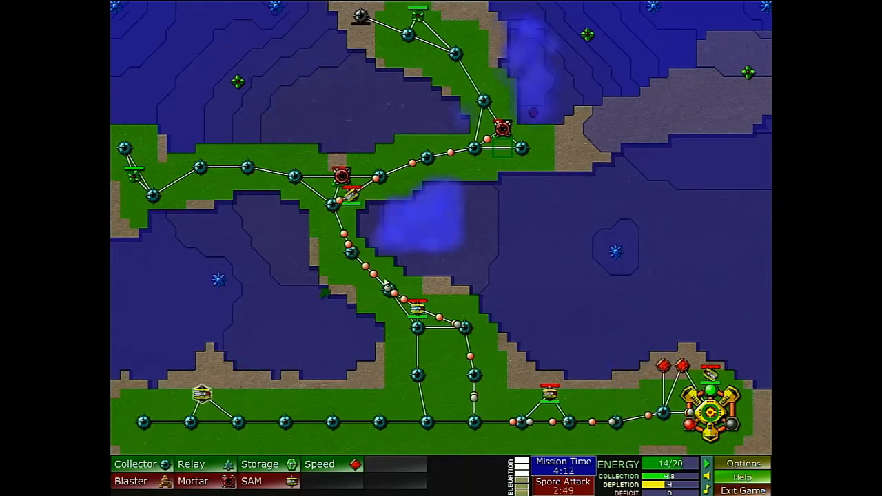
Place collectors on the north-east ridge and at the eastern ridge end
{"action": "left_click", "coordinate": [417, 309]}
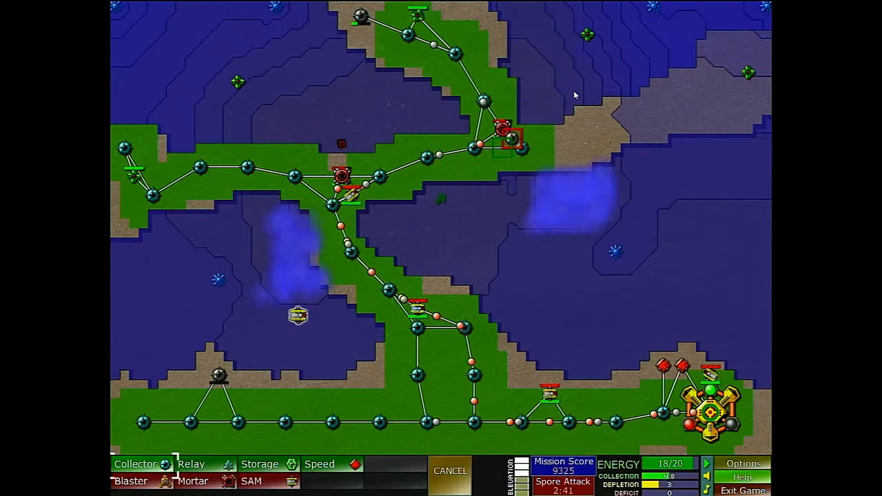
{"action": "left_click", "coordinate": [606, 120]}
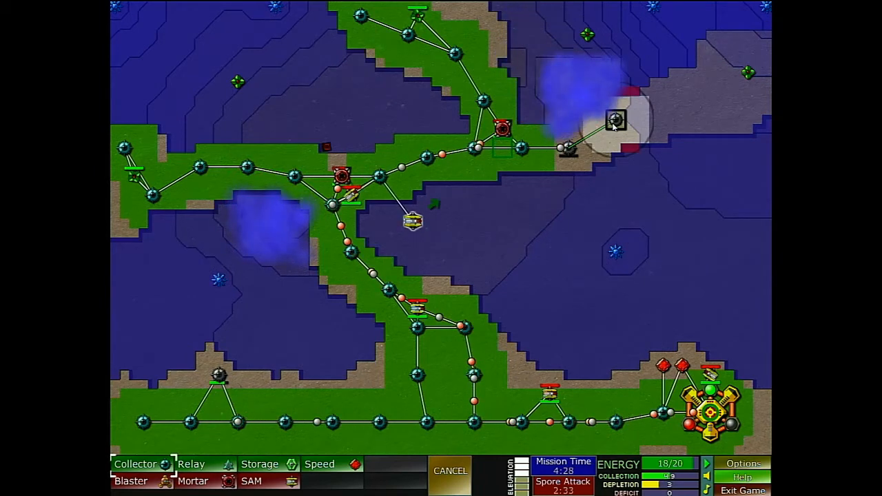
{"action": "left_click", "coordinate": [450, 470]}
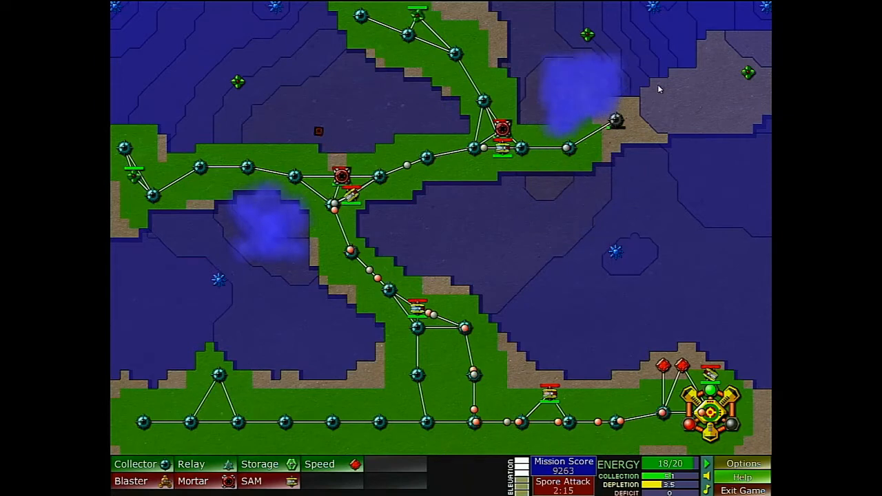
Build a mortar at the western ridge end; move SAMs to the eastern ridge and northern branch
{"action": "left_click", "coordinate": [193, 481]}
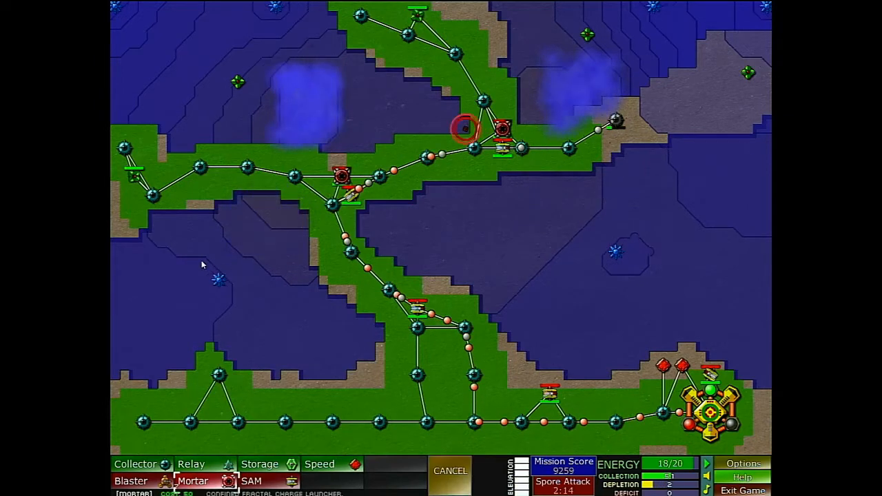
{"action": "left_click", "coordinate": [350, 74]}
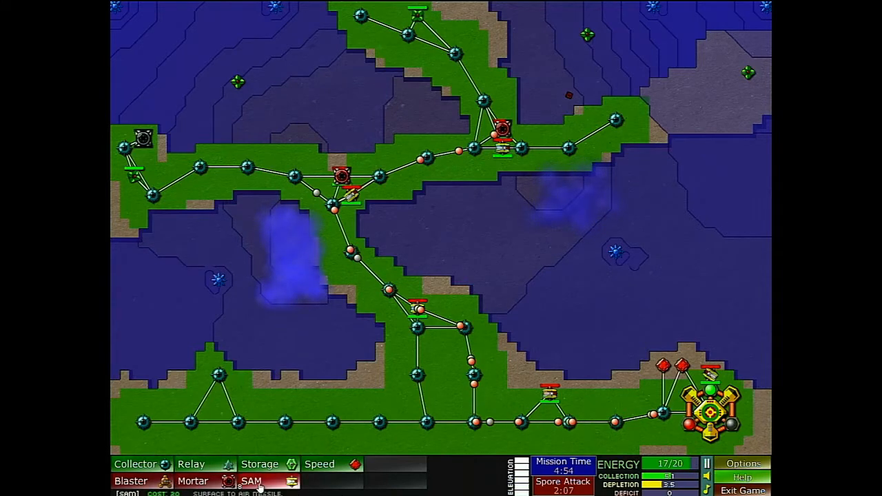
{"action": "left_click", "coordinate": [417, 309]}
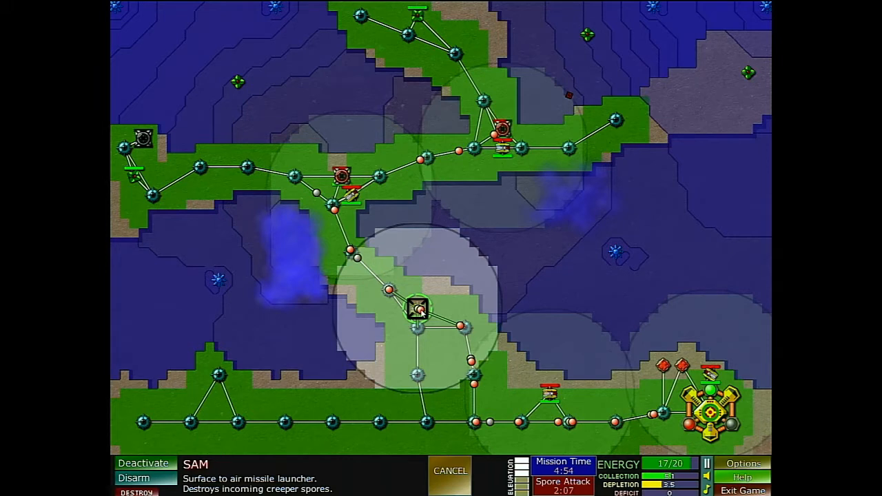
{"action": "left_click", "coordinate": [645, 130]}
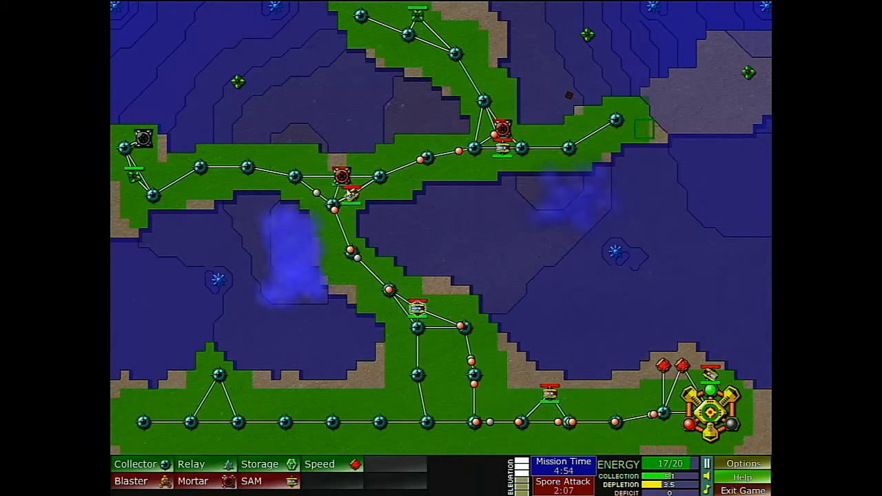
{"action": "left_click", "coordinate": [352, 197]}
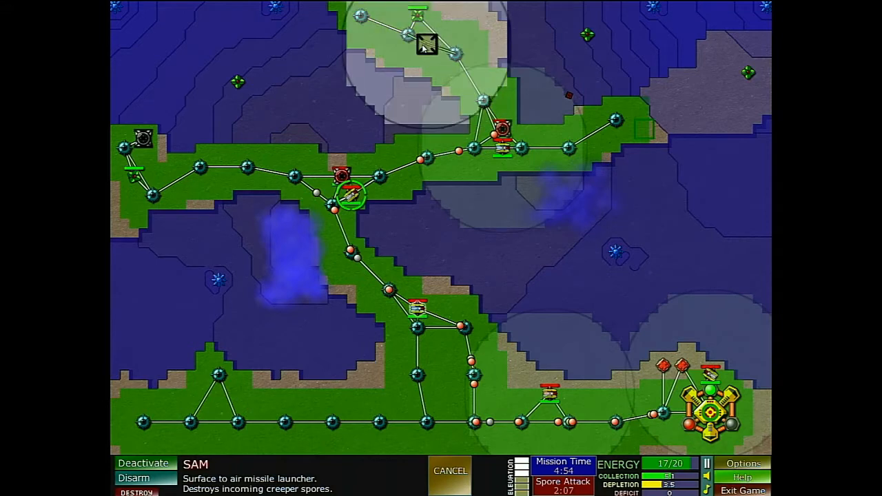
{"action": "left_click", "coordinate": [450, 471]}
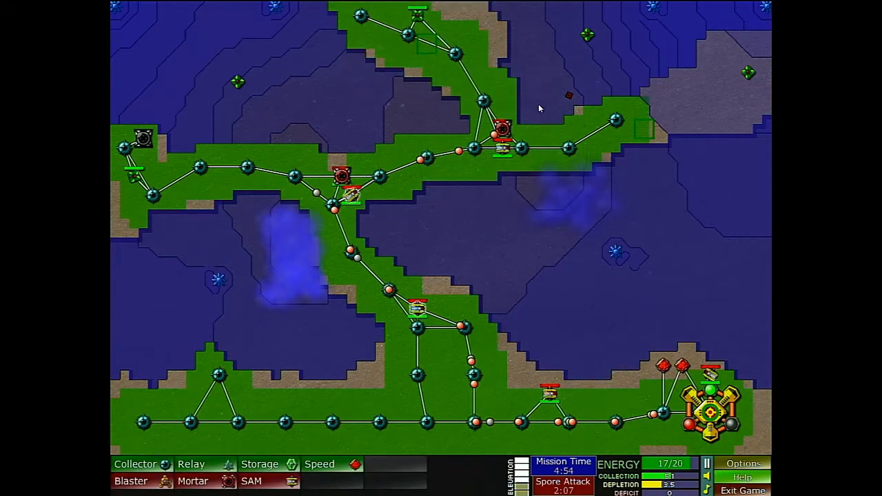
{"action": "mouse_move", "coordinate": [690, 468]}
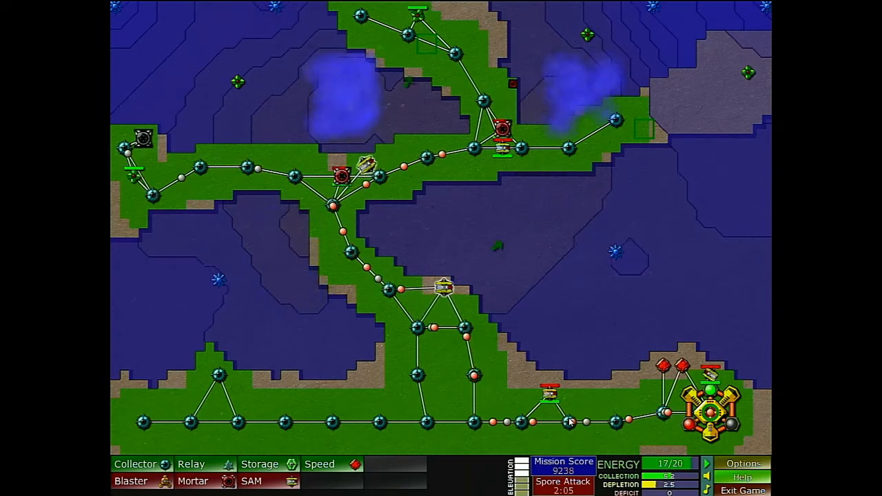
Place collectors on the lower plateau and near the top-right end of the network
{"action": "left_click", "coordinate": [131, 481]}
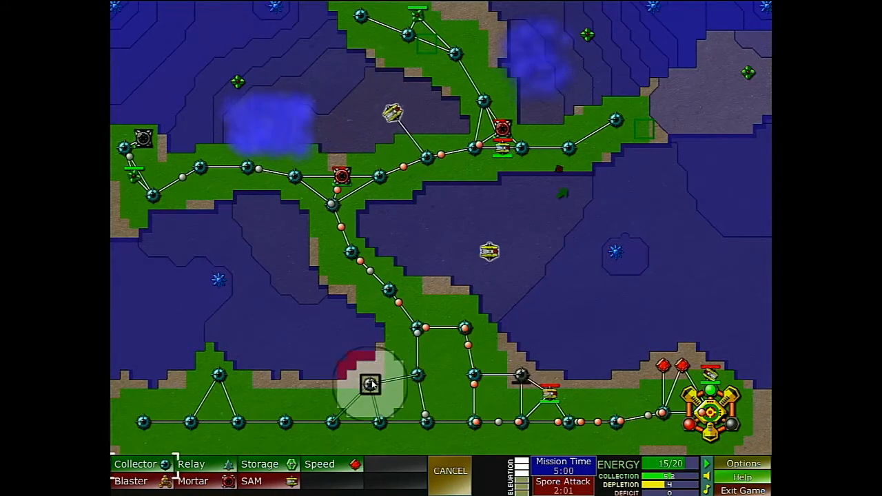
{"action": "left_click", "coordinate": [451, 471]}
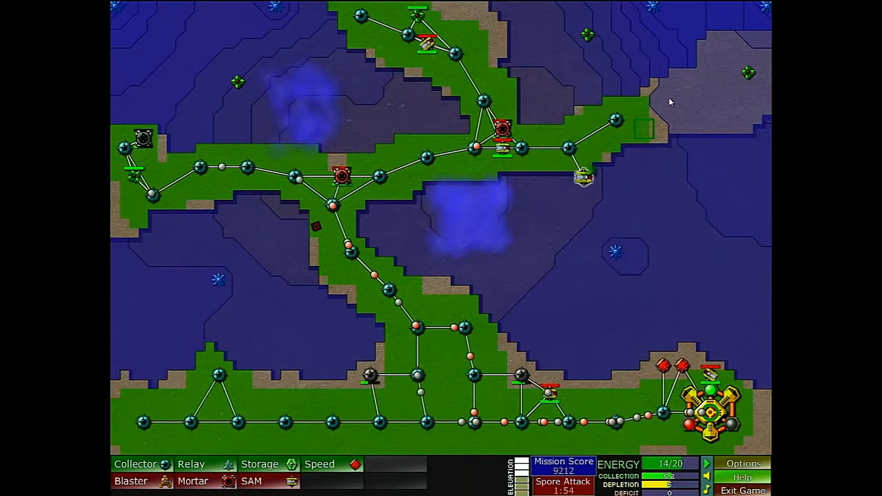
{"action": "left_click", "coordinate": [634, 110]}
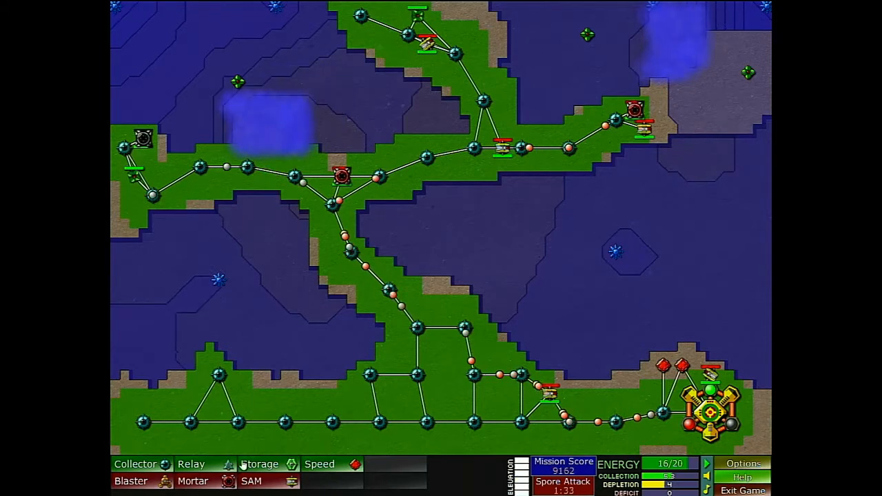
{"action": "left_click", "coordinate": [130, 481]}
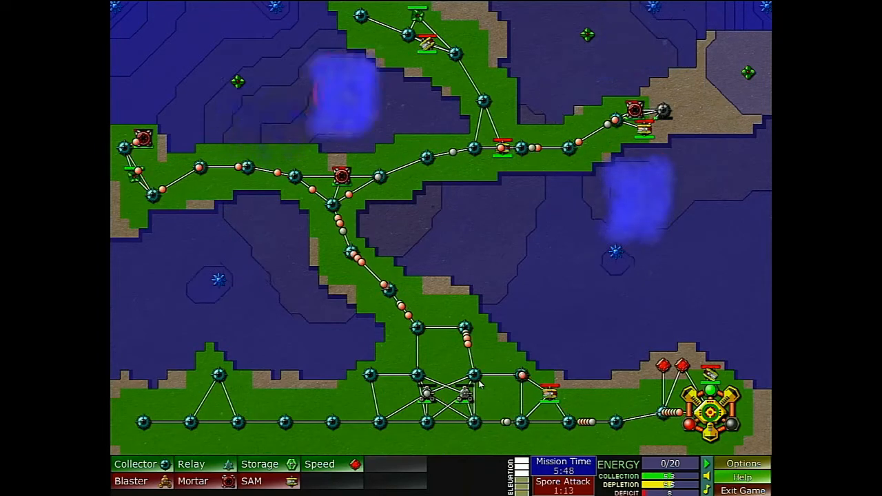
Place a collector and a blaster toward the top-right corner outpost
{"action": "left_click", "coordinate": [136, 464]}
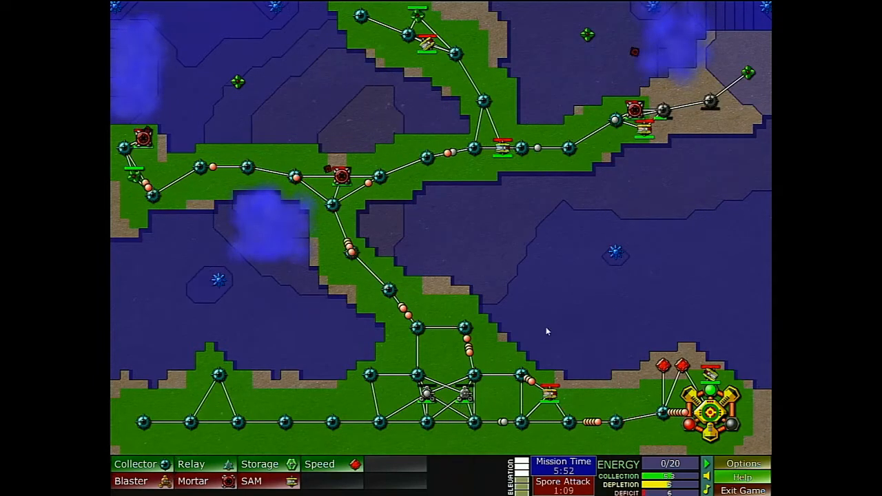
{"action": "left_click", "coordinate": [548, 393]}
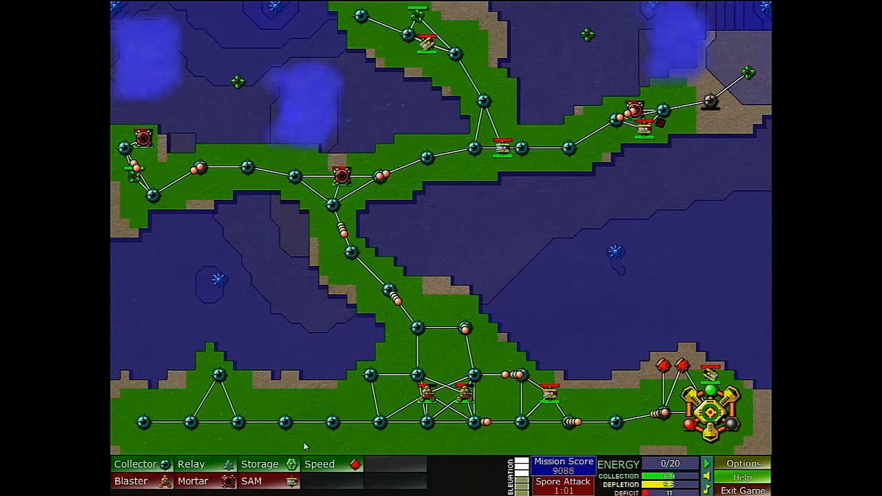
{"action": "left_click", "coordinate": [131, 481]}
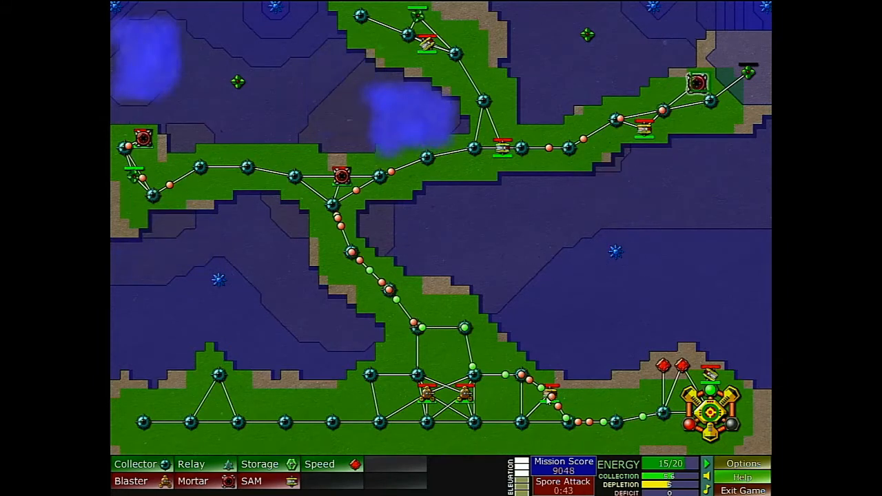
{"action": "left_click", "coordinate": [551, 393]}
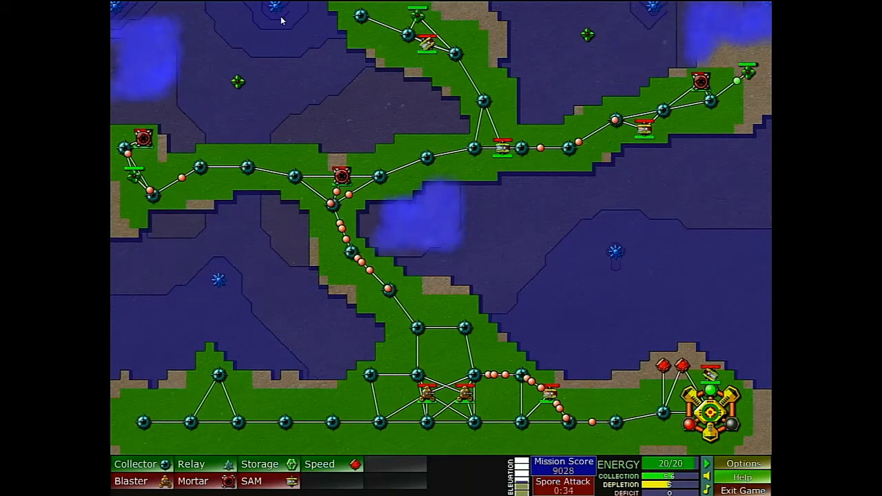
{"action": "mouse_move", "coordinate": [363, 38]}
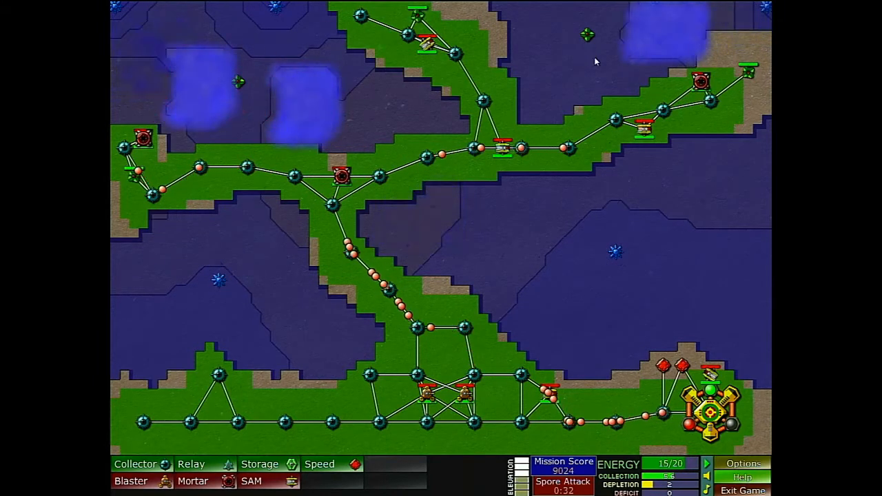
Place a collector at the top-right tip and a blaster in the lower-middle cluster
{"action": "left_click", "coordinate": [136, 464]}
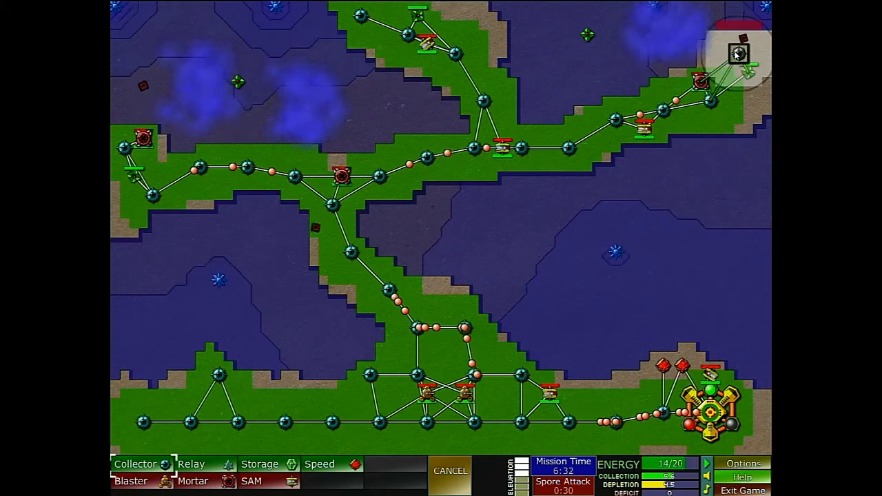
{"action": "left_click", "coordinate": [450, 471]}
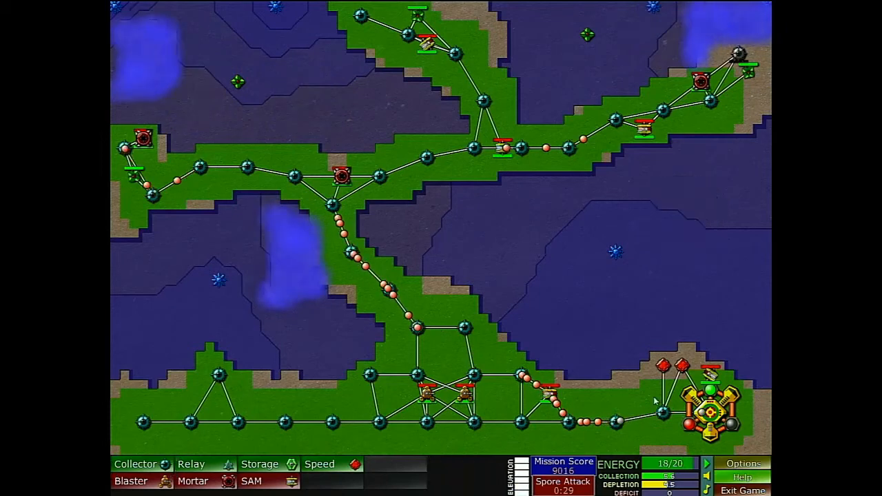
{"action": "left_click", "coordinate": [710, 374]}
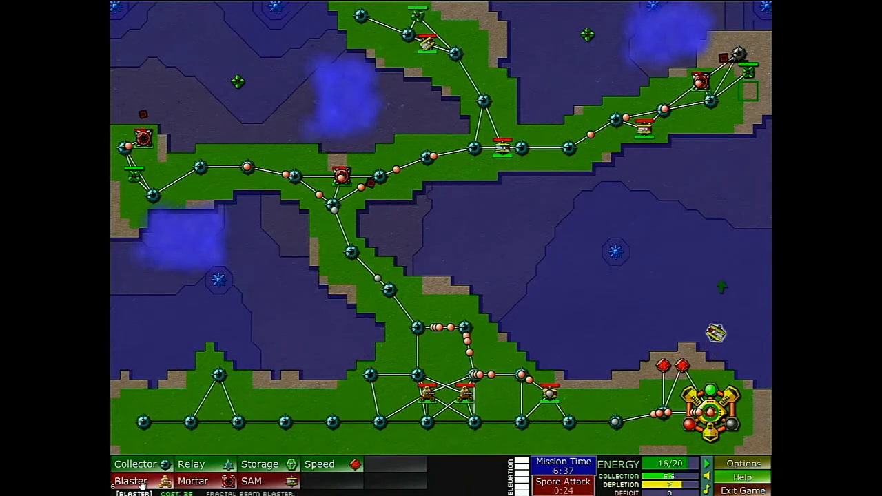
{"action": "left_click", "coordinate": [130, 480]}
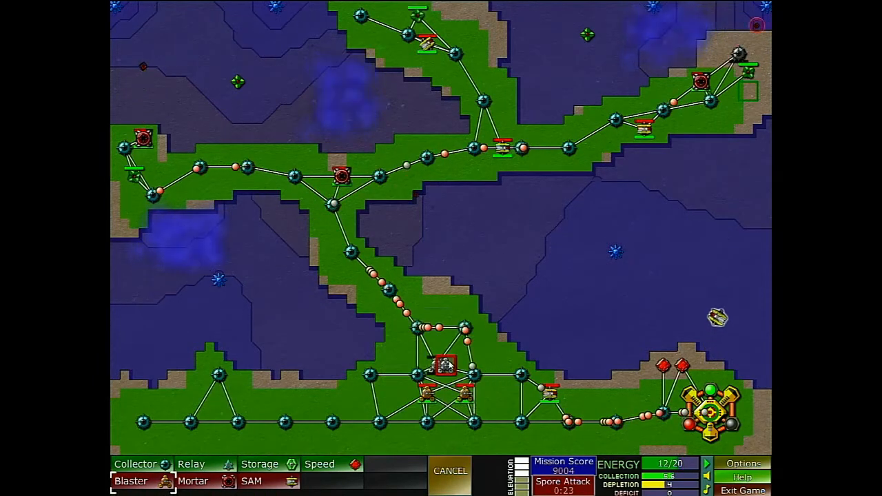
{"action": "left_click", "coordinate": [450, 471]}
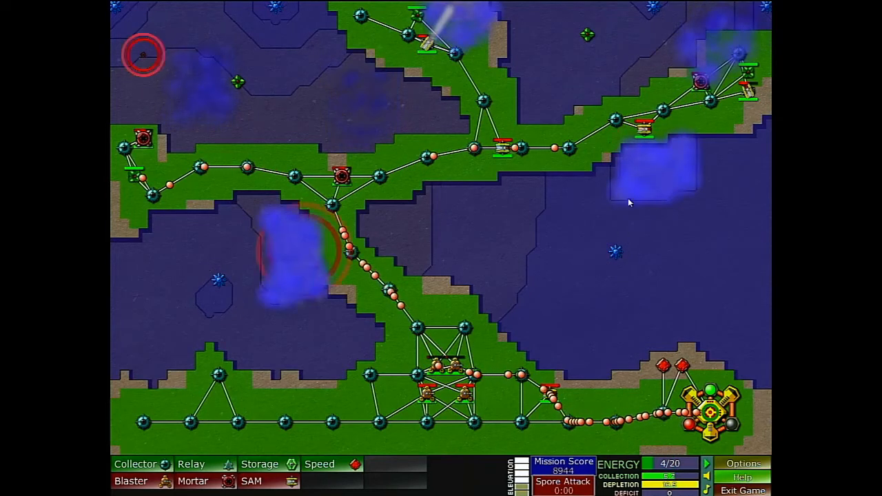
Add mortars covering the north-east tip and the top of the northern branch
{"action": "left_click", "coordinate": [707, 81]}
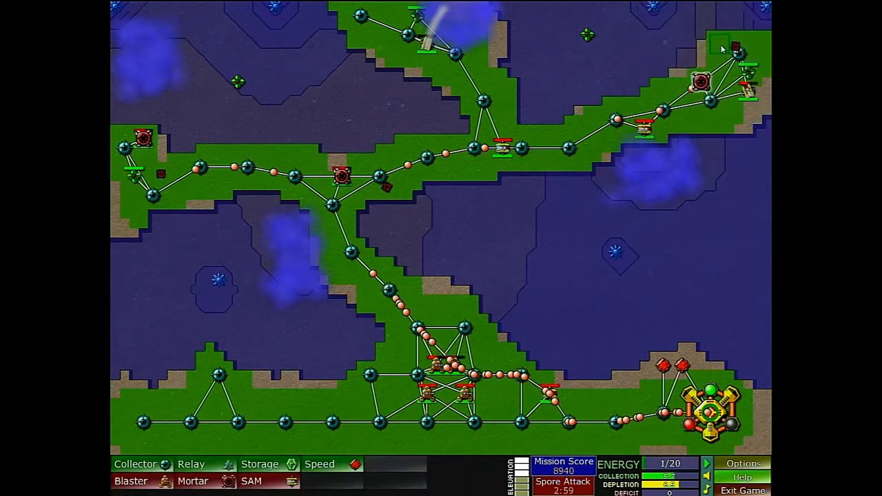
{"action": "left_click", "coordinate": [183, 214]}
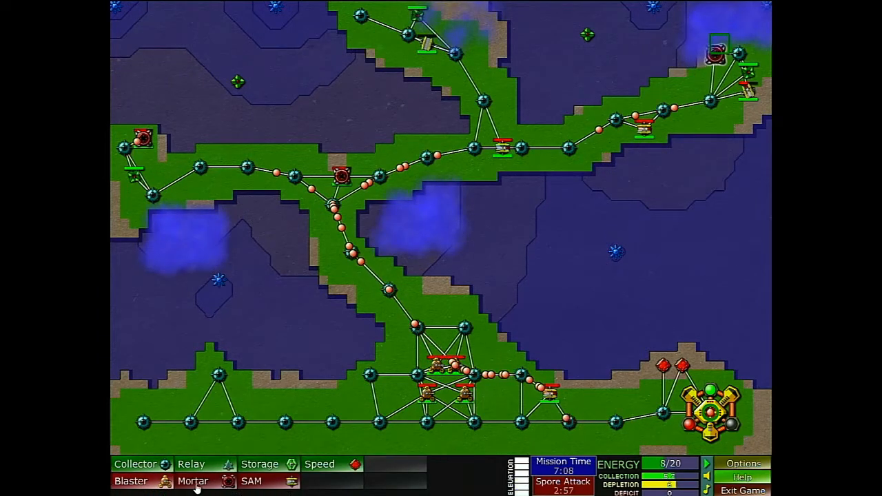
{"action": "left_click", "coordinate": [193, 481]}
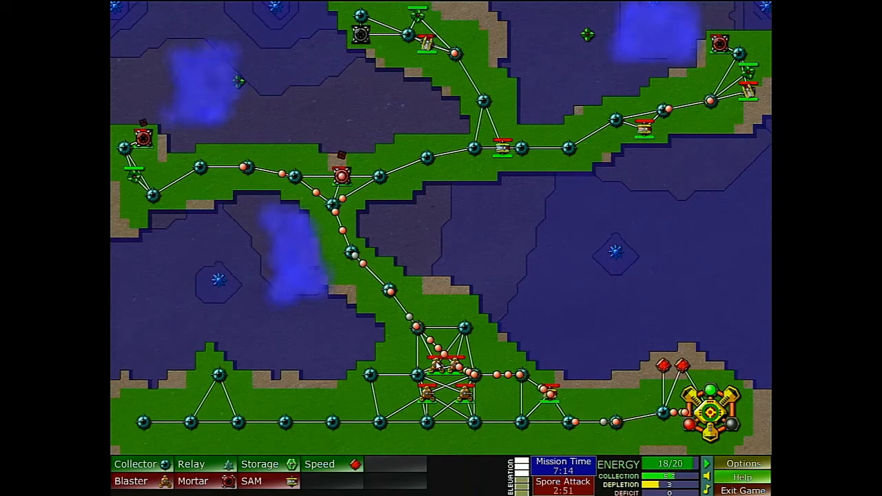
{"action": "left_click", "coordinate": [441, 368]}
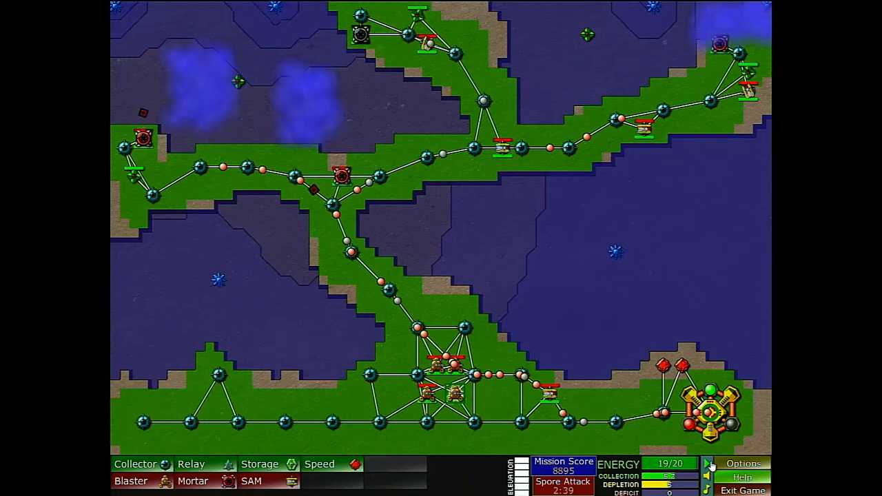
Pause and send the lower-middle blasters to the western corridor, cancelling the pending build
{"action": "left_click", "coordinate": [426, 393]}
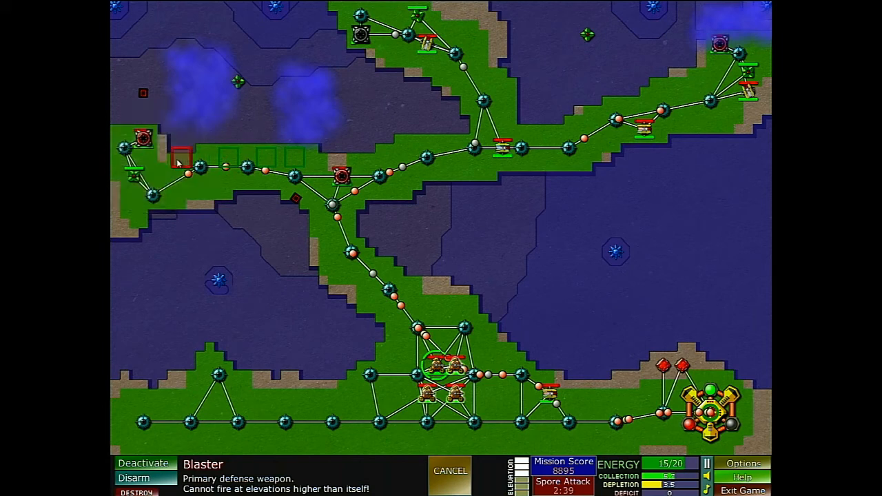
{"action": "left_click", "coordinate": [450, 471]}
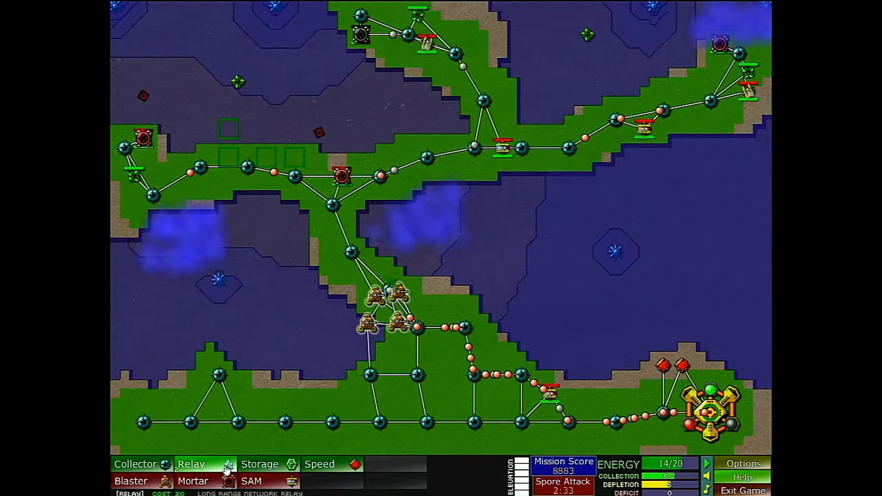
{"action": "left_click", "coordinate": [131, 480]}
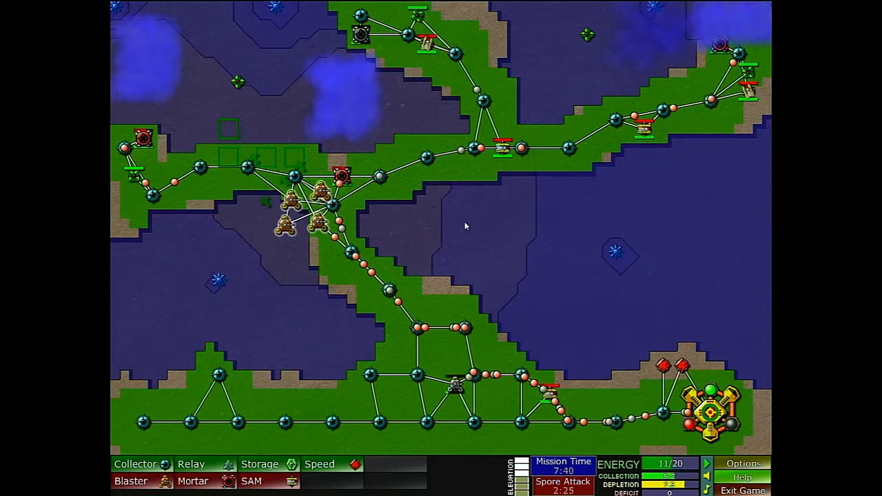
{"action": "left_click", "coordinate": [260, 464]}
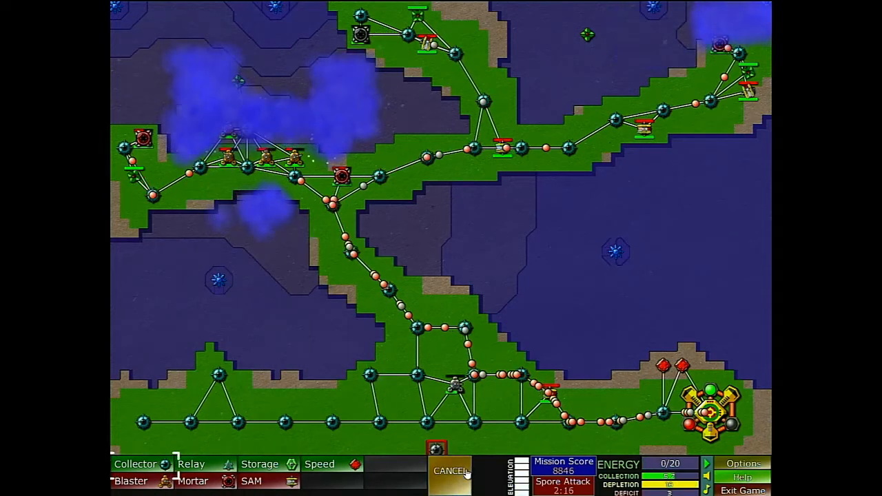
Cancel the pending placement and send a western-corridor weapon to the northern branch top
{"action": "left_click", "coordinate": [450, 471]}
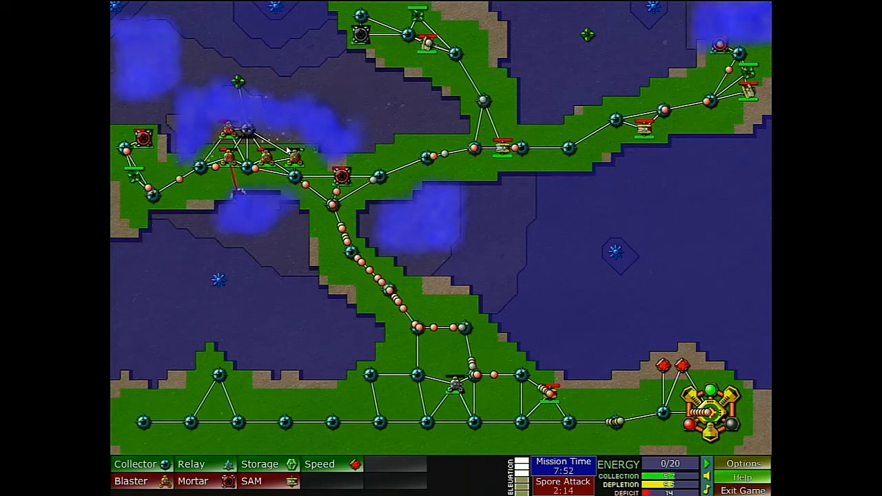
{"action": "left_click", "coordinate": [290, 158]}
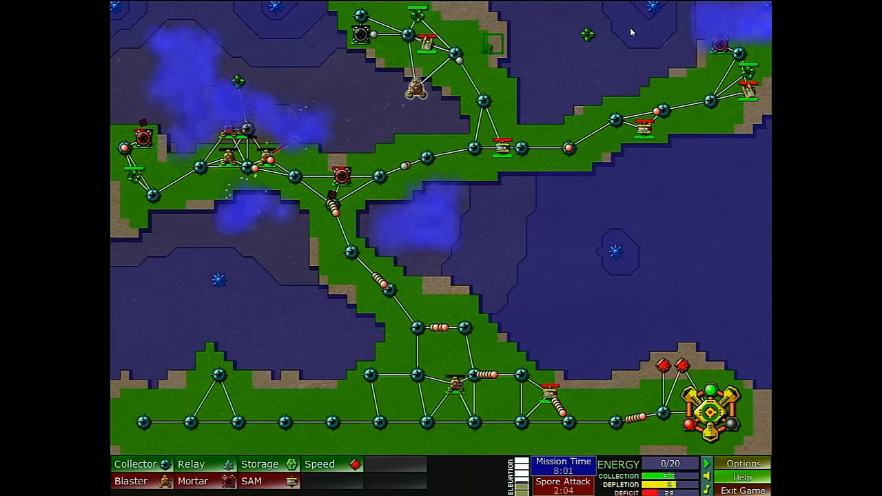
{"action": "mouse_move", "coordinate": [643, 26]}
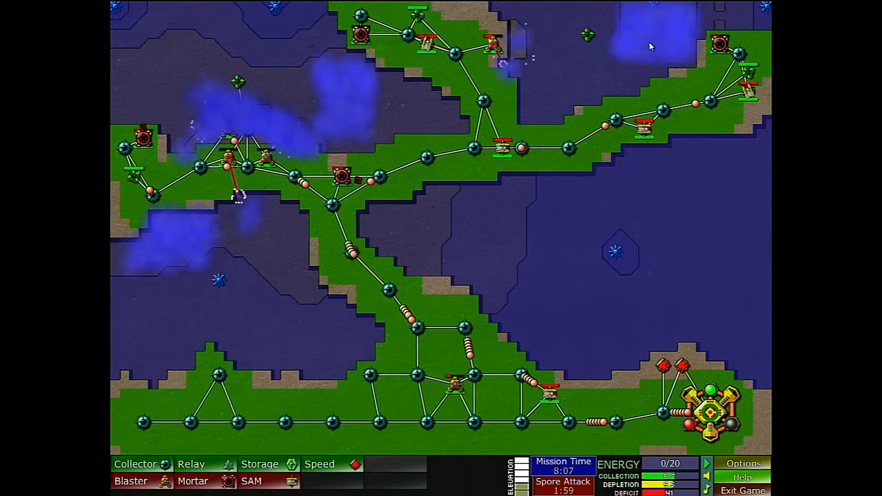
Build a weapon on the left branch and send a blaster toward the creeper on the left
{"action": "left_click", "coordinate": [490, 44]}
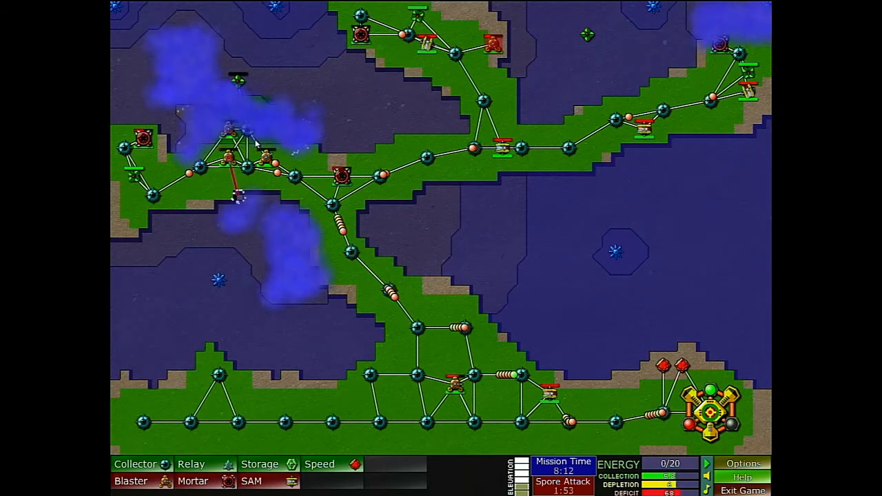
{"action": "left_click", "coordinate": [452, 383]}
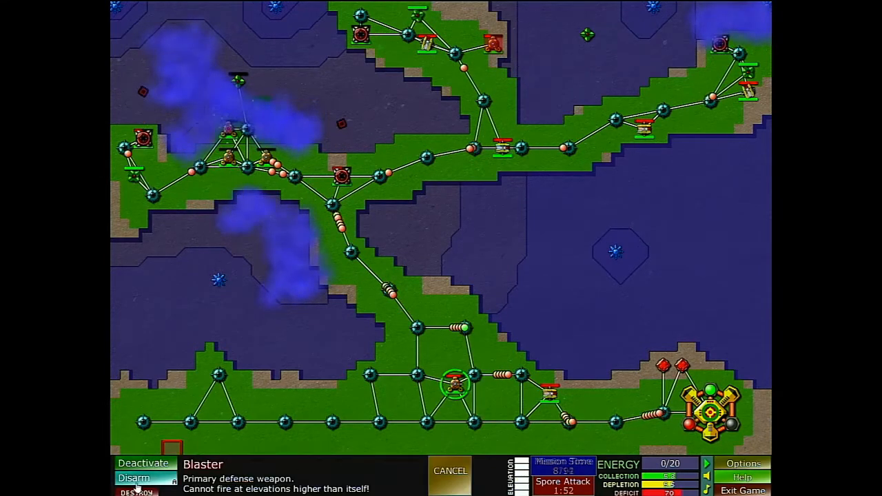
{"action": "left_click", "coordinate": [133, 479]}
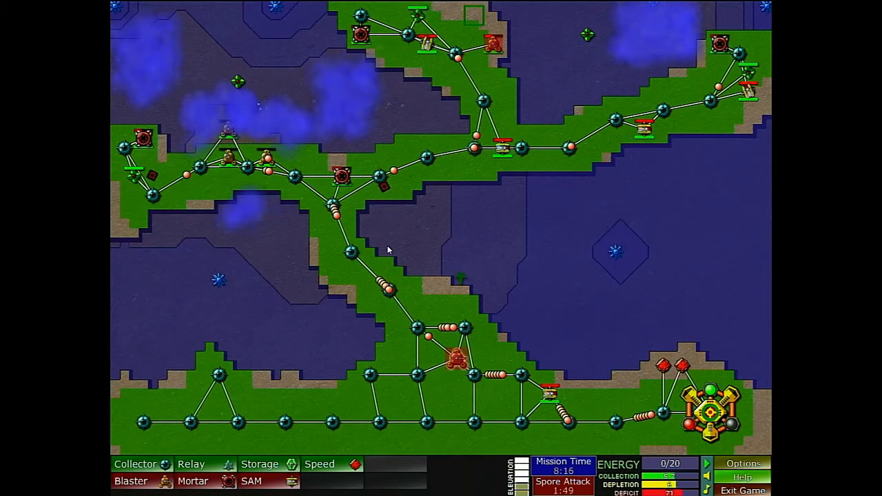
{"action": "left_click", "coordinate": [158, 214]}
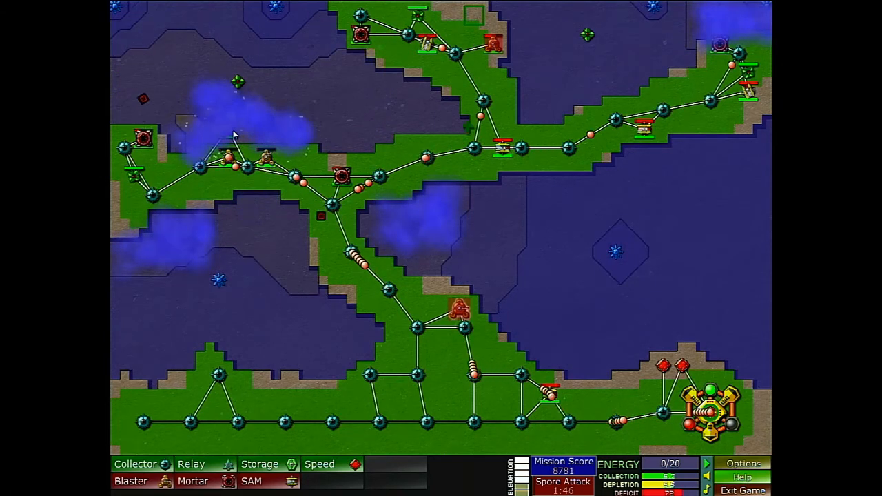
{"action": "left_click", "coordinate": [145, 55]}
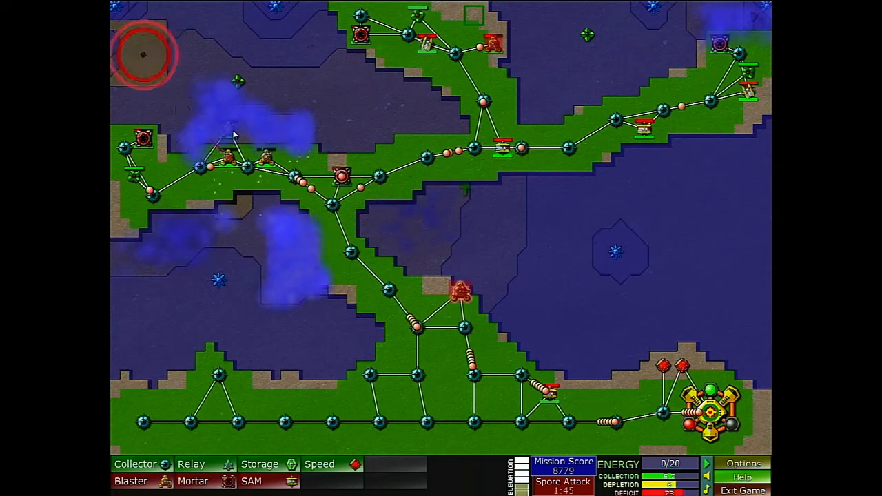
{"action": "left_click", "coordinate": [229, 173]}
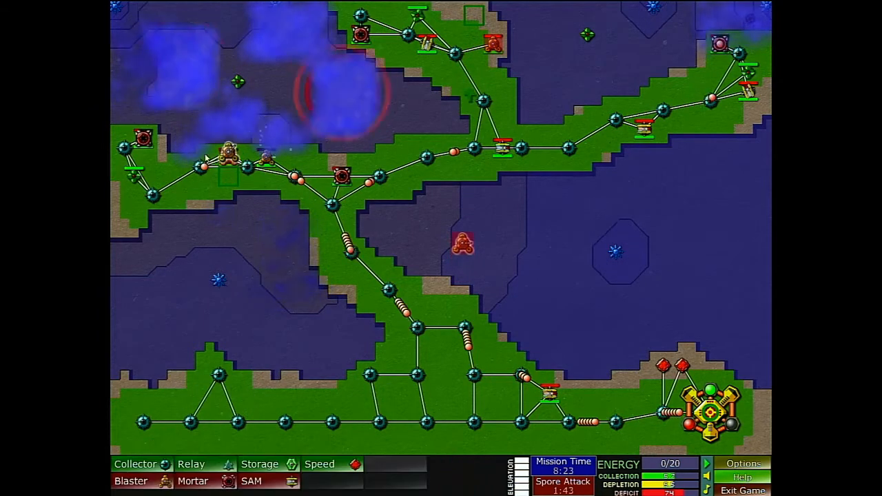
Add more left-branch weapons and move units to the far left edge and junction below
{"action": "left_click", "coordinate": [266, 158]}
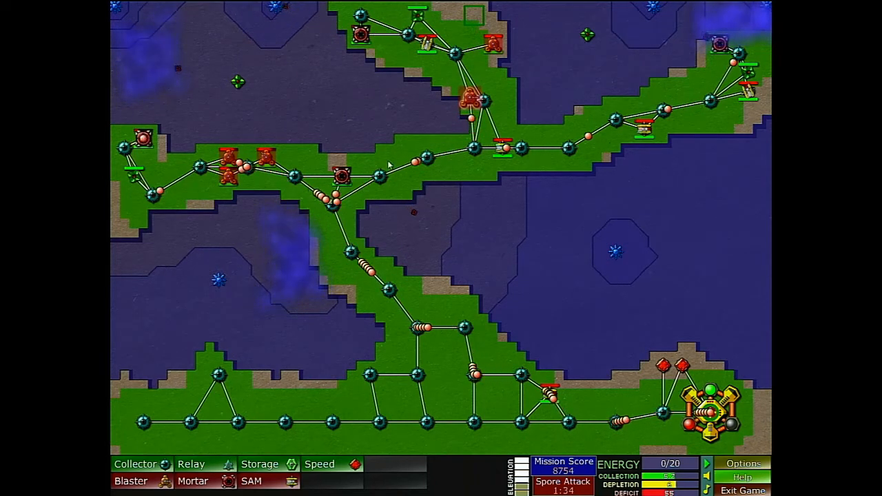
{"action": "left_click", "coordinate": [227, 171]}
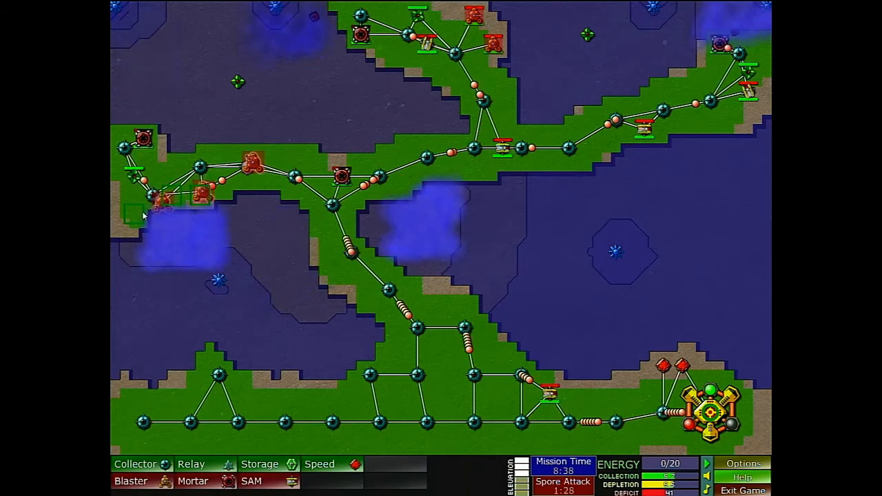
{"action": "left_click", "coordinate": [324, 224]}
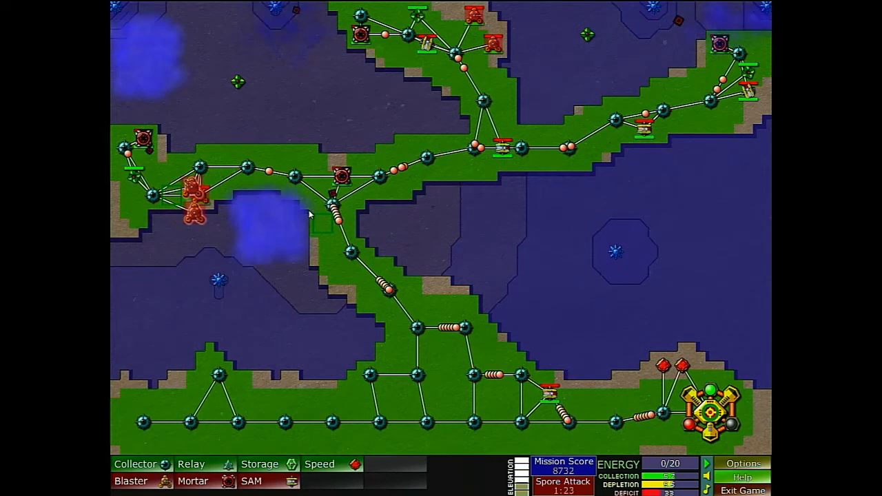
{"action": "left_click", "coordinate": [206, 214]}
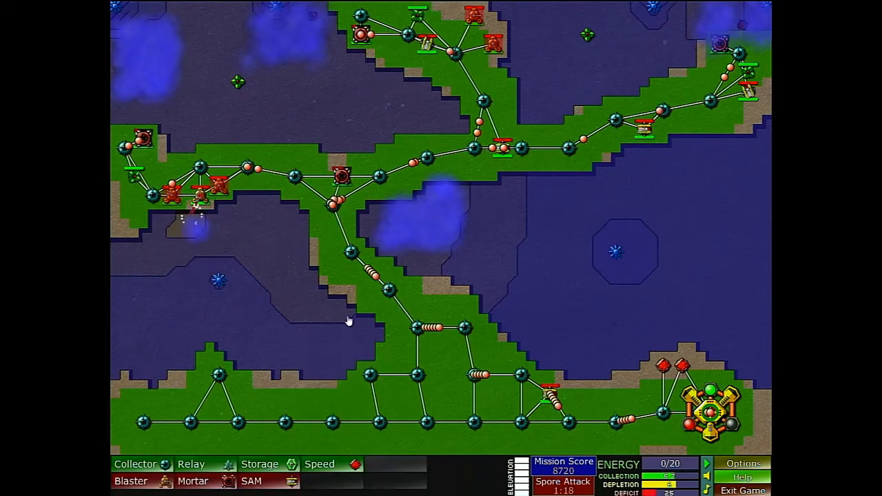
{"action": "left_click", "coordinate": [217, 187]}
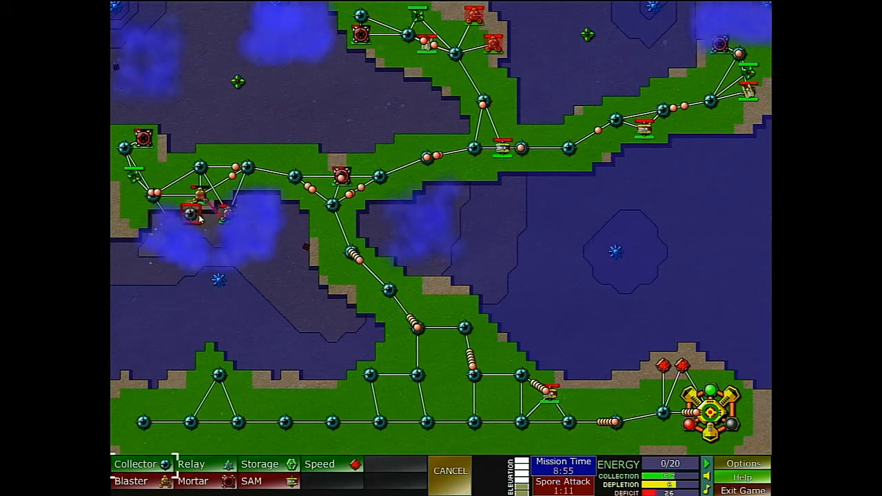
Relocate the mortar to the central junction and move a blaster down onto the low ground
{"action": "left_click", "coordinate": [322, 338]}
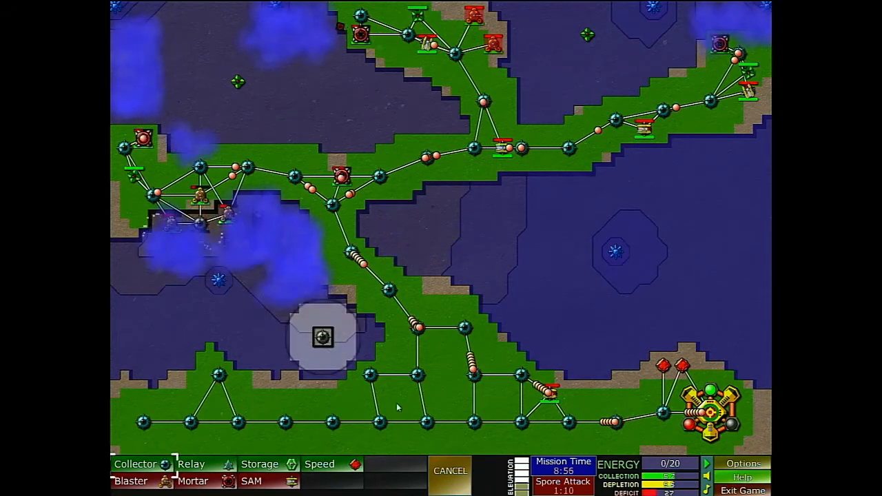
{"action": "left_click", "coordinate": [450, 471]}
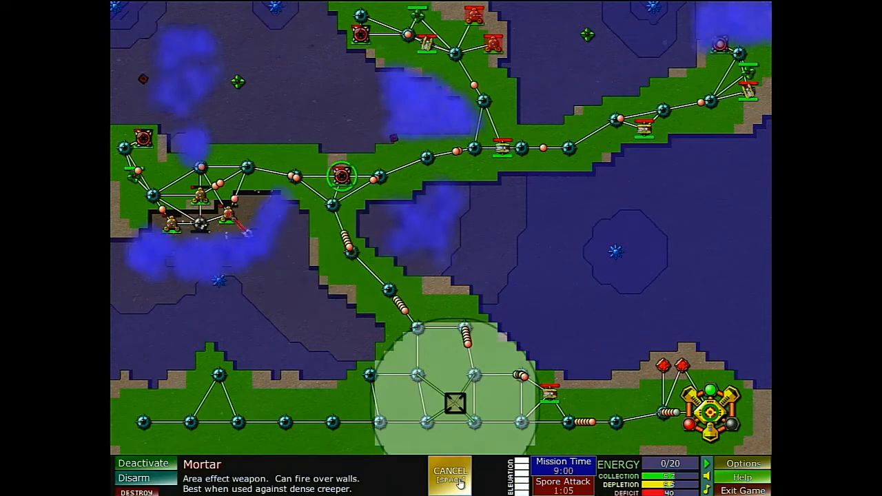
{"action": "left_click", "coordinate": [449, 474]}
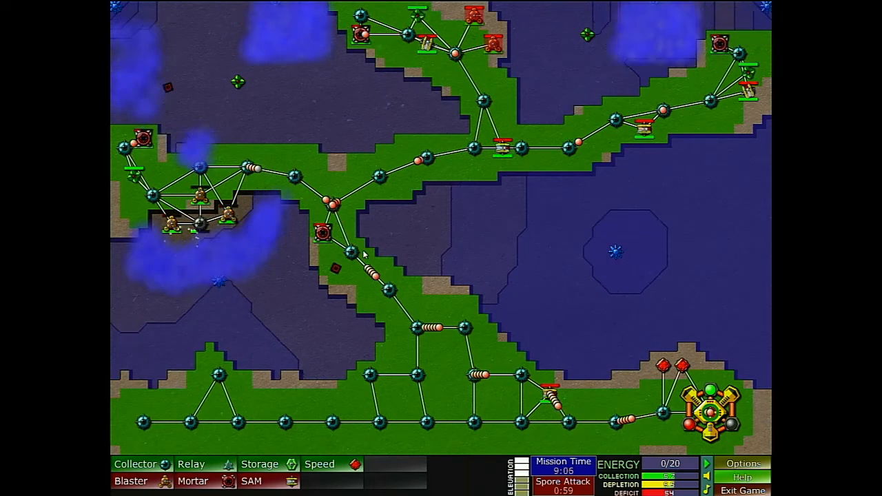
{"action": "left_click", "coordinate": [172, 195]}
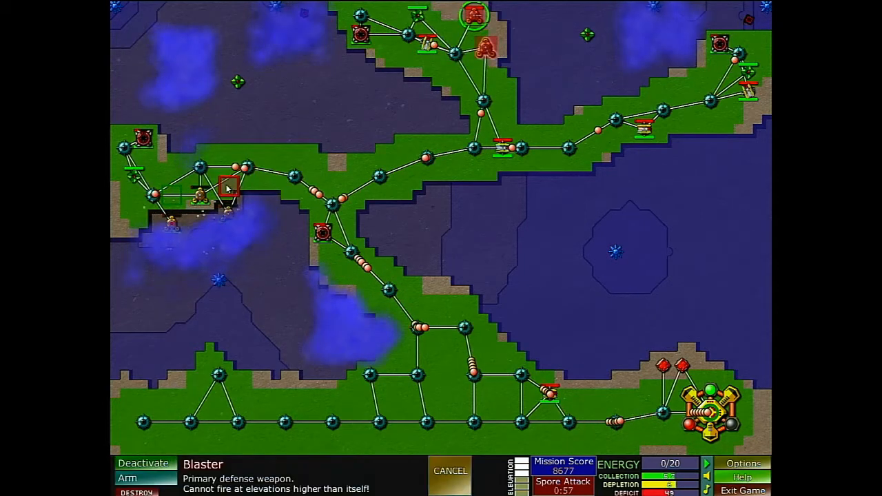
{"action": "left_click", "coordinate": [451, 471]}
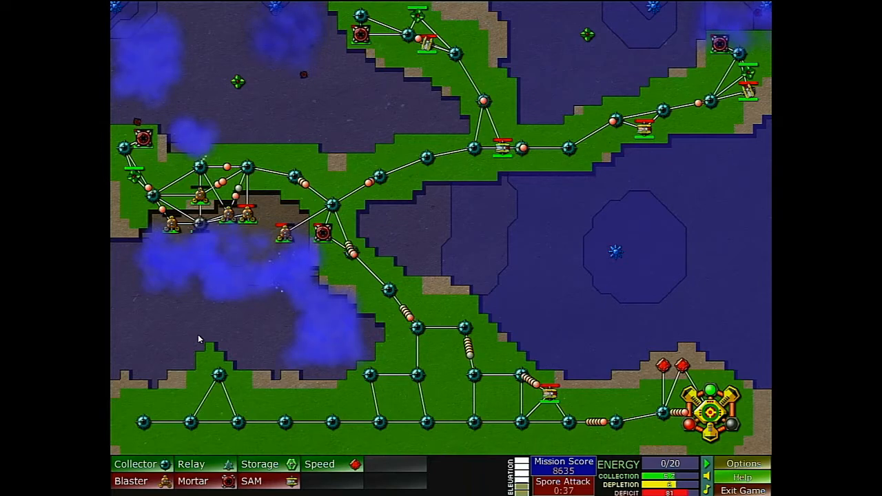
Place a collector beside the low-ground blasters and move a blaster deeper into the lowland
{"action": "left_click", "coordinate": [255, 224]}
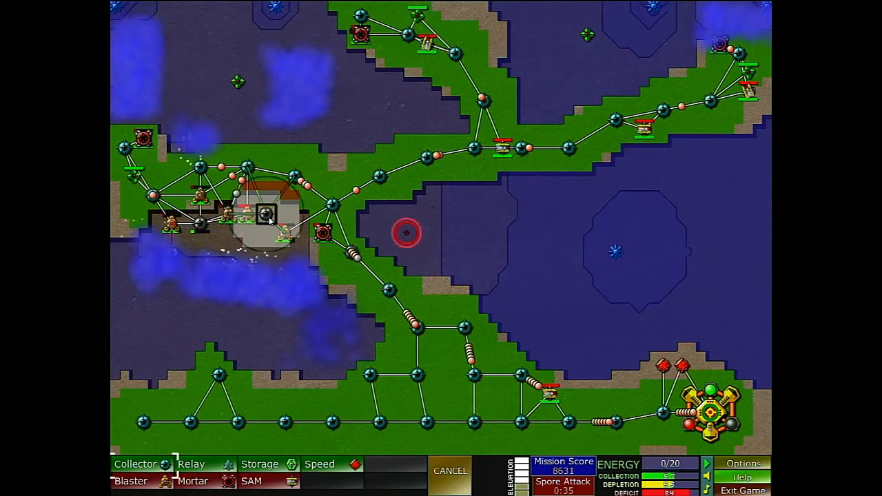
{"action": "left_click", "coordinate": [450, 470]}
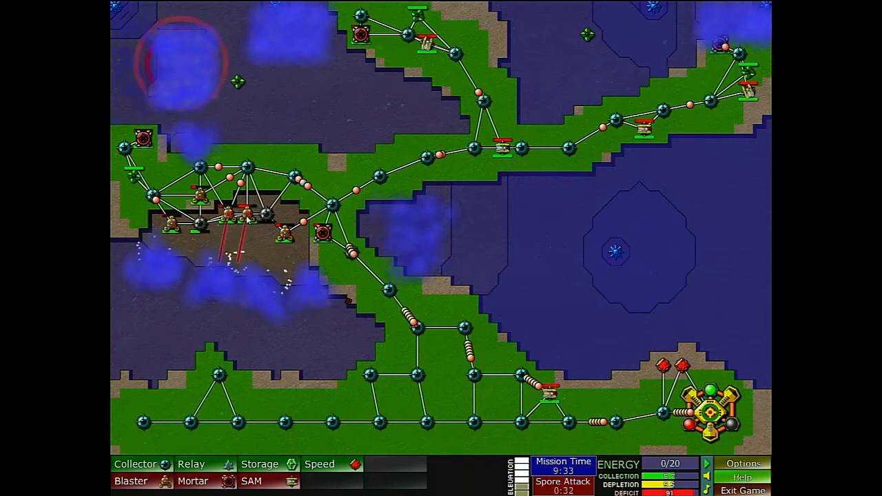
{"action": "left_click", "coordinate": [238, 213]}
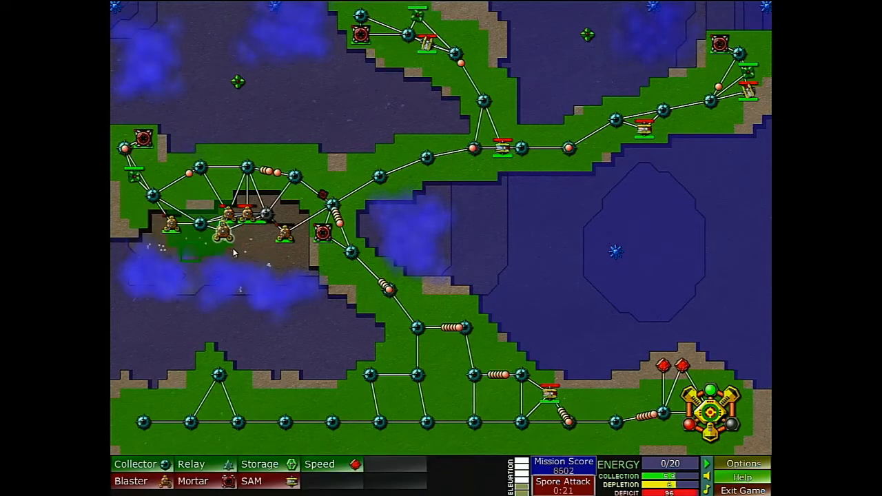
{"action": "left_click", "coordinate": [322, 149]}
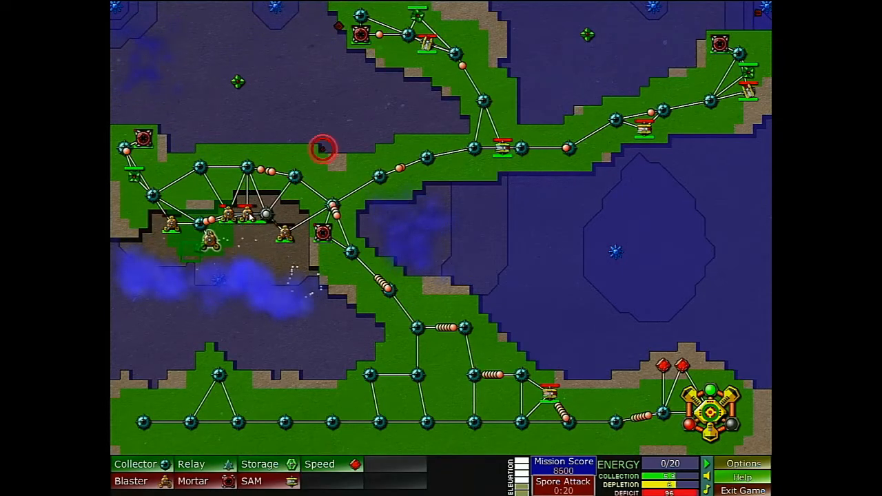
{"action": "left_click", "coordinate": [245, 214]}
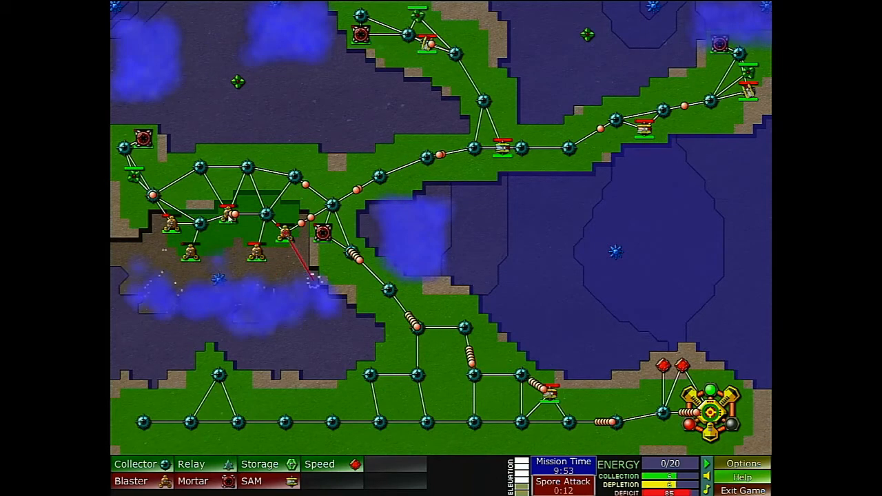
Place collectors on the low ground, including one further south
{"action": "left_click", "coordinate": [138, 464]}
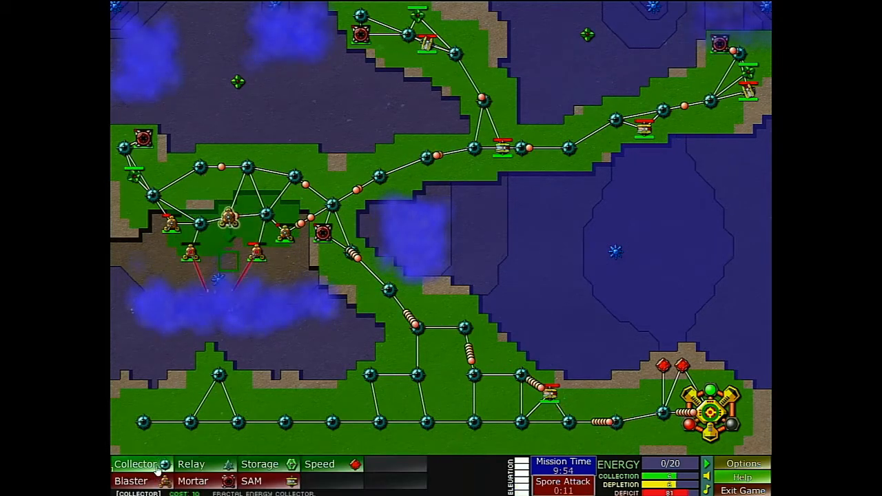
{"action": "left_click", "coordinate": [136, 464]}
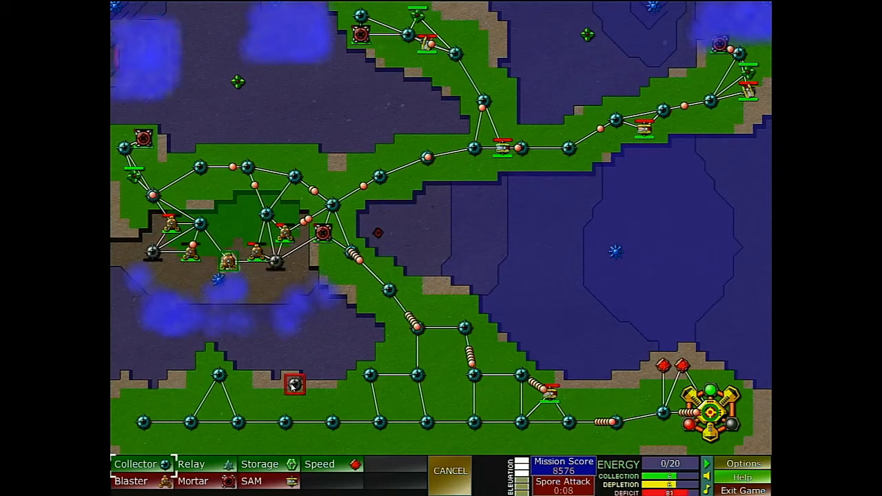
{"action": "left_click", "coordinate": [450, 471]}
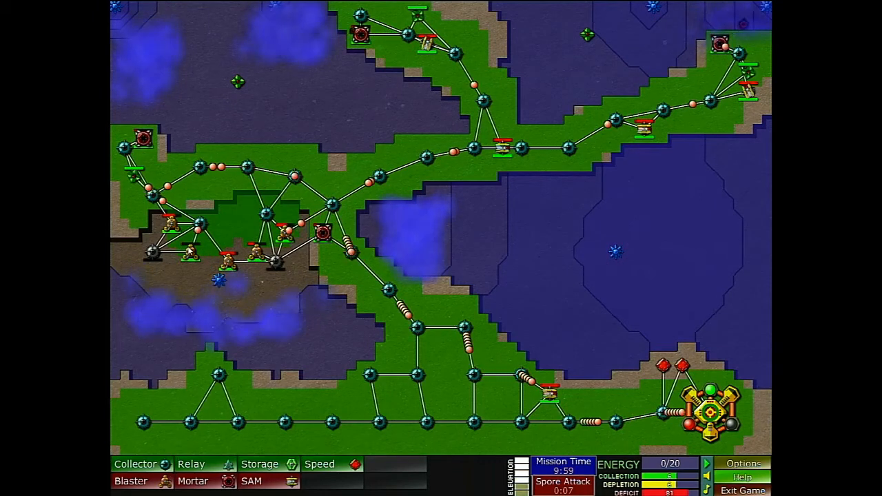
Send a blaster toward the southern creeper and move another weapon onto the central path
{"action": "left_click", "coordinate": [193, 251]}
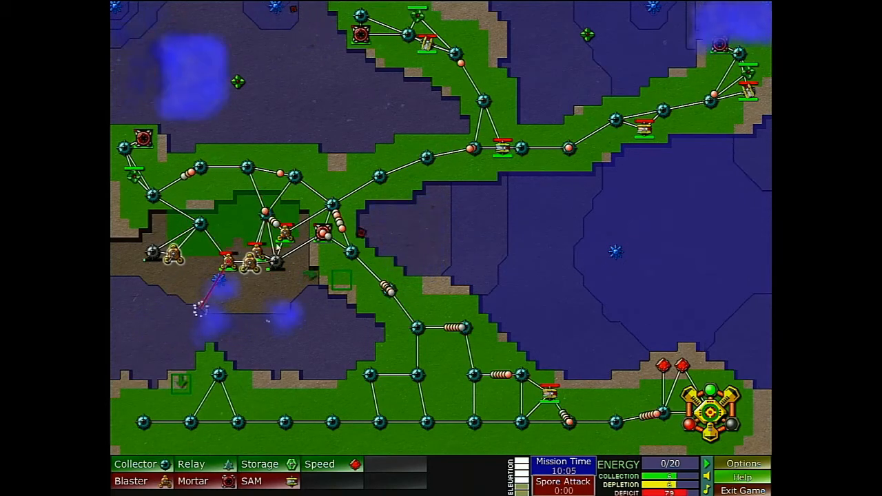
{"action": "left_click", "coordinate": [407, 233]}
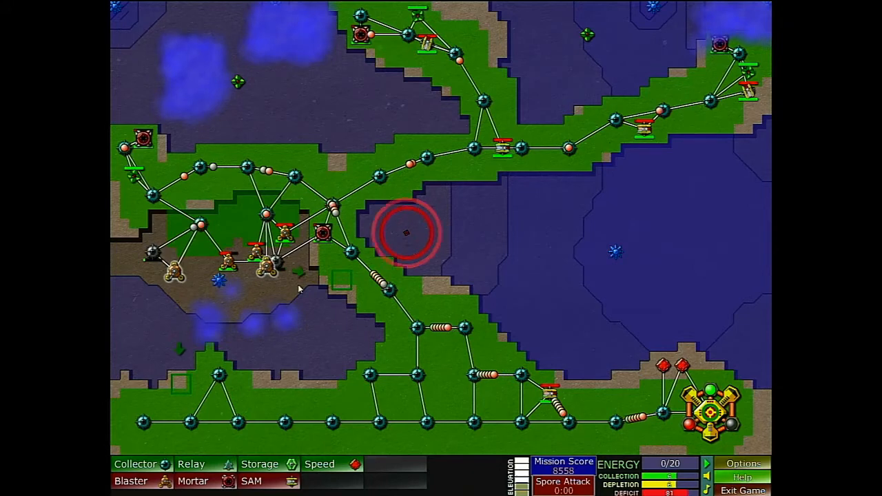
{"action": "left_click", "coordinate": [283, 232]}
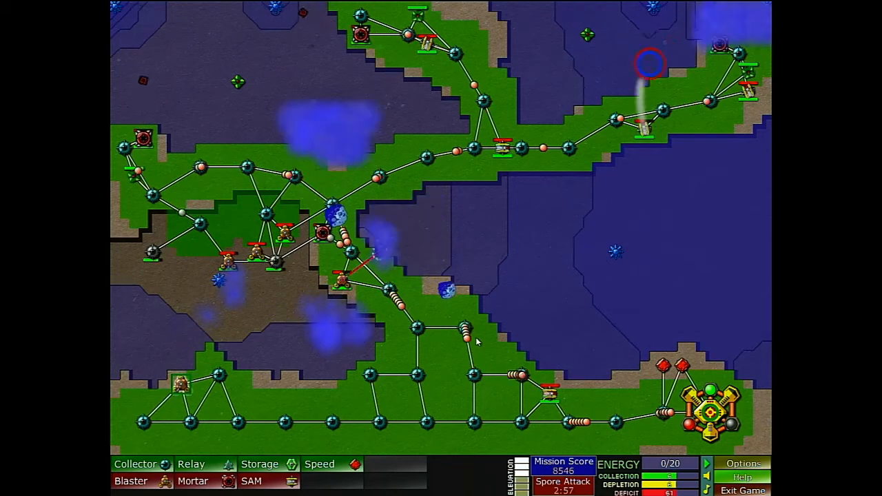
Relink the broken relay, check SAM launcher ranges, and add collectors on the lower-left lowland
{"action": "left_click", "coordinate": [465, 327]}
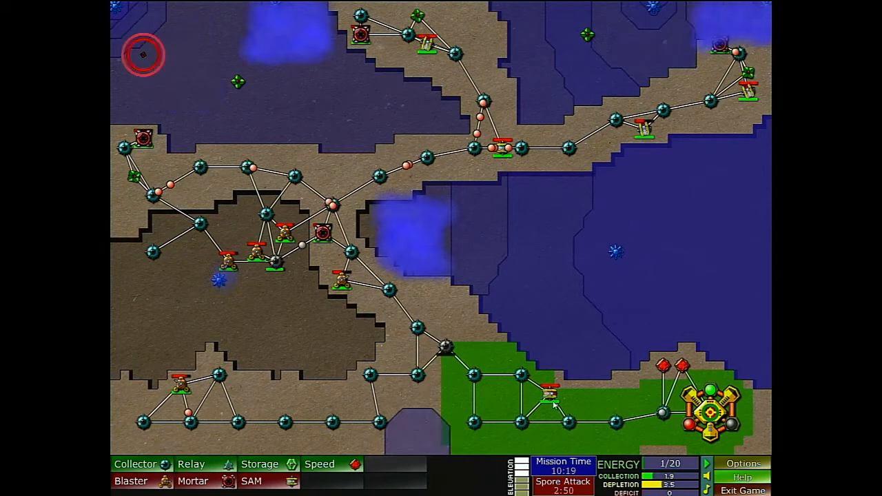
{"action": "left_click", "coordinate": [548, 392]}
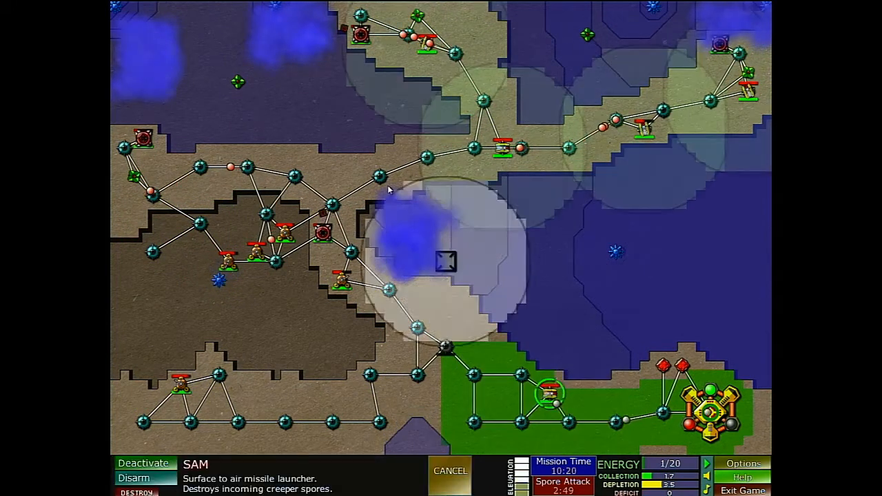
{"action": "left_click", "coordinate": [450, 471]}
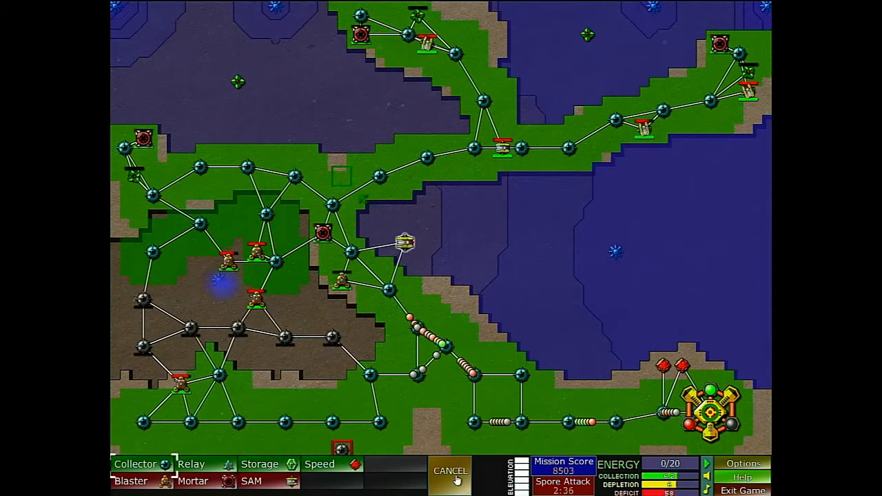
Relocate several blasters onto the lower-left low ground and beside the central creeper pool
{"action": "left_click", "coordinate": [450, 471]}
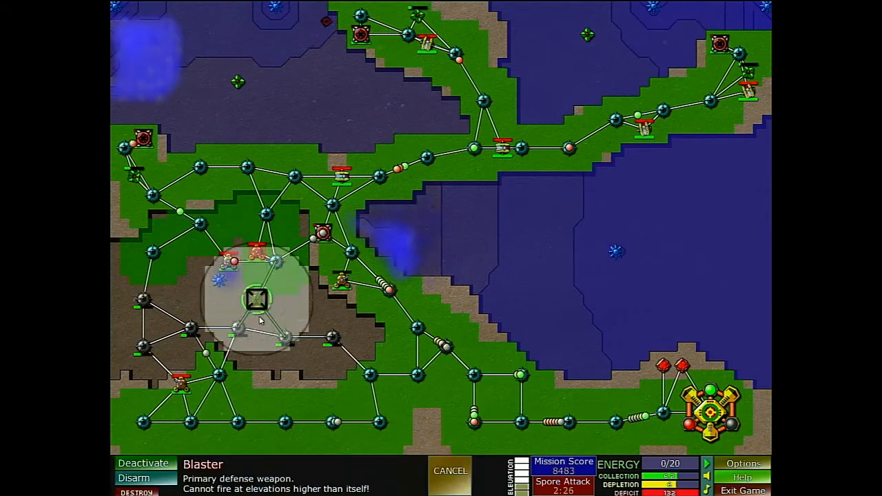
{"action": "left_click", "coordinate": [258, 298]}
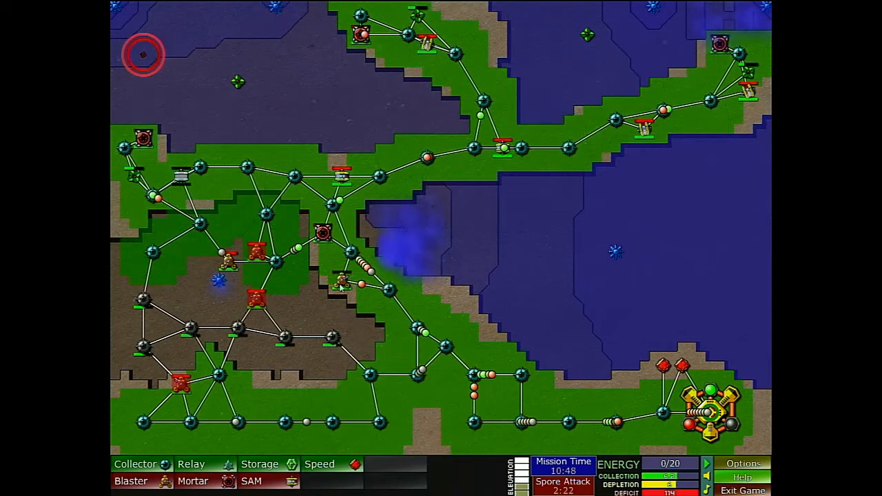
{"action": "left_click", "coordinate": [341, 279]}
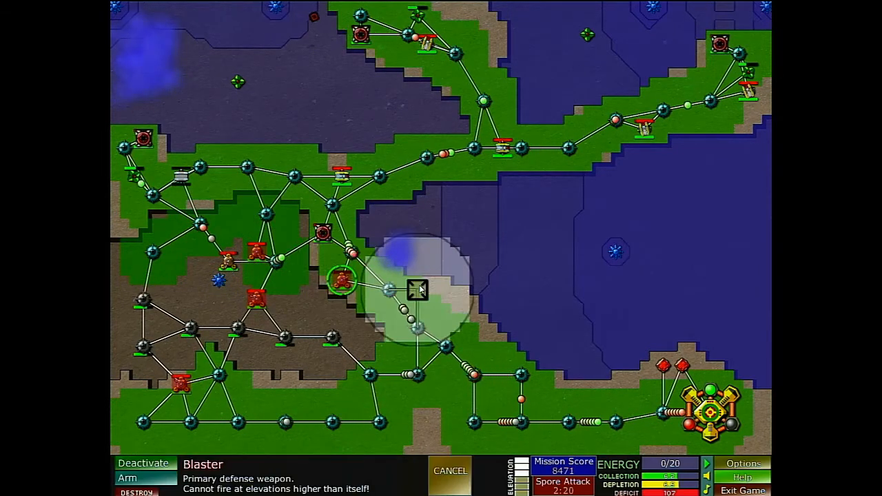
{"action": "left_click", "coordinate": [450, 471]}
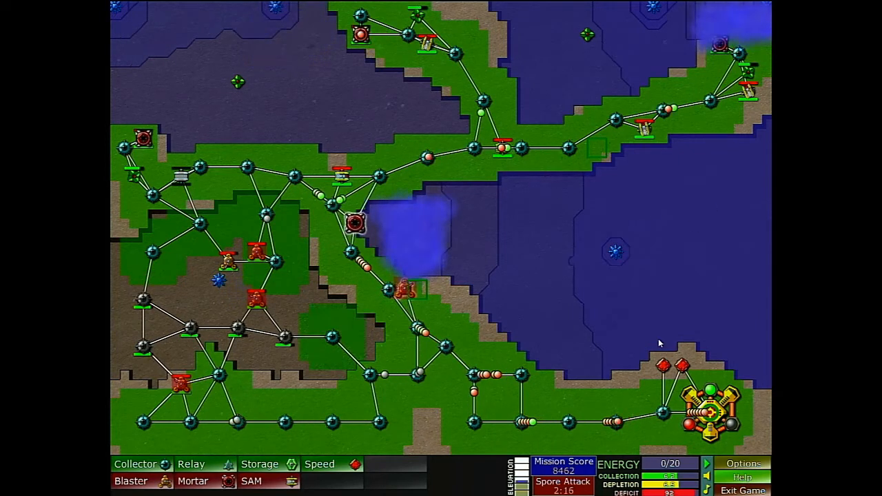
{"action": "left_click", "coordinate": [258, 255]}
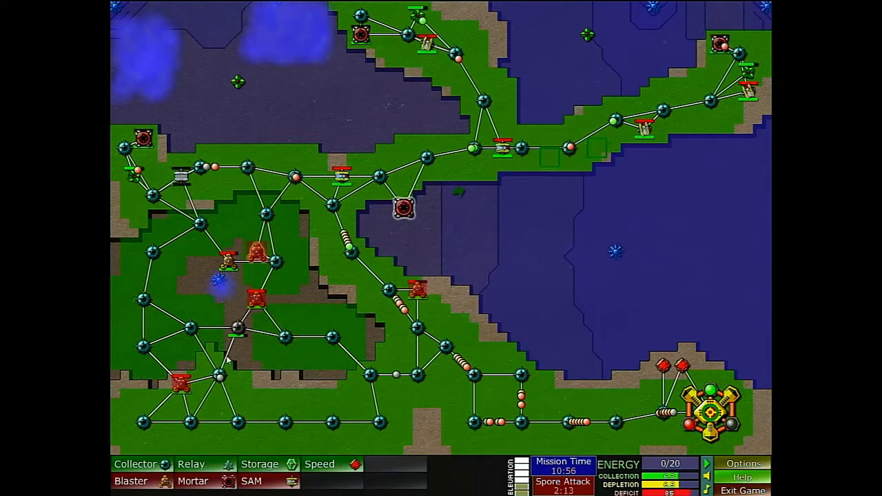
{"action": "left_click", "coordinate": [182, 382]}
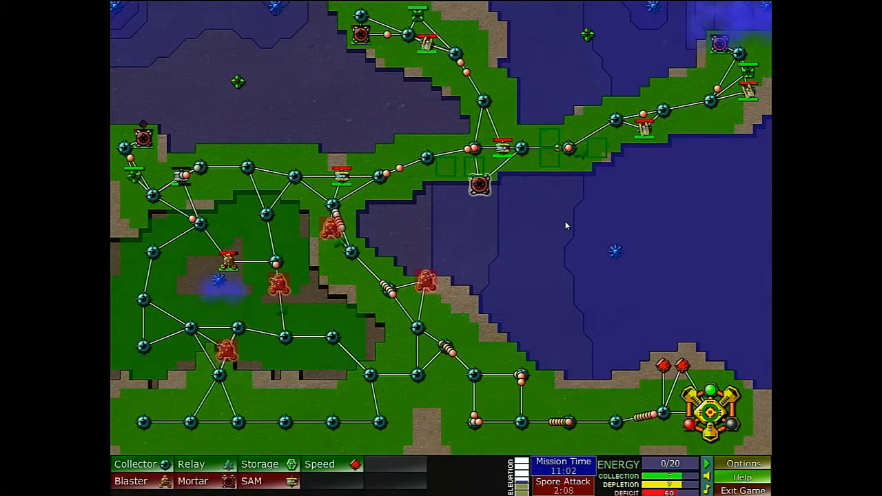
{"action": "left_click", "coordinate": [289, 271]}
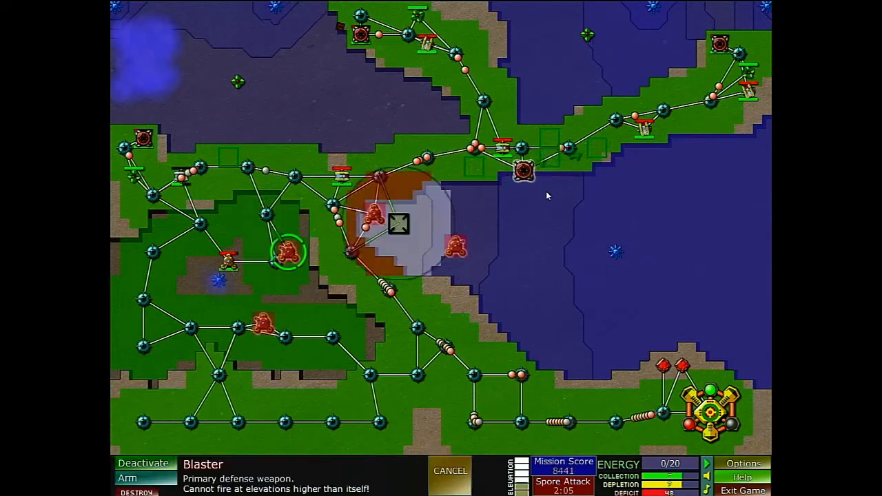
Drop a blaster near the central creeper and send another along the northern strip
{"action": "left_click", "coordinate": [451, 471]}
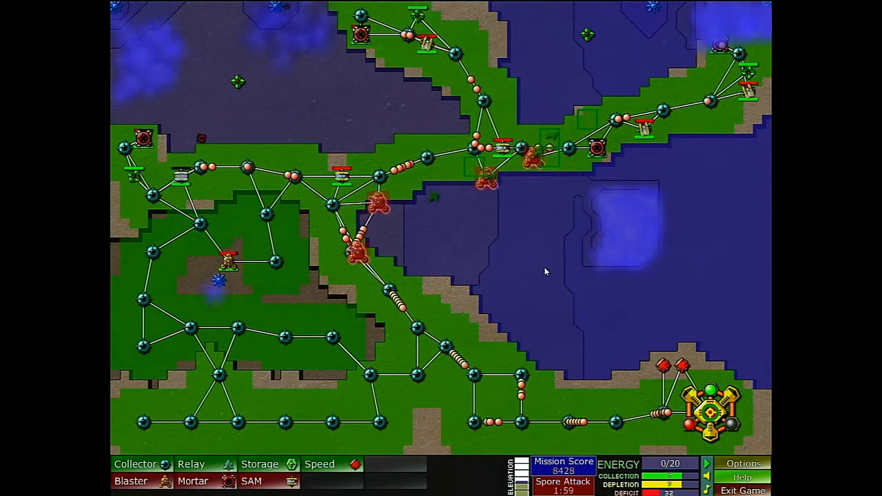
{"action": "mouse_move", "coordinate": [591, 60]}
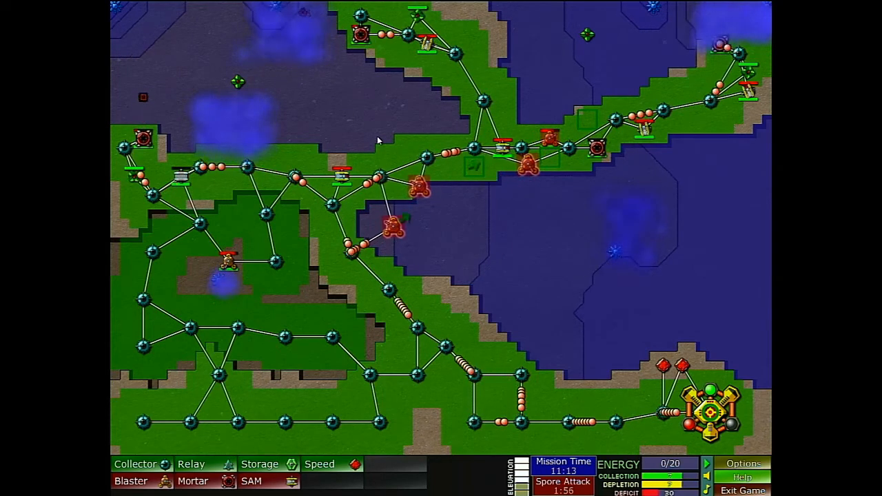
{"action": "mouse_move", "coordinate": [575, 192]}
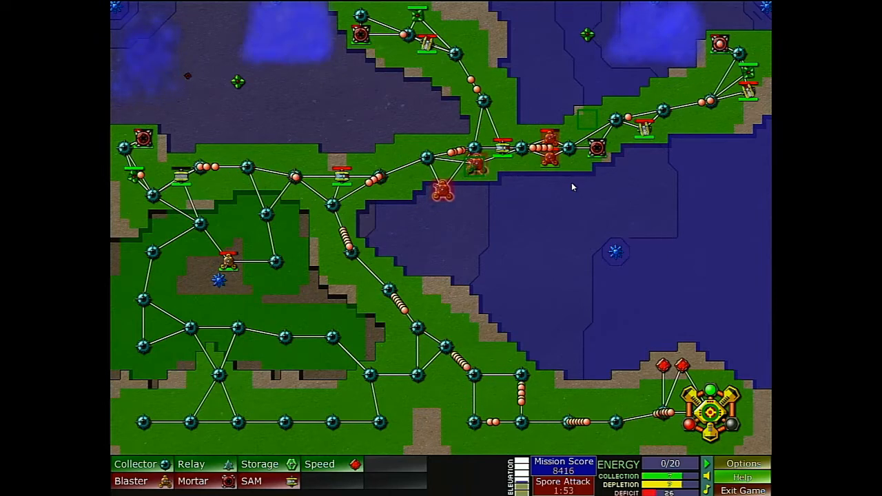
{"action": "left_click", "coordinate": [452, 183]}
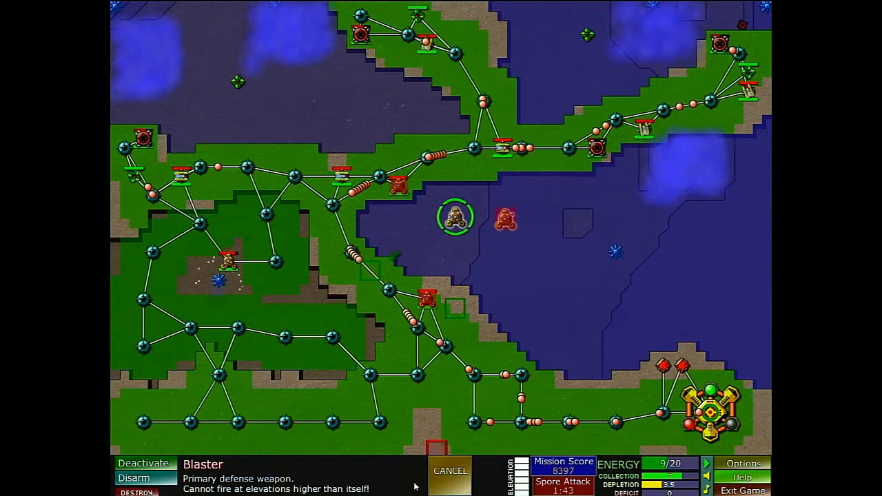
Move blasters inside the central basin and onto its edge as the creeper retreats
{"action": "left_click", "coordinate": [426, 298]}
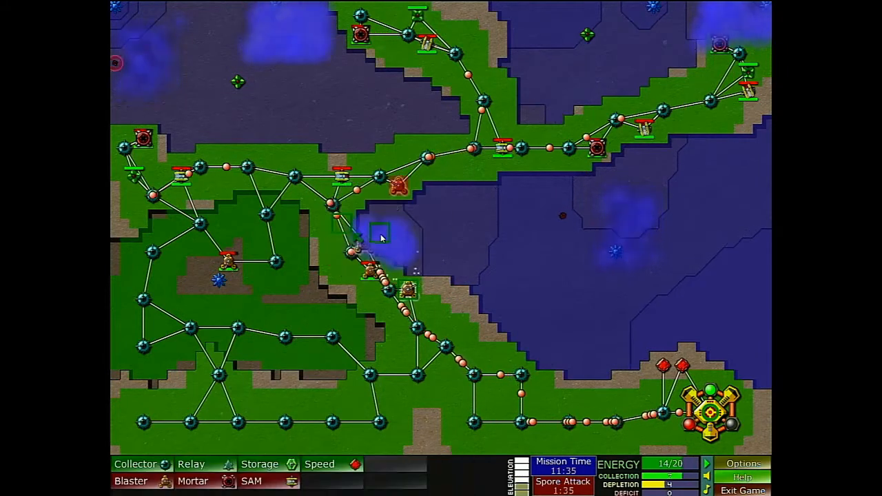
{"action": "left_click", "coordinate": [394, 195]}
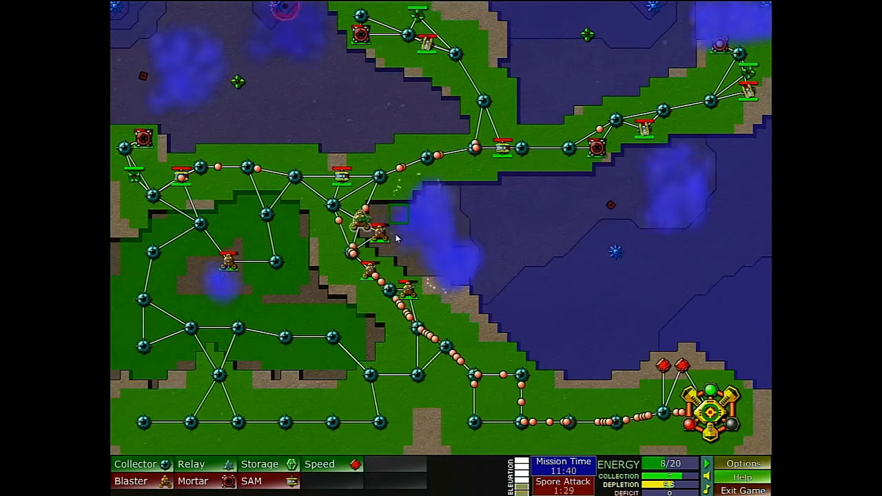
{"action": "left_click", "coordinate": [370, 276]}
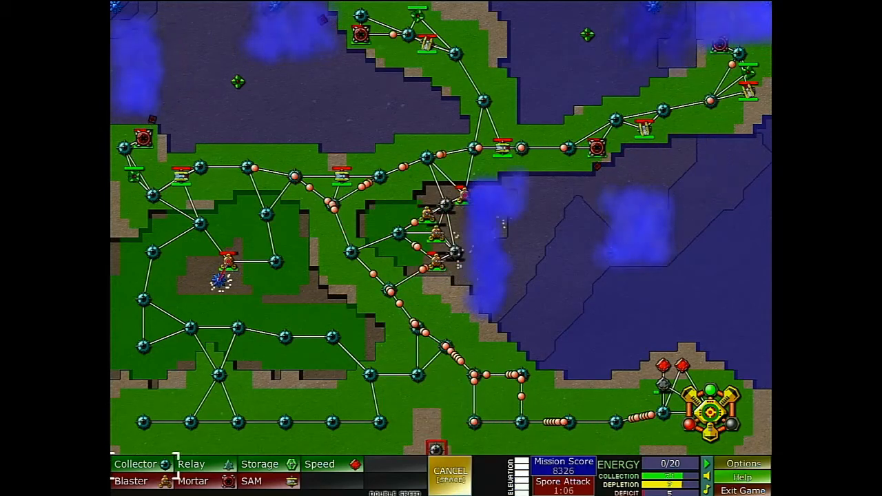
Move blasters onto reclaimed ground and toward the eastern creeper
{"action": "left_click", "coordinate": [451, 472]}
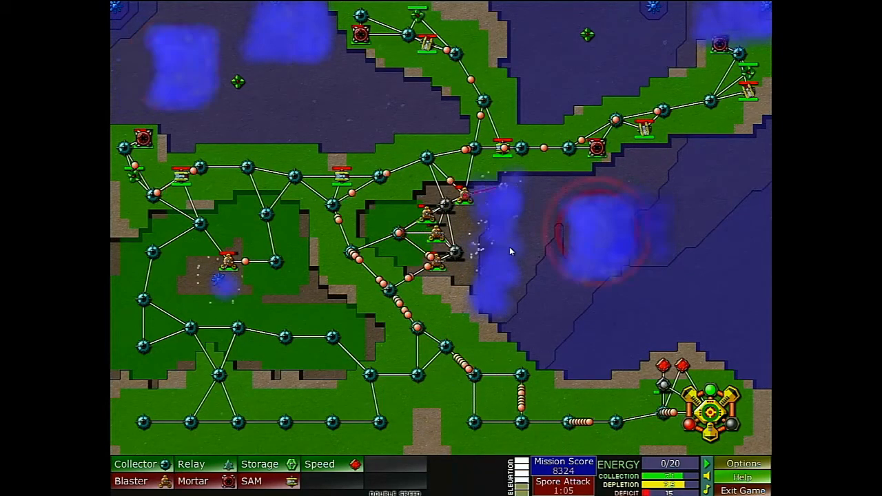
{"action": "left_click", "coordinate": [448, 210]}
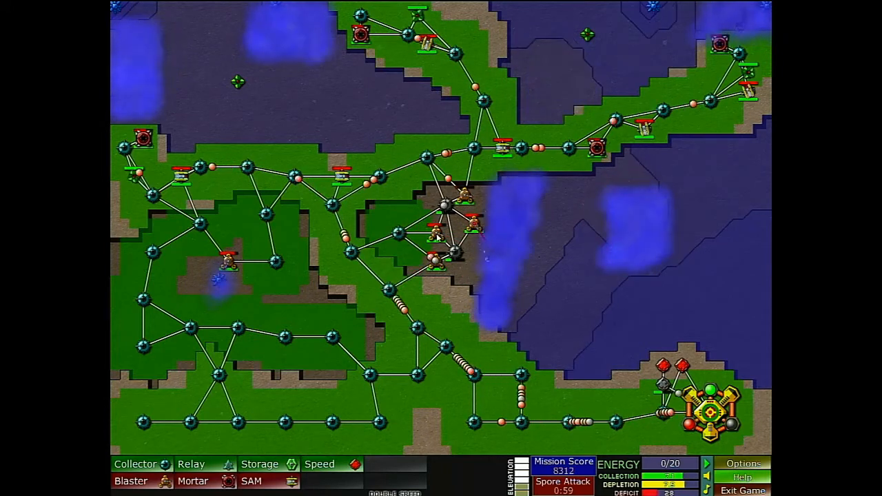
{"action": "left_click", "coordinate": [432, 231]}
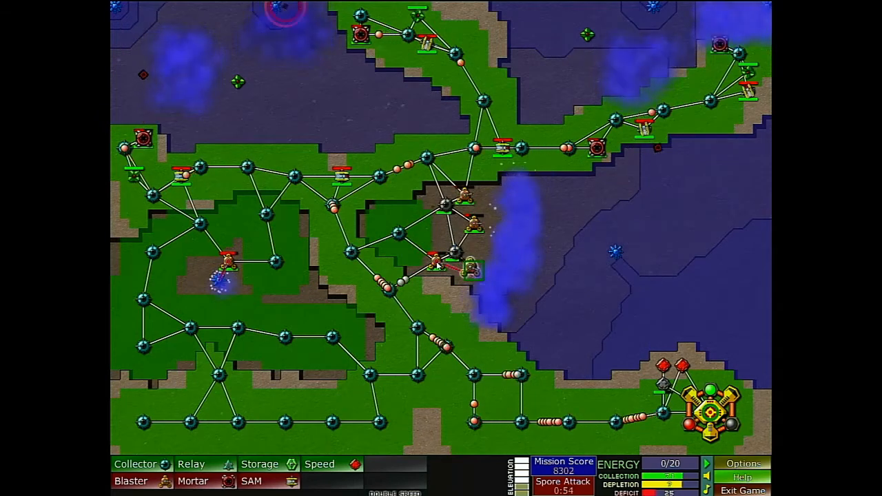
{"action": "left_click", "coordinate": [433, 259]}
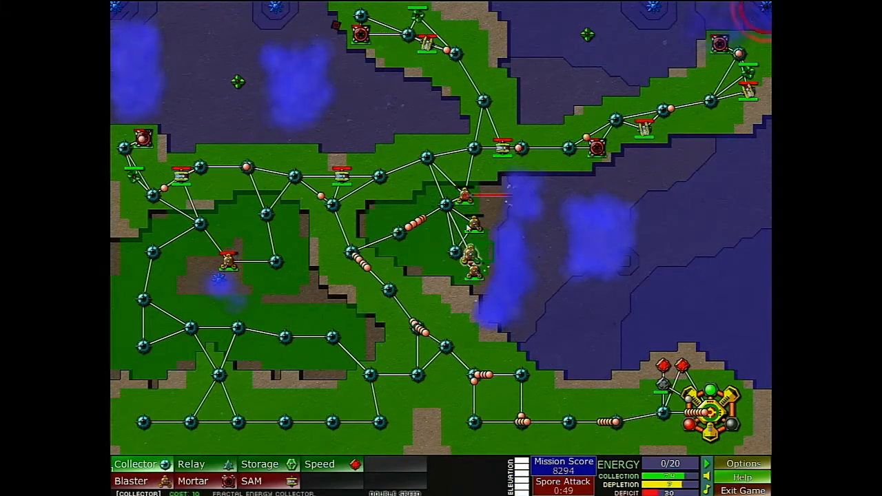
Build a collector on reclaimed ground and push blasters further east to the front
{"action": "left_click", "coordinate": [465, 197]}
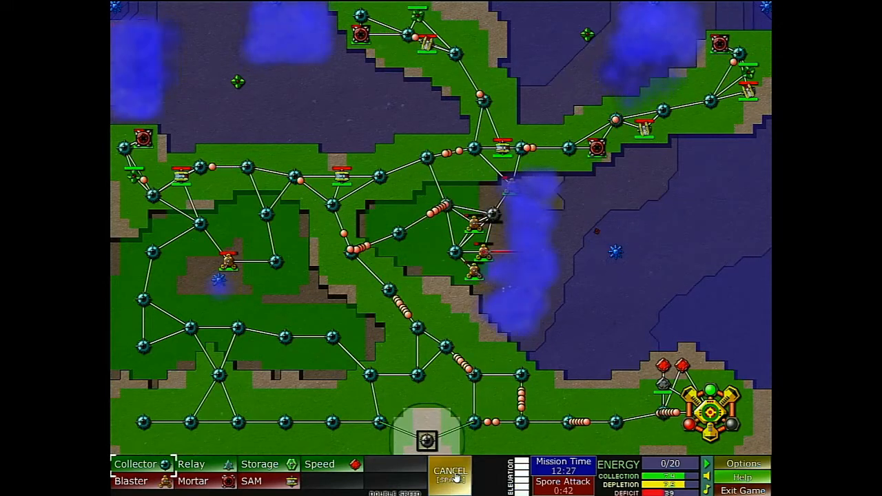
{"action": "left_click", "coordinate": [450, 472]}
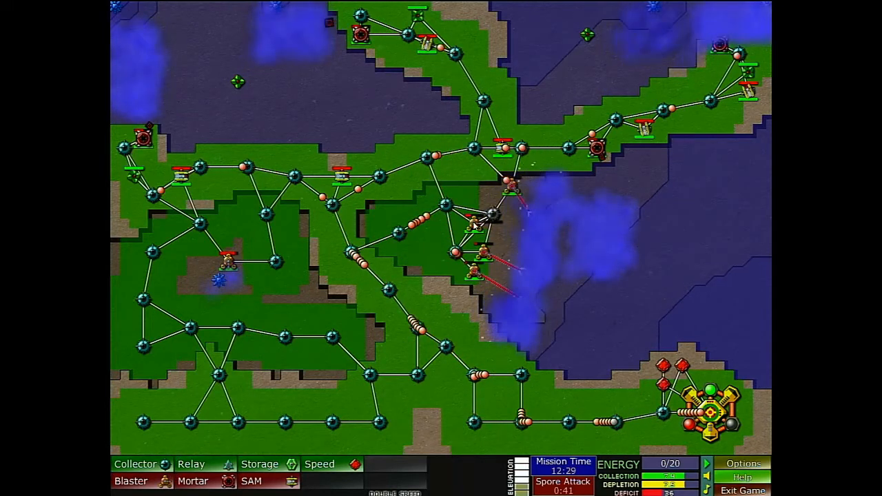
{"action": "left_click", "coordinate": [489, 224]}
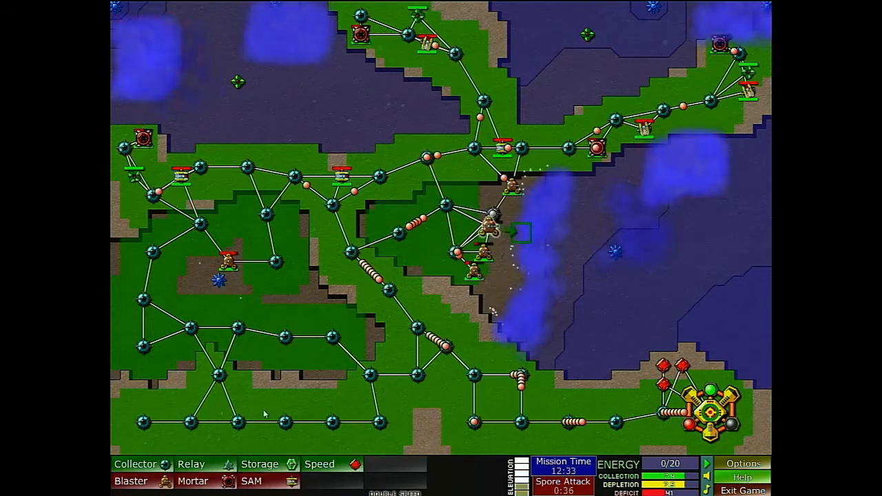
{"action": "left_click", "coordinate": [136, 464]}
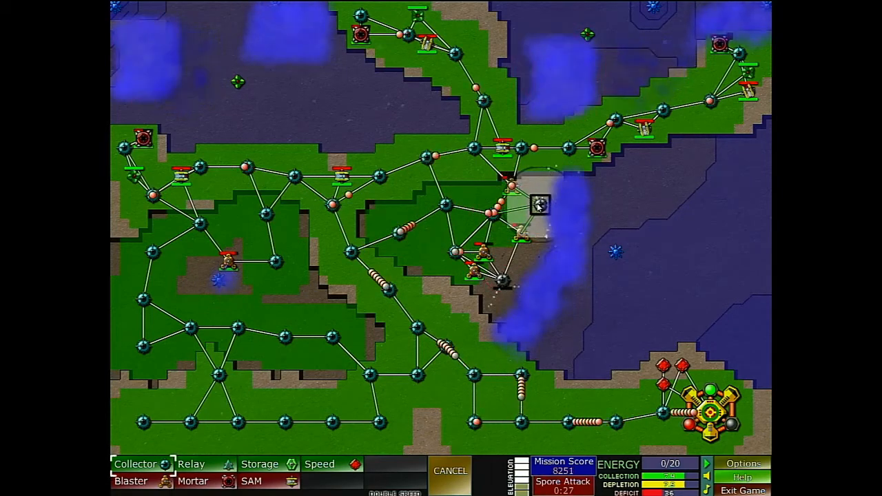
{"action": "left_click", "coordinate": [450, 471]}
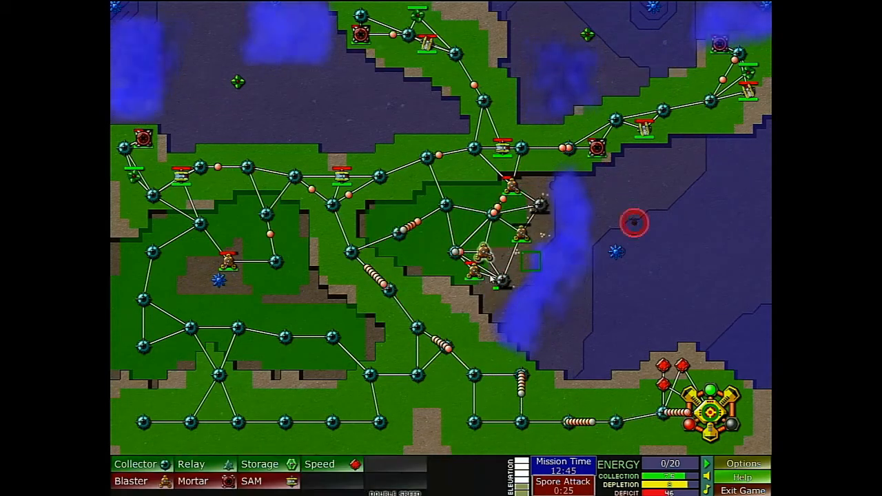
Advance a blaster eastward across the central basin
{"action": "left_click", "coordinate": [472, 269]}
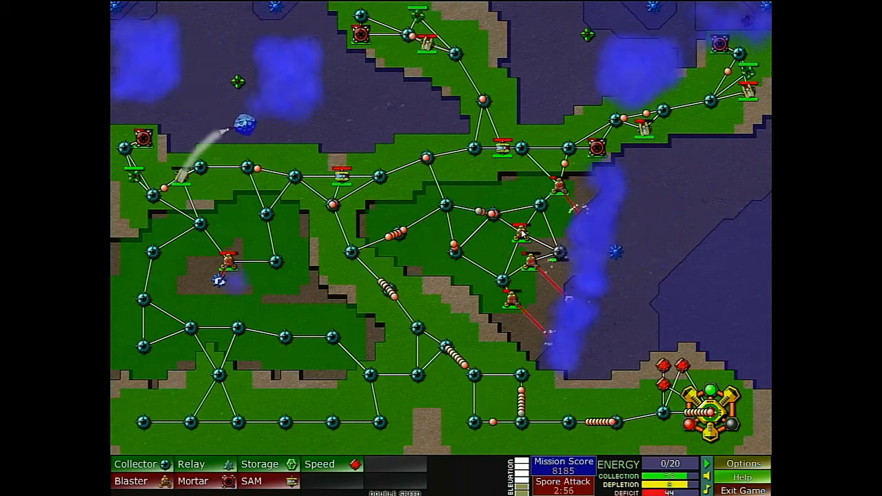
{"action": "left_click", "coordinate": [538, 233]}
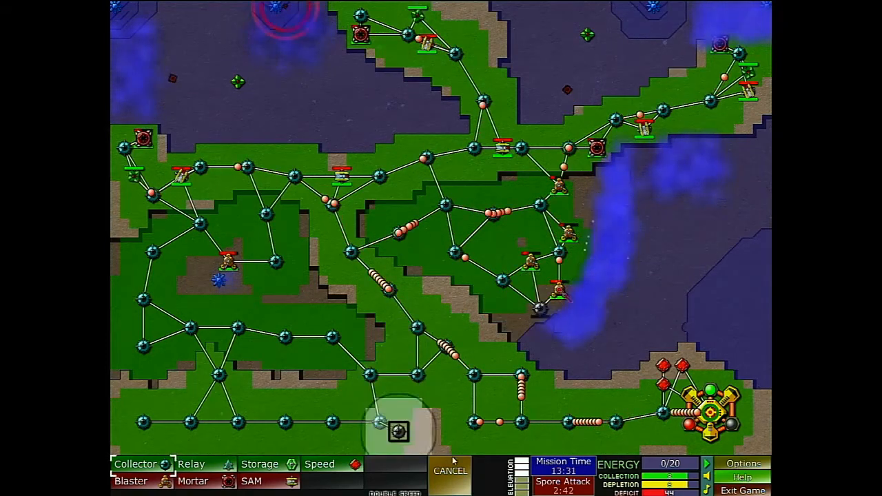
Build a new blaster and extend units along the network's right edge toward the creeper
{"action": "left_click", "coordinate": [555, 307]}
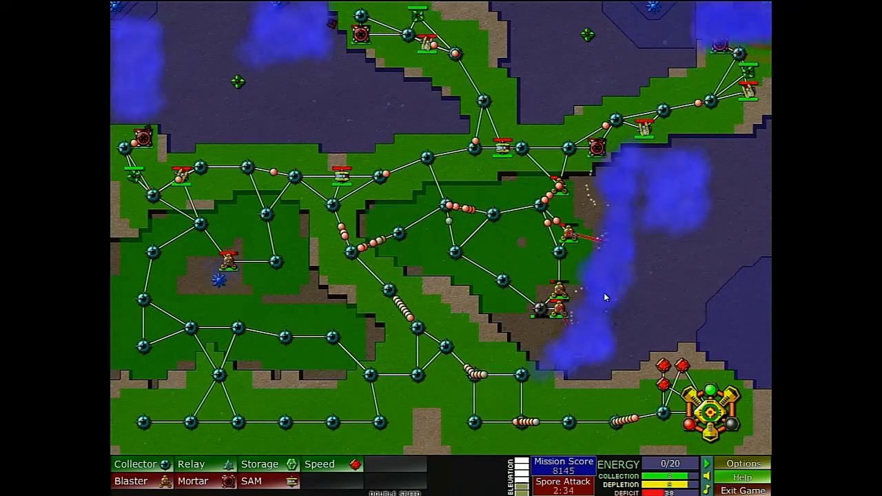
{"action": "left_click", "coordinate": [130, 480]}
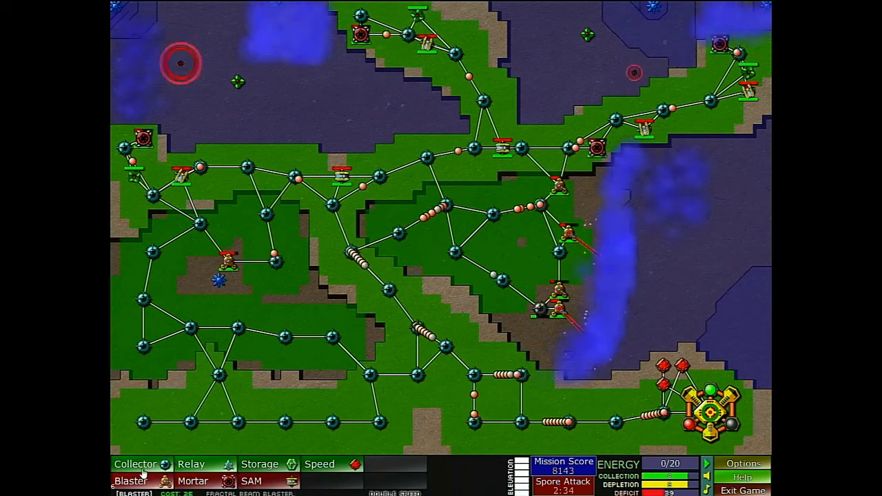
{"action": "left_click", "coordinate": [130, 480]}
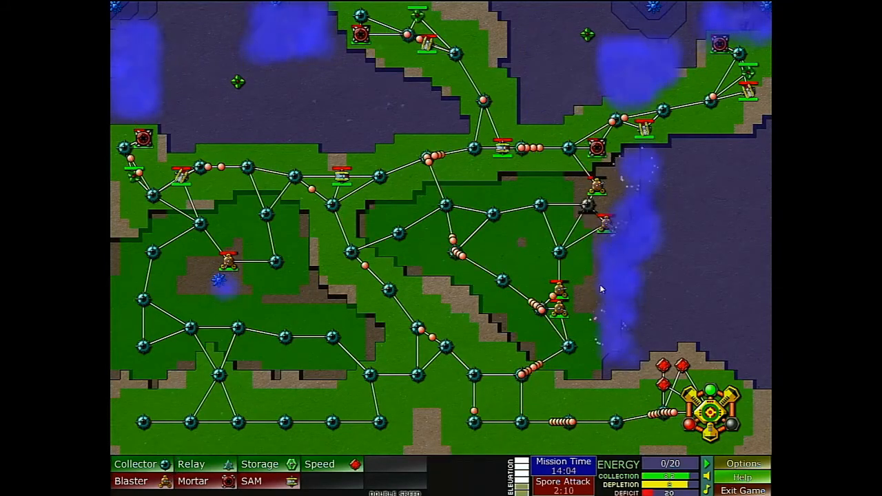
{"action": "left_click", "coordinate": [558, 290]}
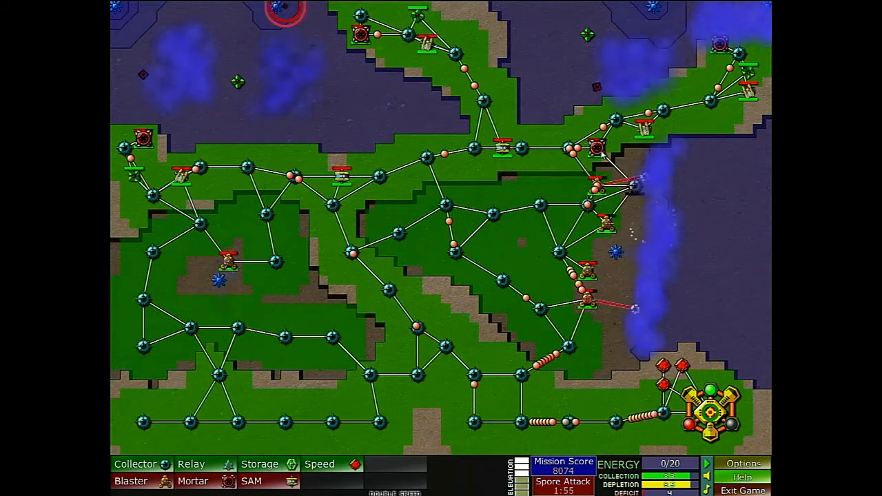
{"action": "left_click", "coordinate": [596, 146]}
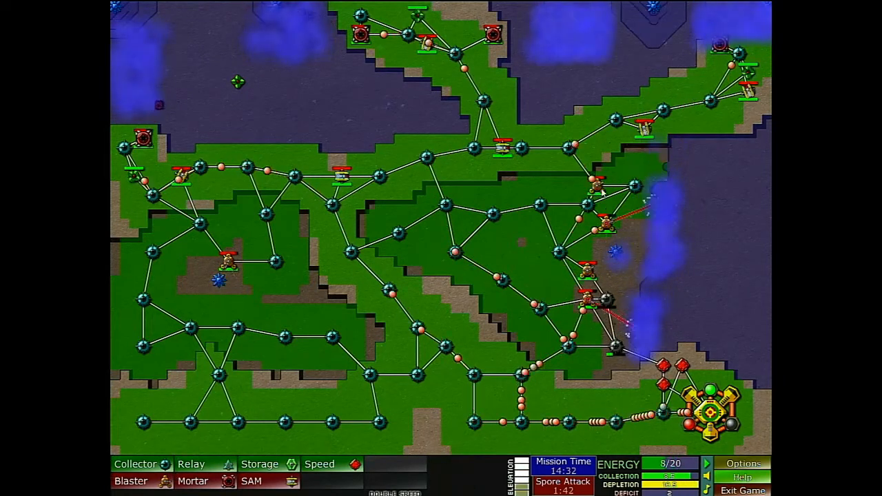
{"action": "left_click", "coordinate": [596, 186]}
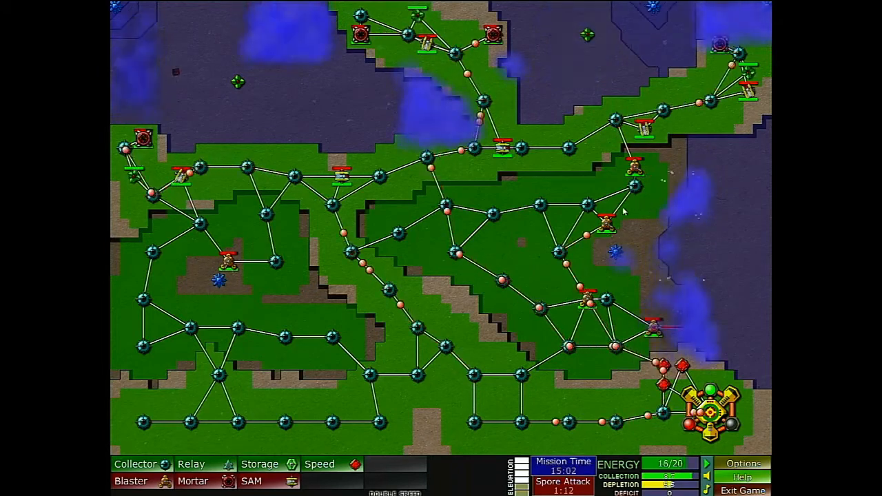
{"action": "left_click", "coordinate": [191, 464]}
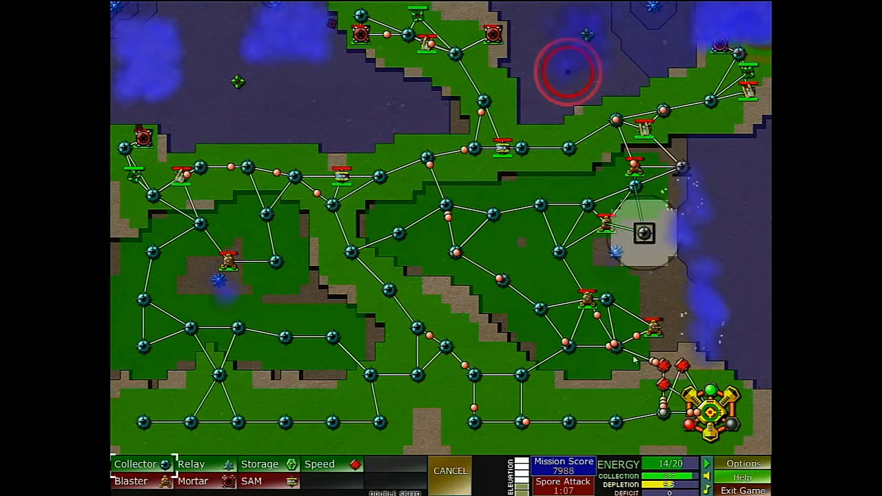
Place a collector near the right-side creeper and move a blaster beside Odin City
{"action": "left_click", "coordinate": [634, 165]}
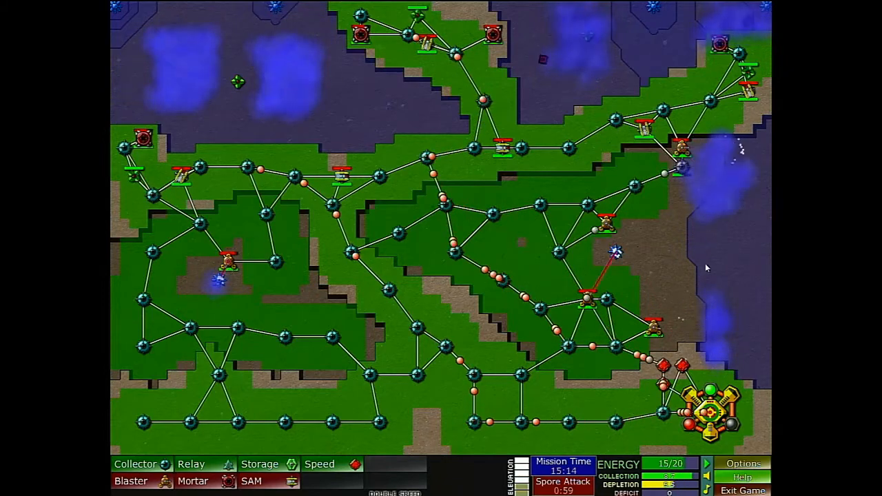
{"action": "left_click", "coordinate": [651, 328]}
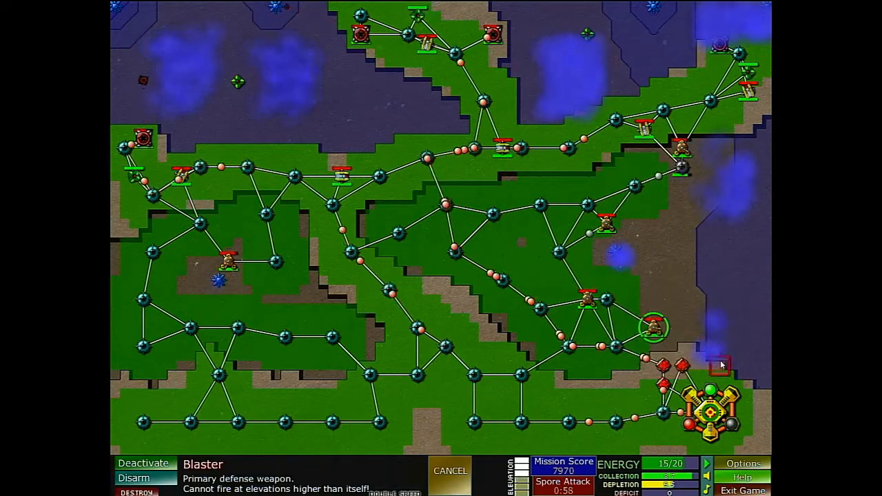
{"action": "left_click", "coordinate": [450, 471]}
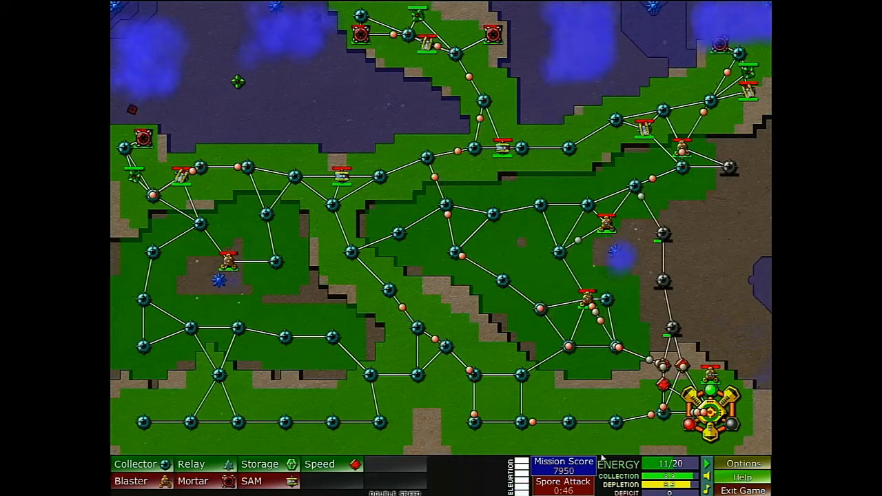
Pause the game and place collectors along the far right edge
{"action": "left_click", "coordinate": [137, 464]}
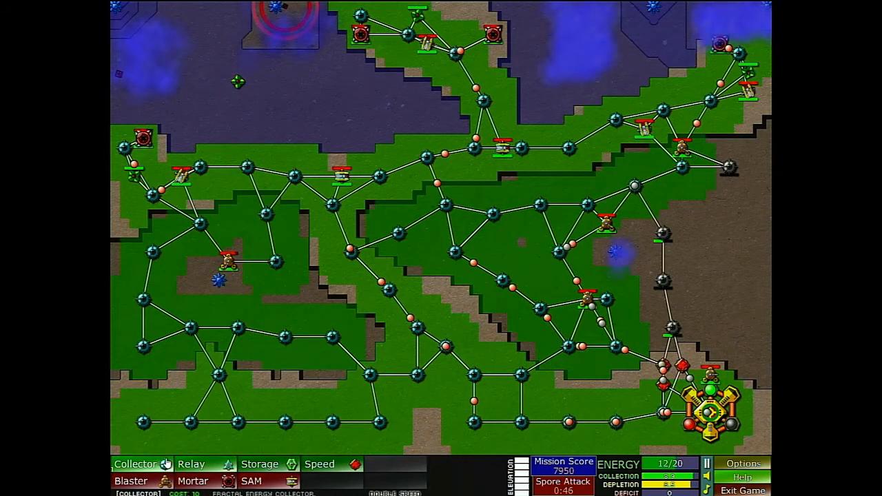
{"action": "left_click", "coordinate": [136, 464]}
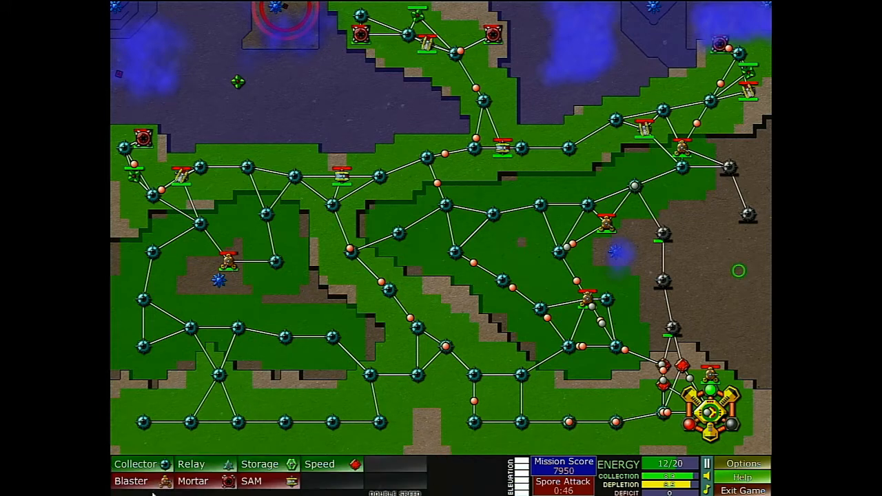
{"action": "left_click", "coordinate": [138, 464]}
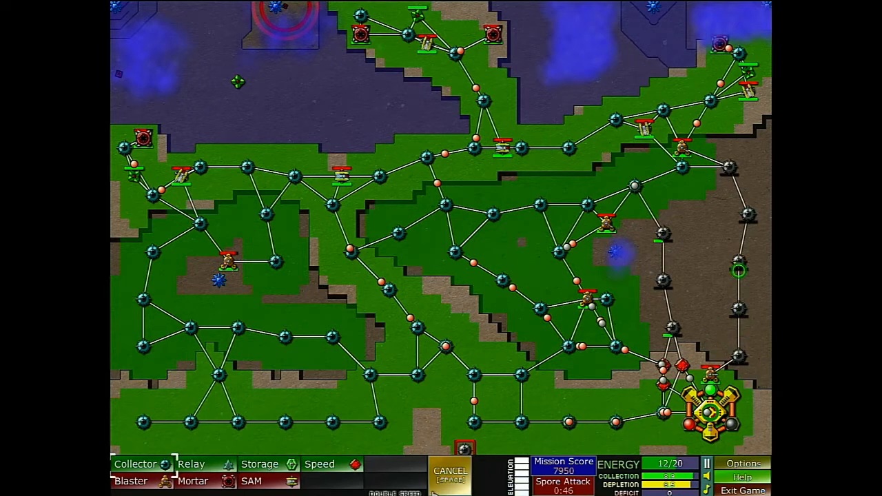
Check Odin City's details and send the blaster beside it to the northwest junction
{"action": "left_click", "coordinate": [710, 413]}
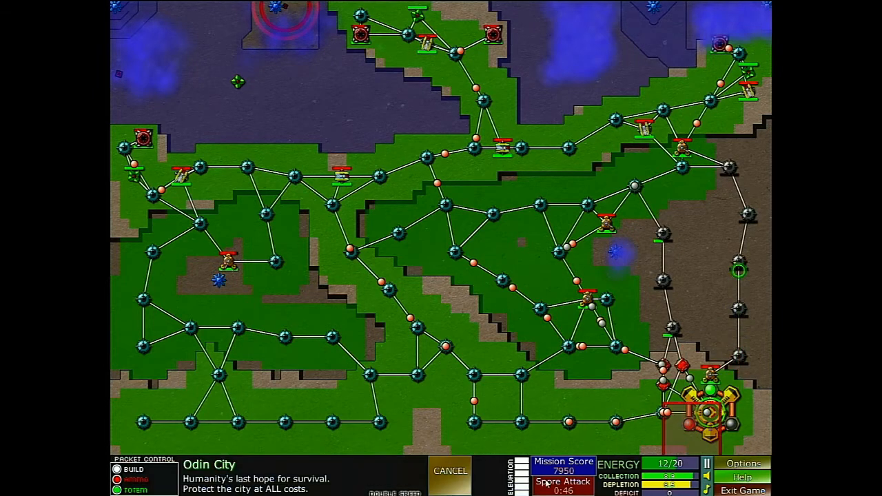
{"action": "left_click", "coordinate": [248, 155]}
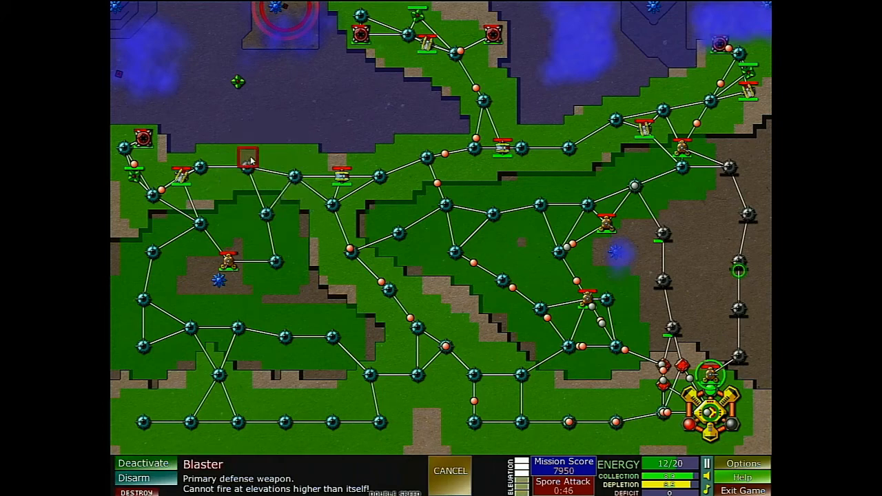
{"action": "left_click", "coordinate": [450, 471]}
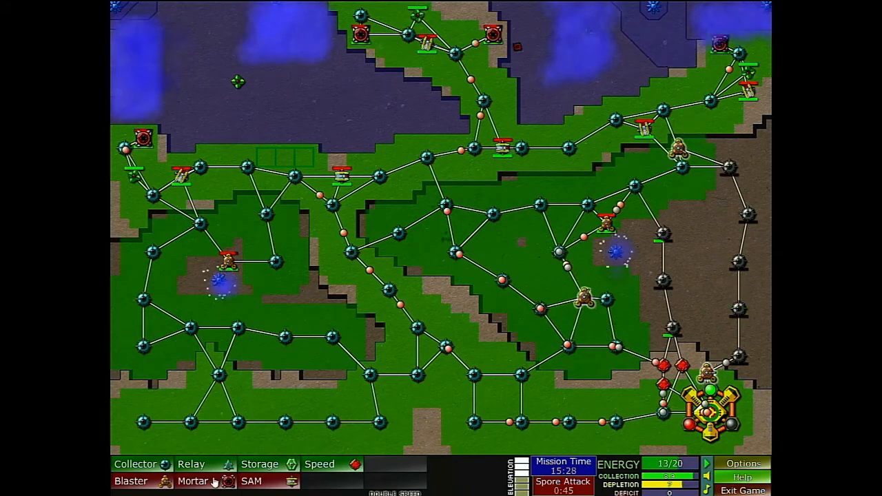
Move a blaster onto the upper-left high ground, add a collector there, and select the SAM
{"action": "left_click", "coordinate": [195, 481]}
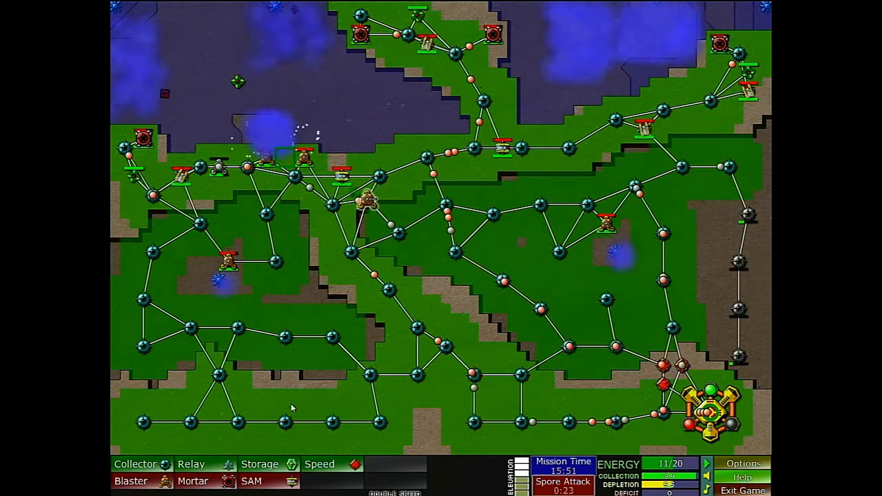
{"action": "left_click", "coordinate": [345, 190]}
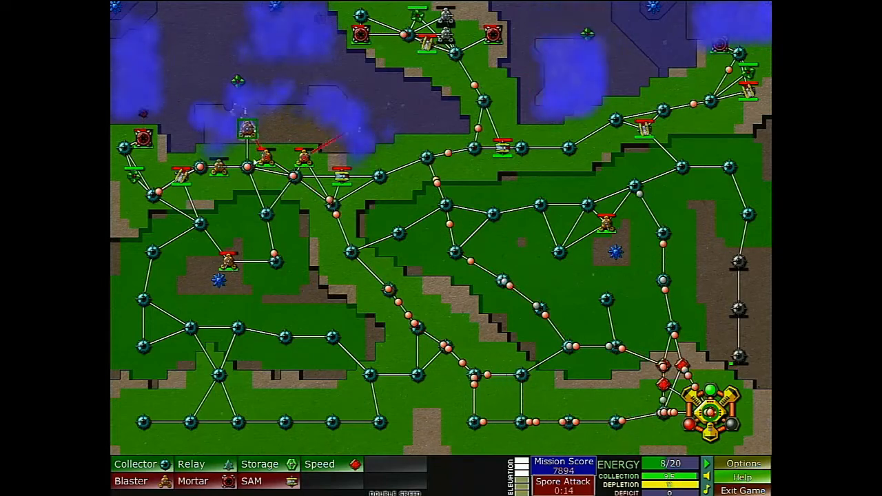
{"action": "left_click", "coordinate": [261, 158]}
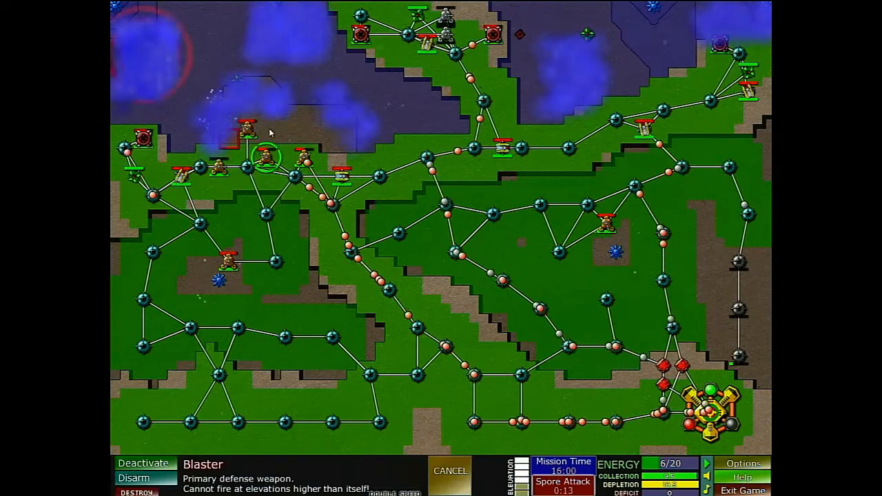
{"action": "left_click", "coordinate": [450, 471]}
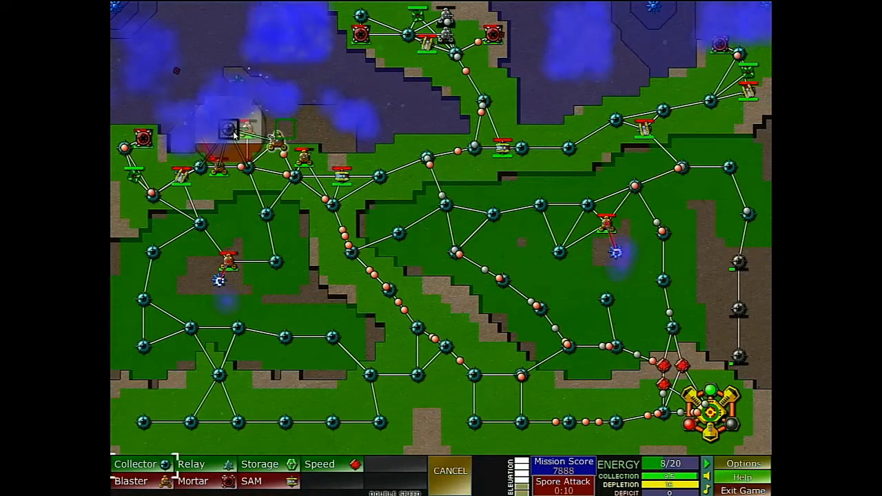
{"action": "left_click", "coordinate": [450, 471]}
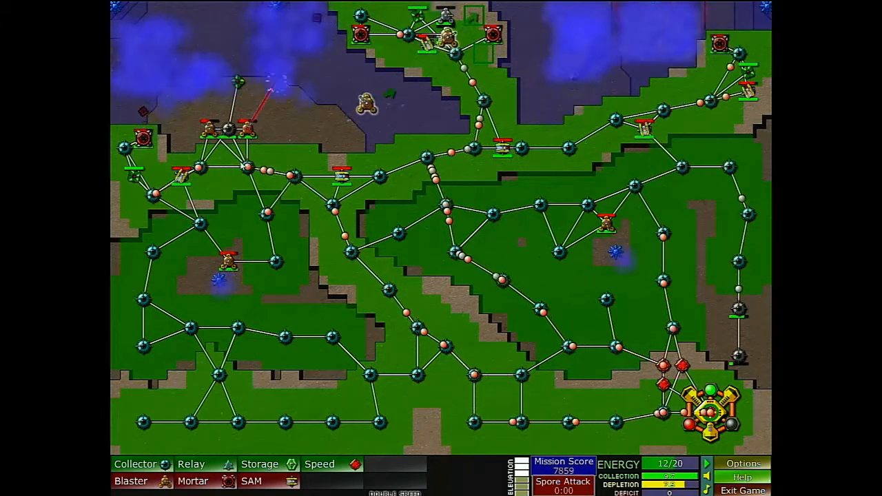
{"action": "left_click", "coordinate": [183, 175]}
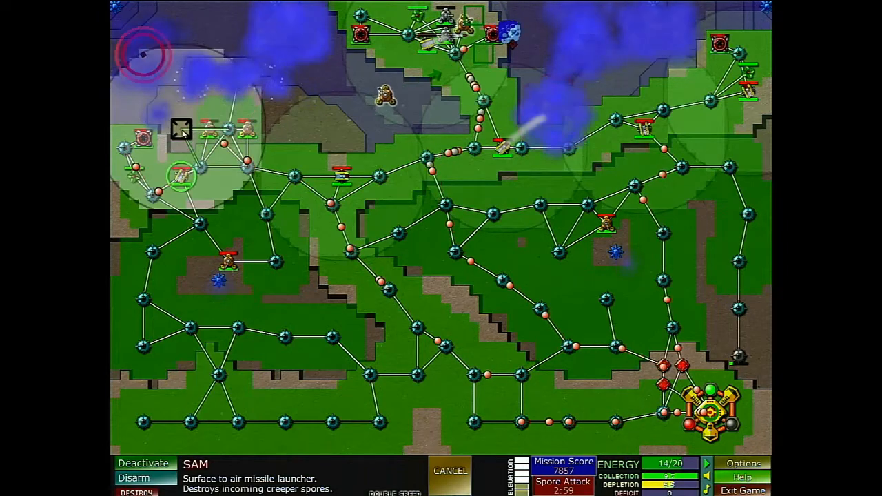
Relocate the SAM to the cleared spot, then set a blaster and collector beside the top emitter
{"action": "left_click", "coordinate": [450, 471]}
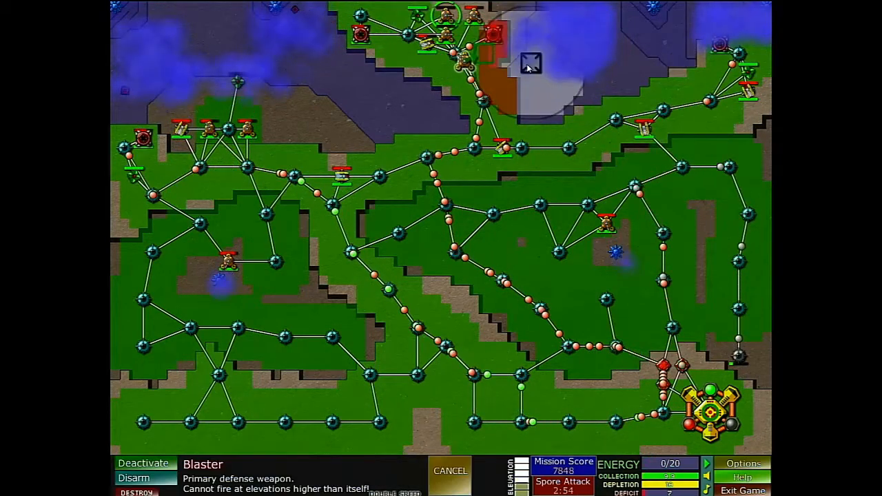
{"action": "left_click", "coordinate": [450, 470]}
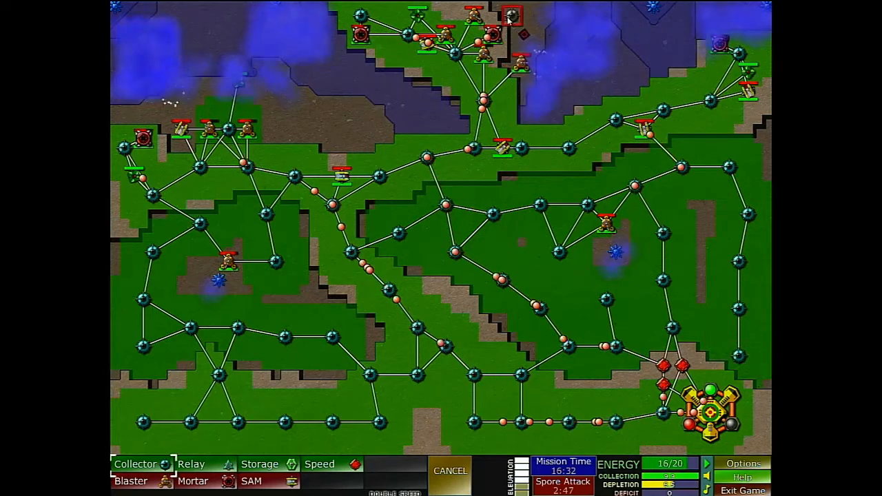
{"action": "left_click", "coordinate": [450, 470]}
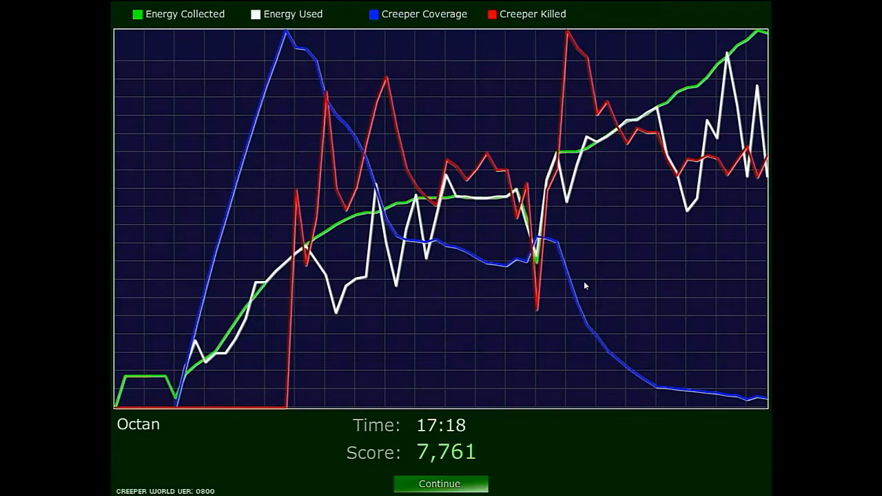
Continue past the 17:18, 7,761-score results graph and exit the score submission window
{"action": "left_click", "coordinate": [440, 484]}
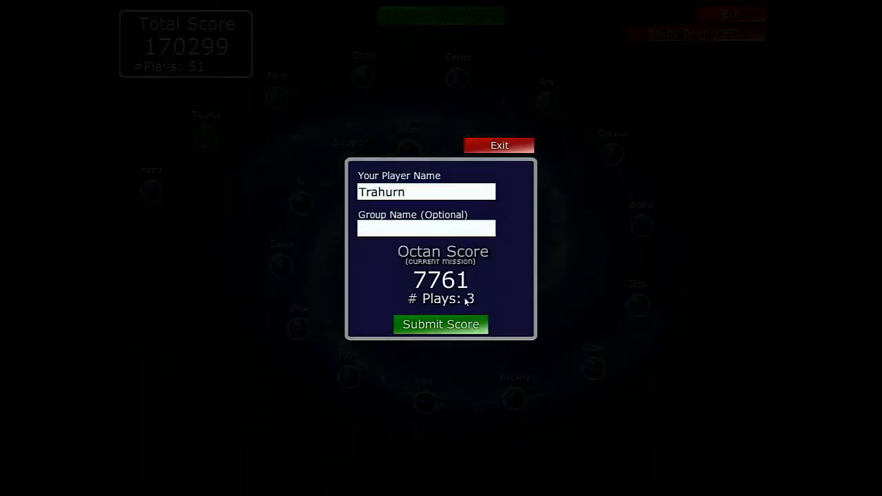
{"action": "left_click", "coordinate": [499, 145]}
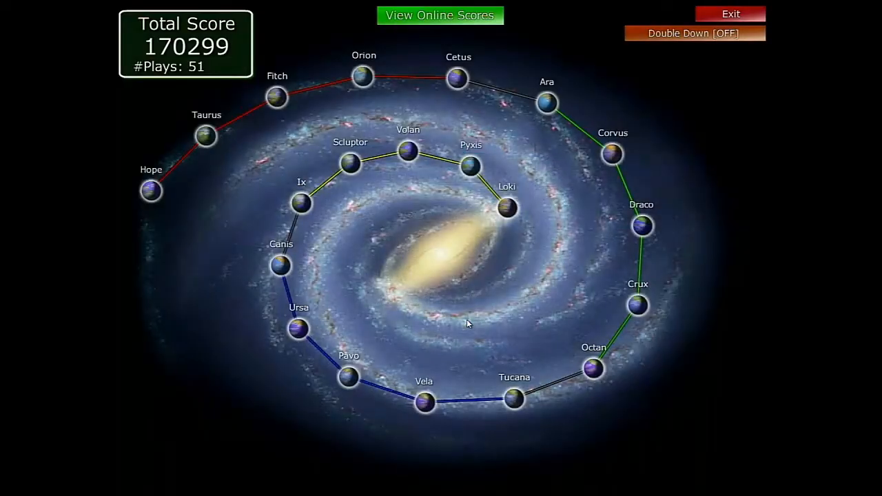
{"action": "mouse_move", "coordinate": [593, 369]}
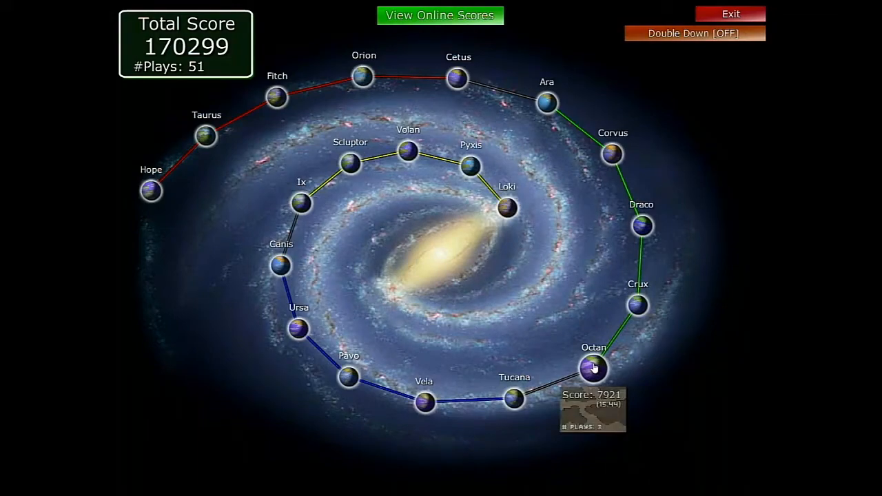